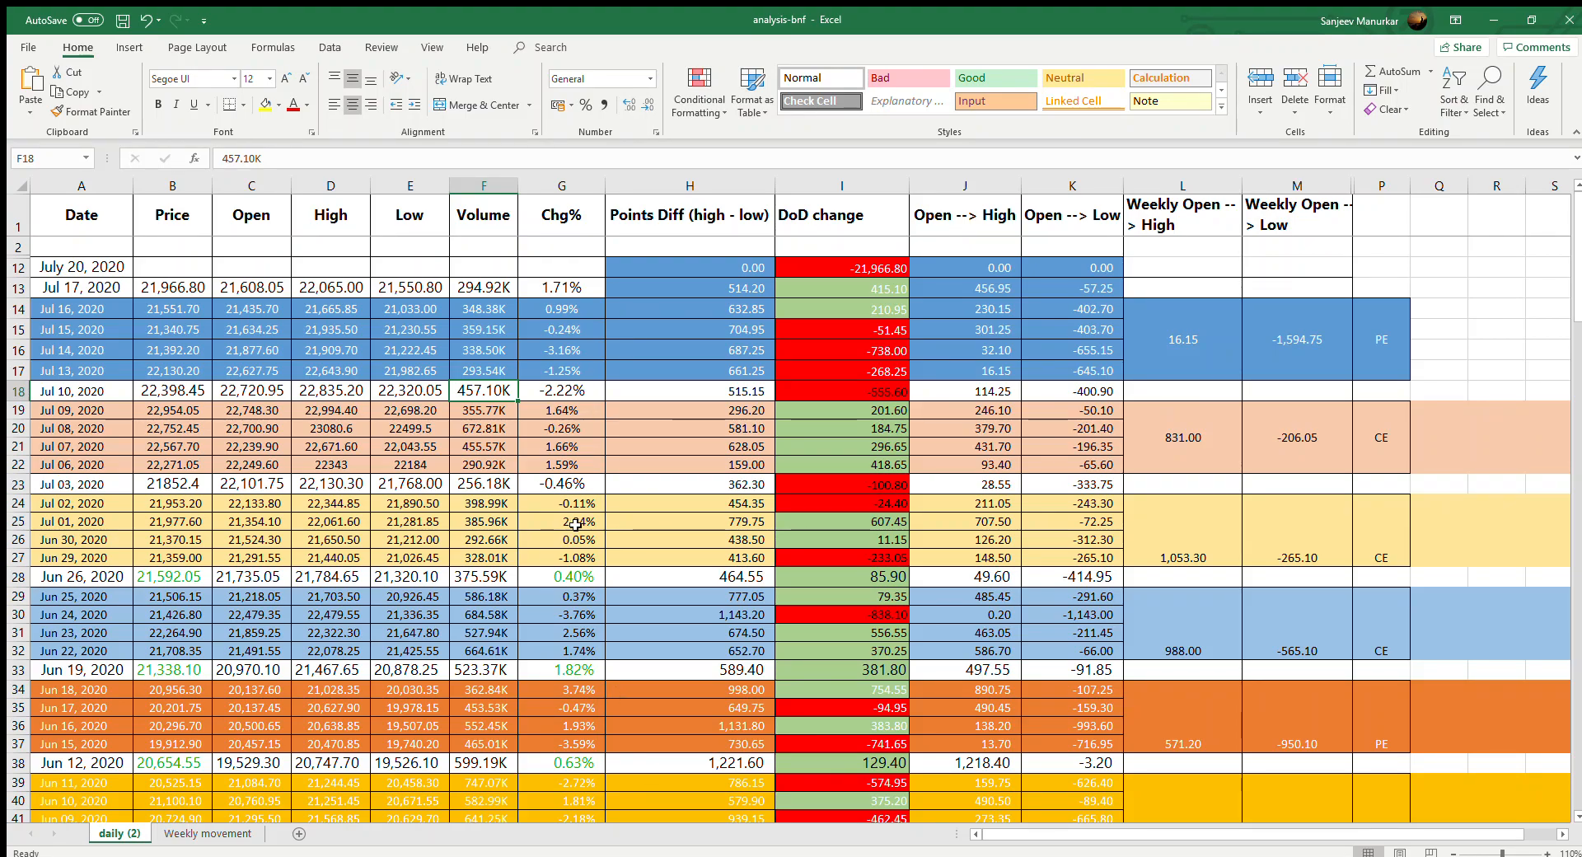
- Review the Points Diff, DoD change and Open-to-High/Low headings and their formulas
left_click(560, 522)
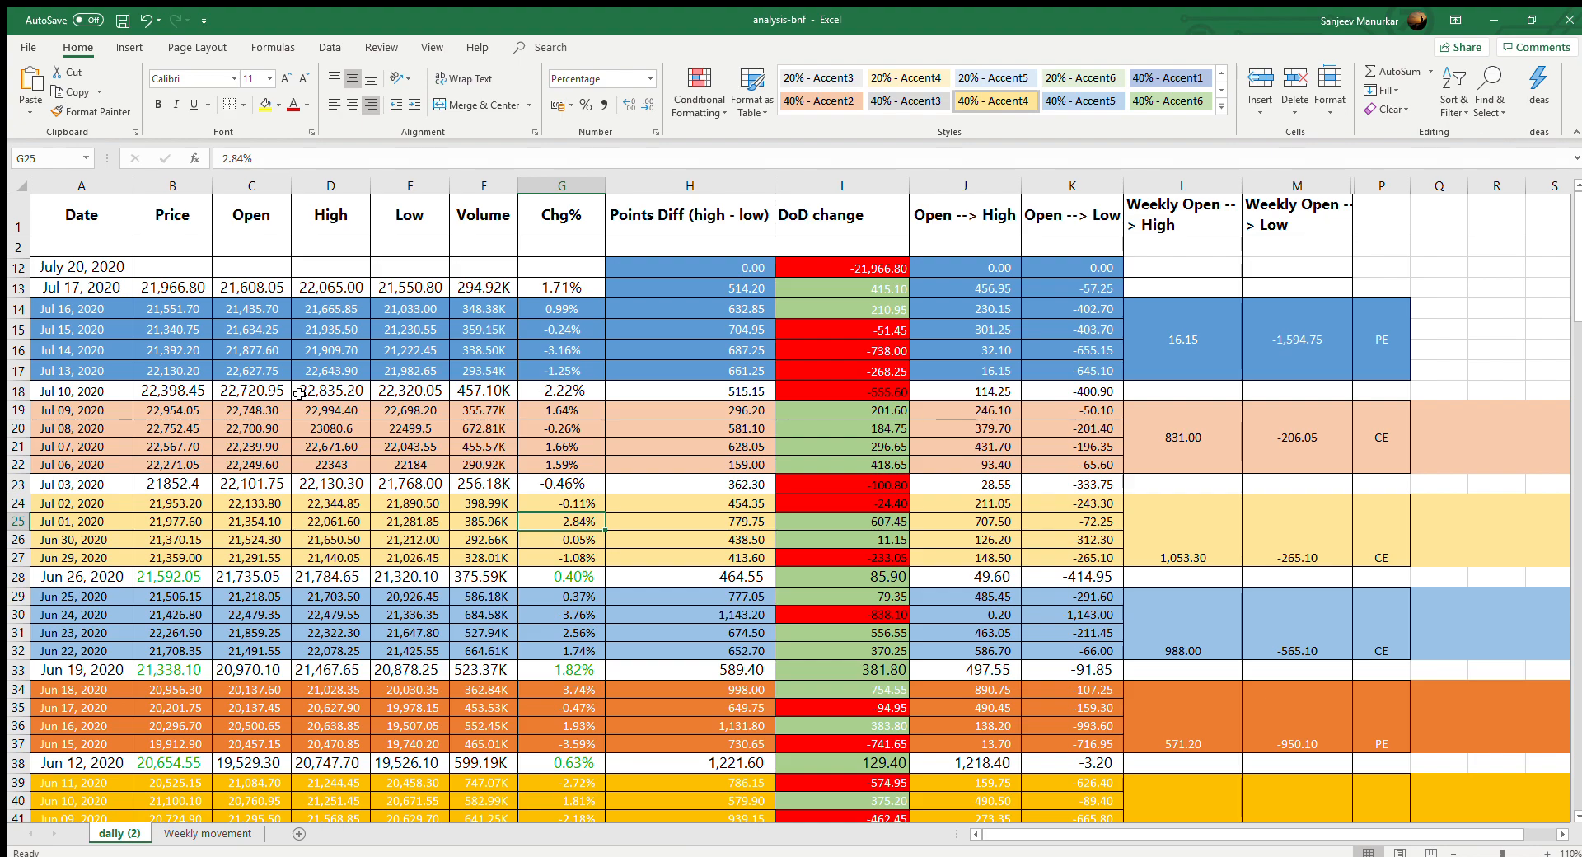
mouse_move(219, 356)
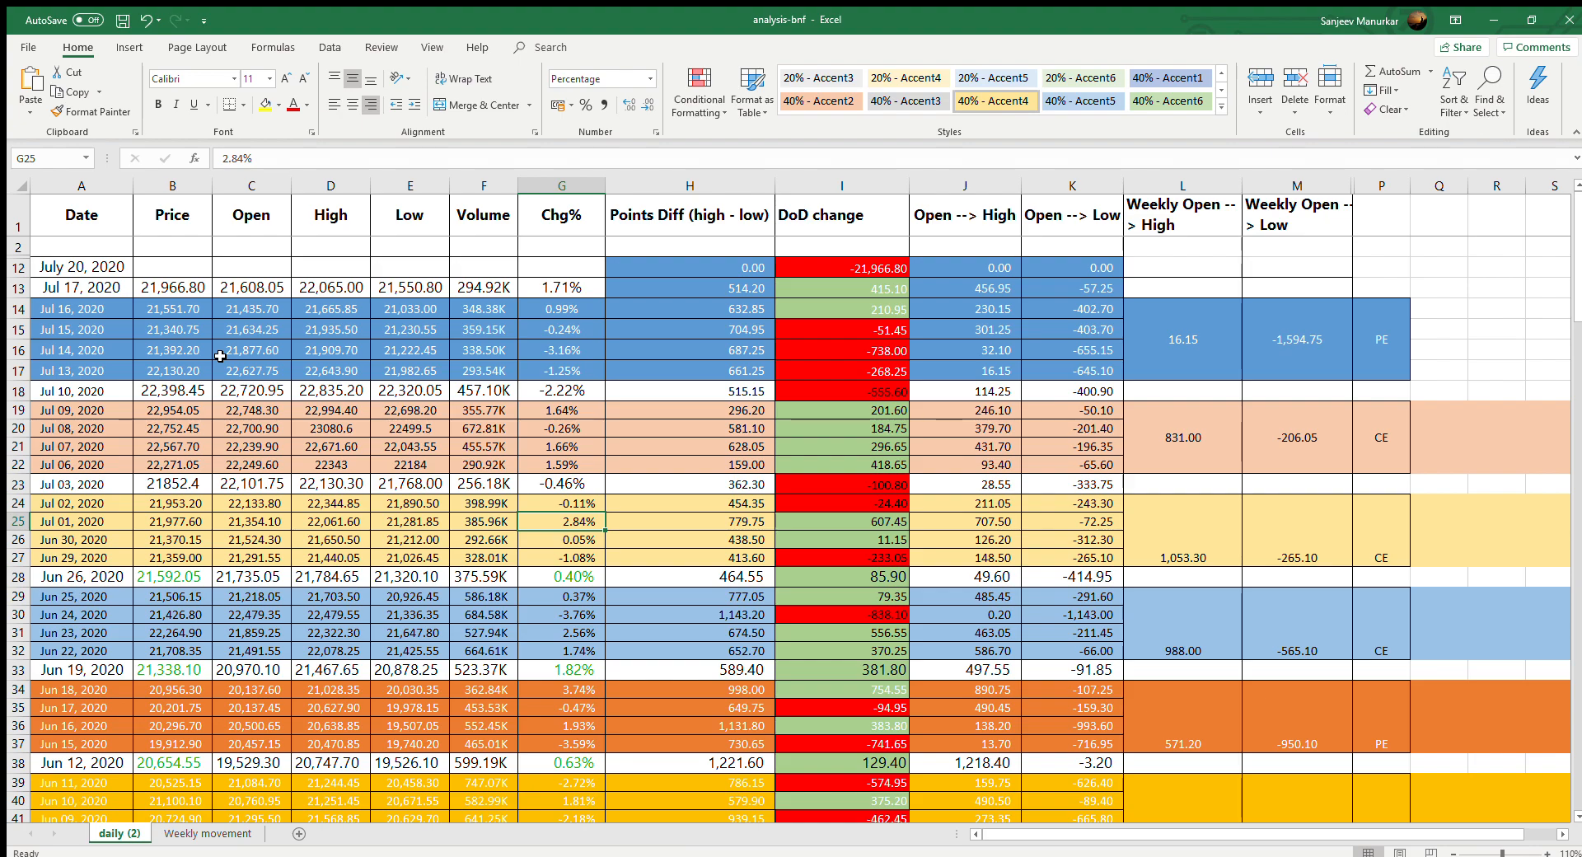
mouse_move(223, 634)
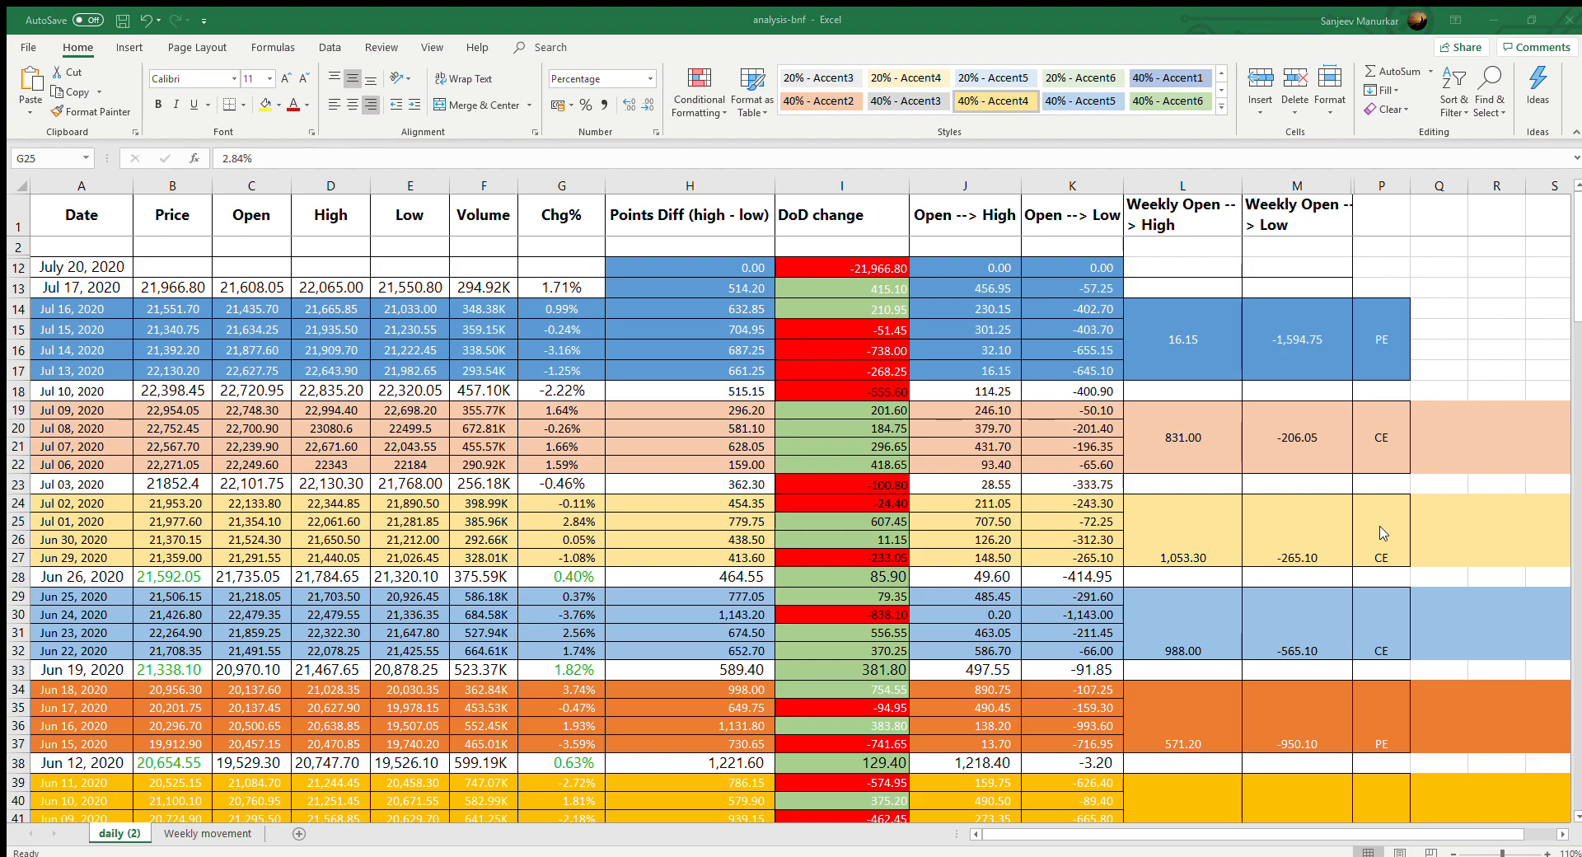
mouse_move(1483, 448)
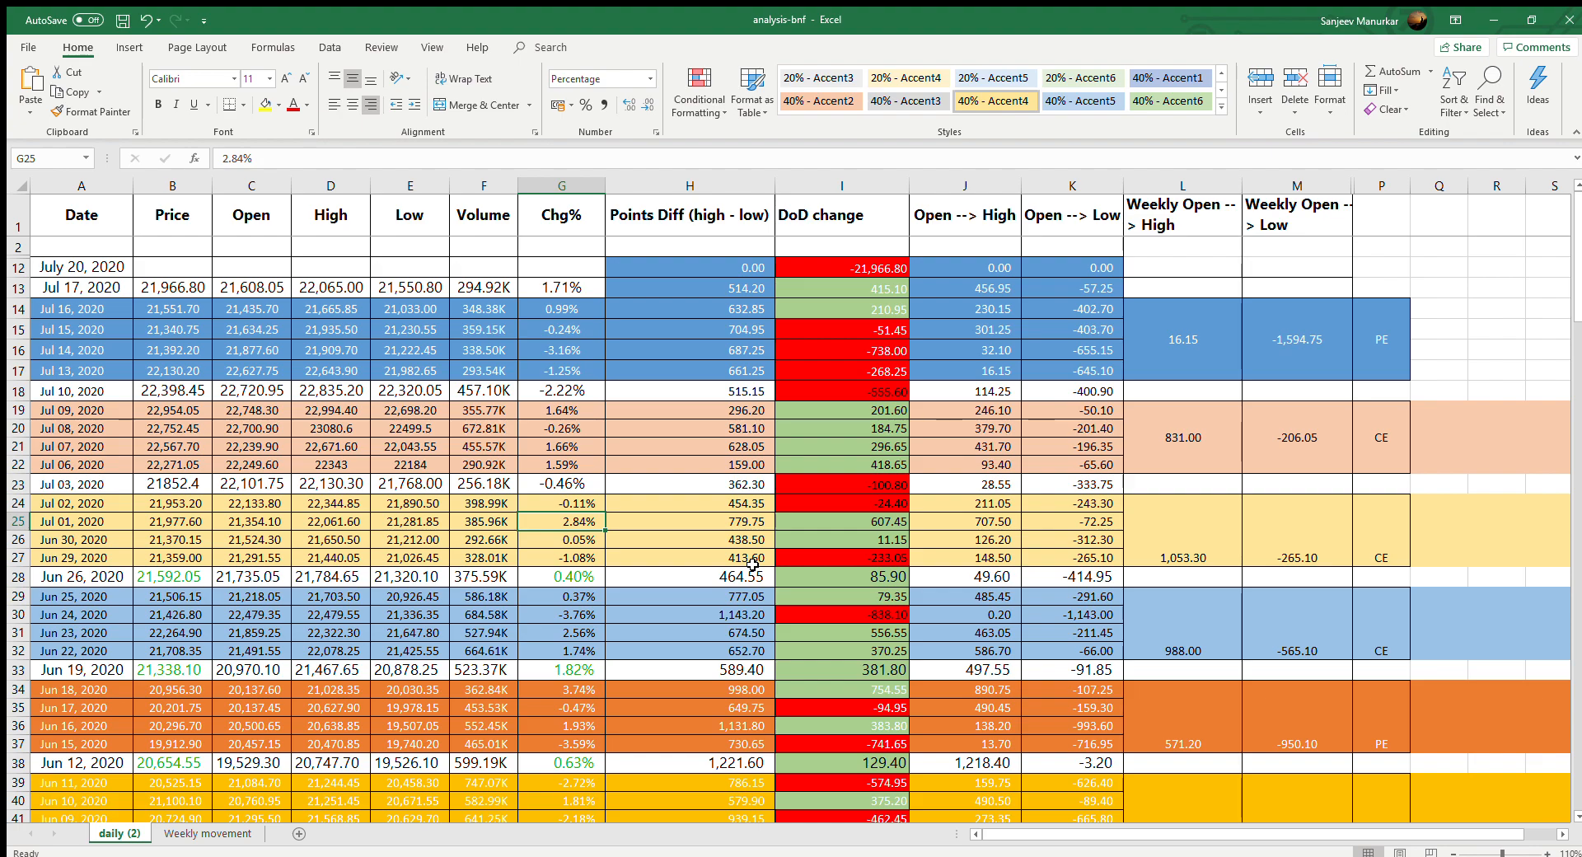
mouse_move(694, 571)
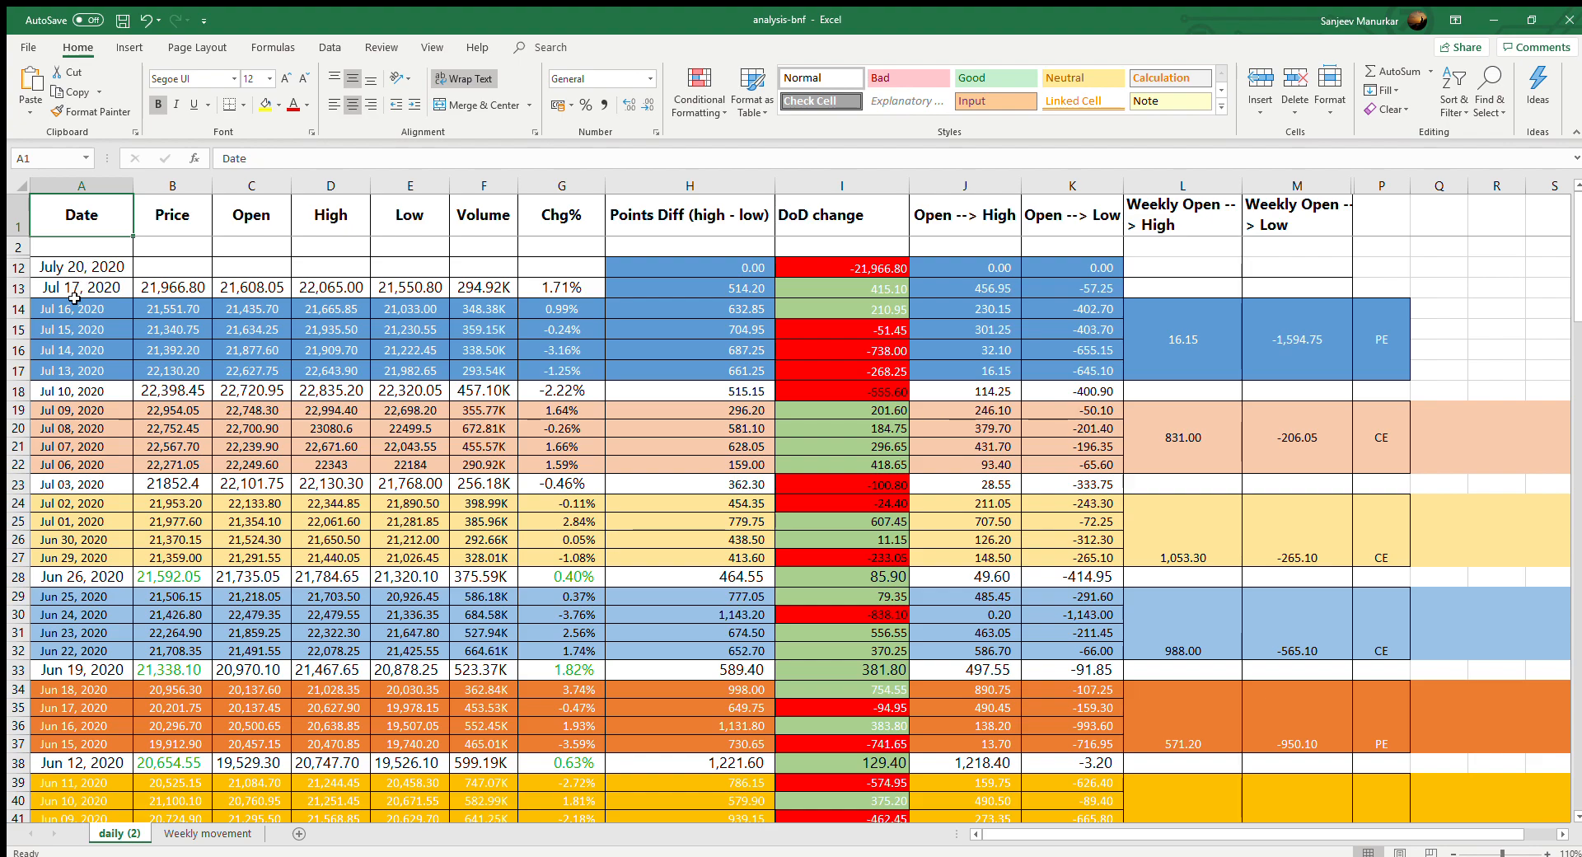
left_click(81, 289)
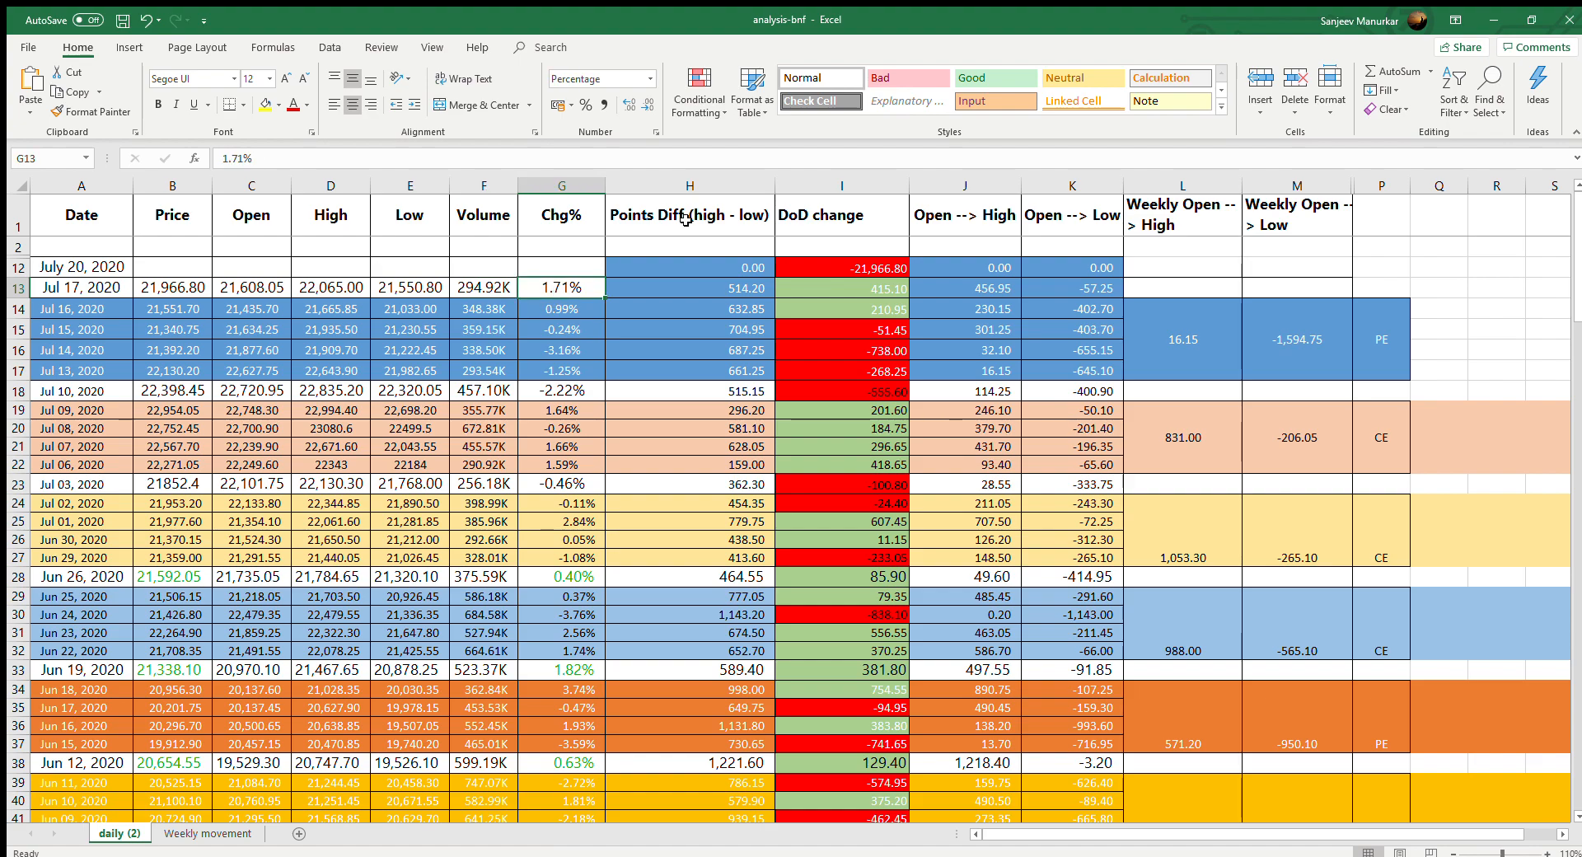
left_click(690, 214)
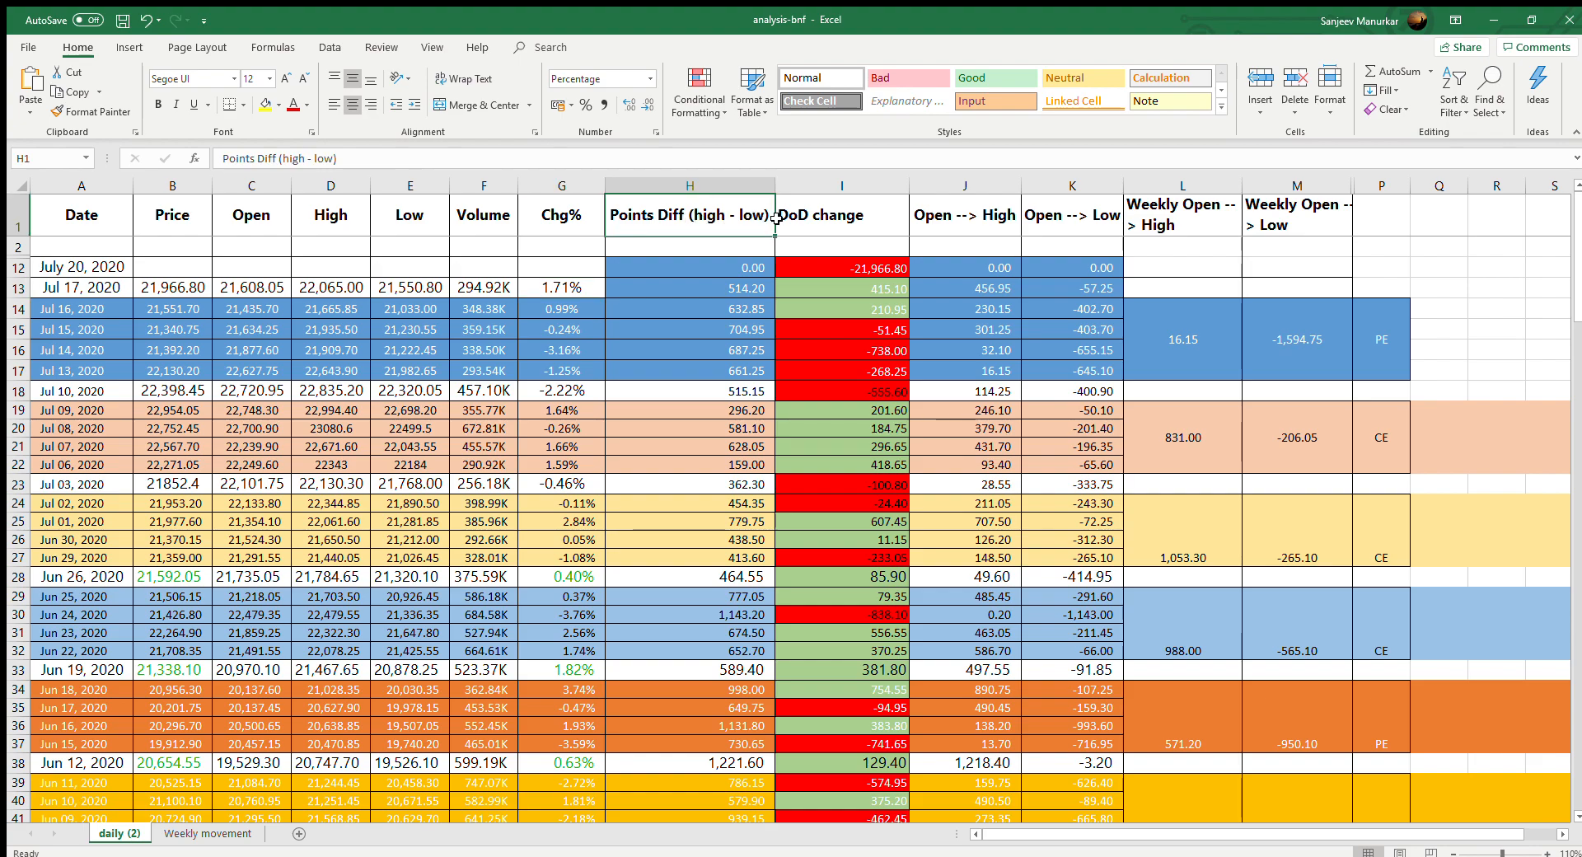
left_click(840, 214)
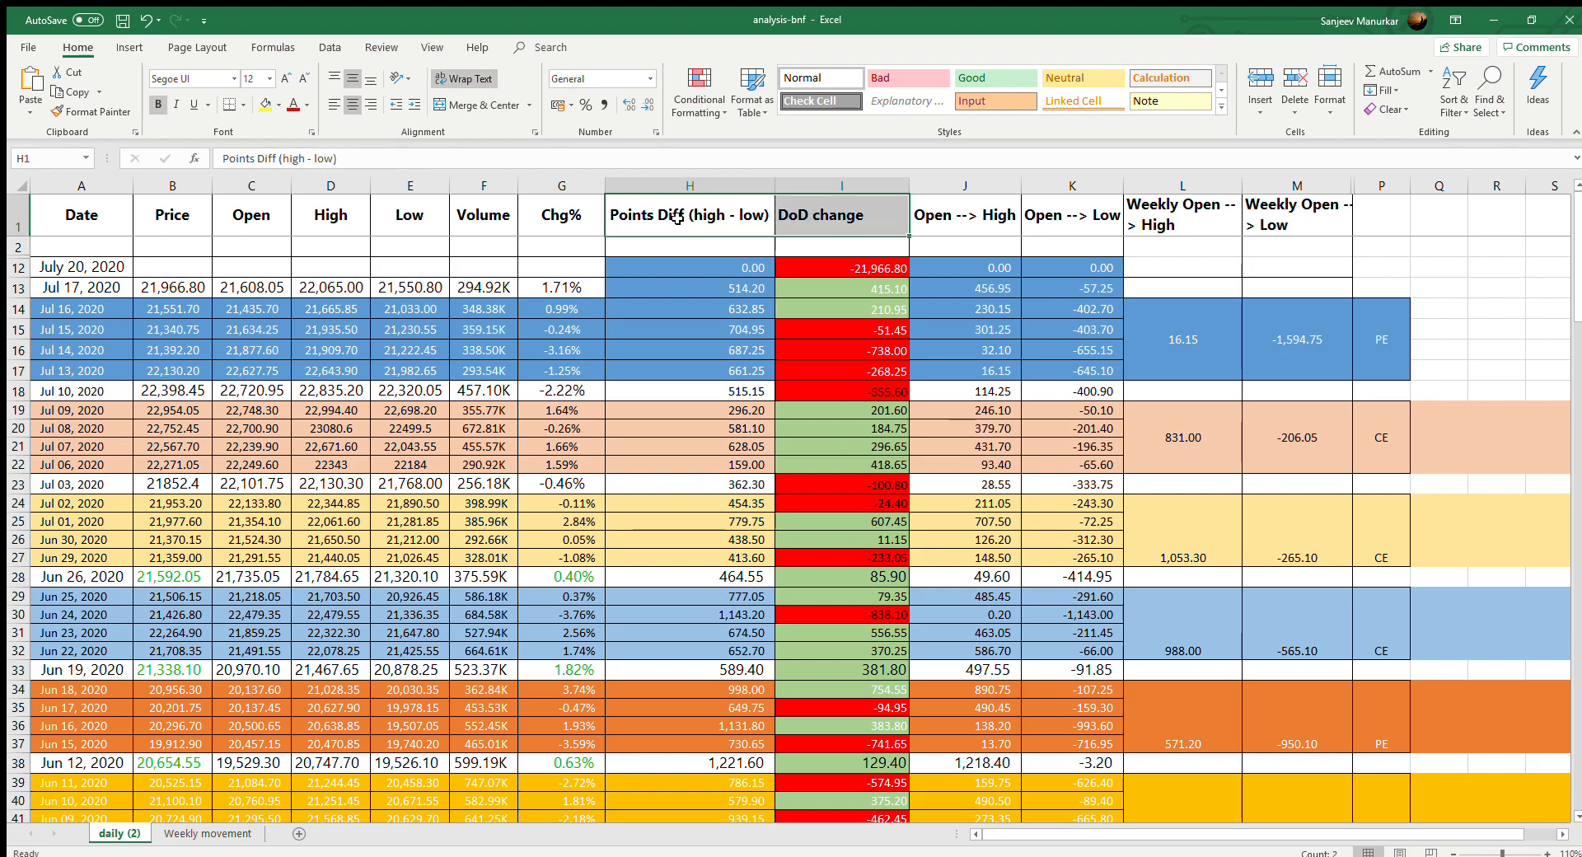
left_click(690, 288)
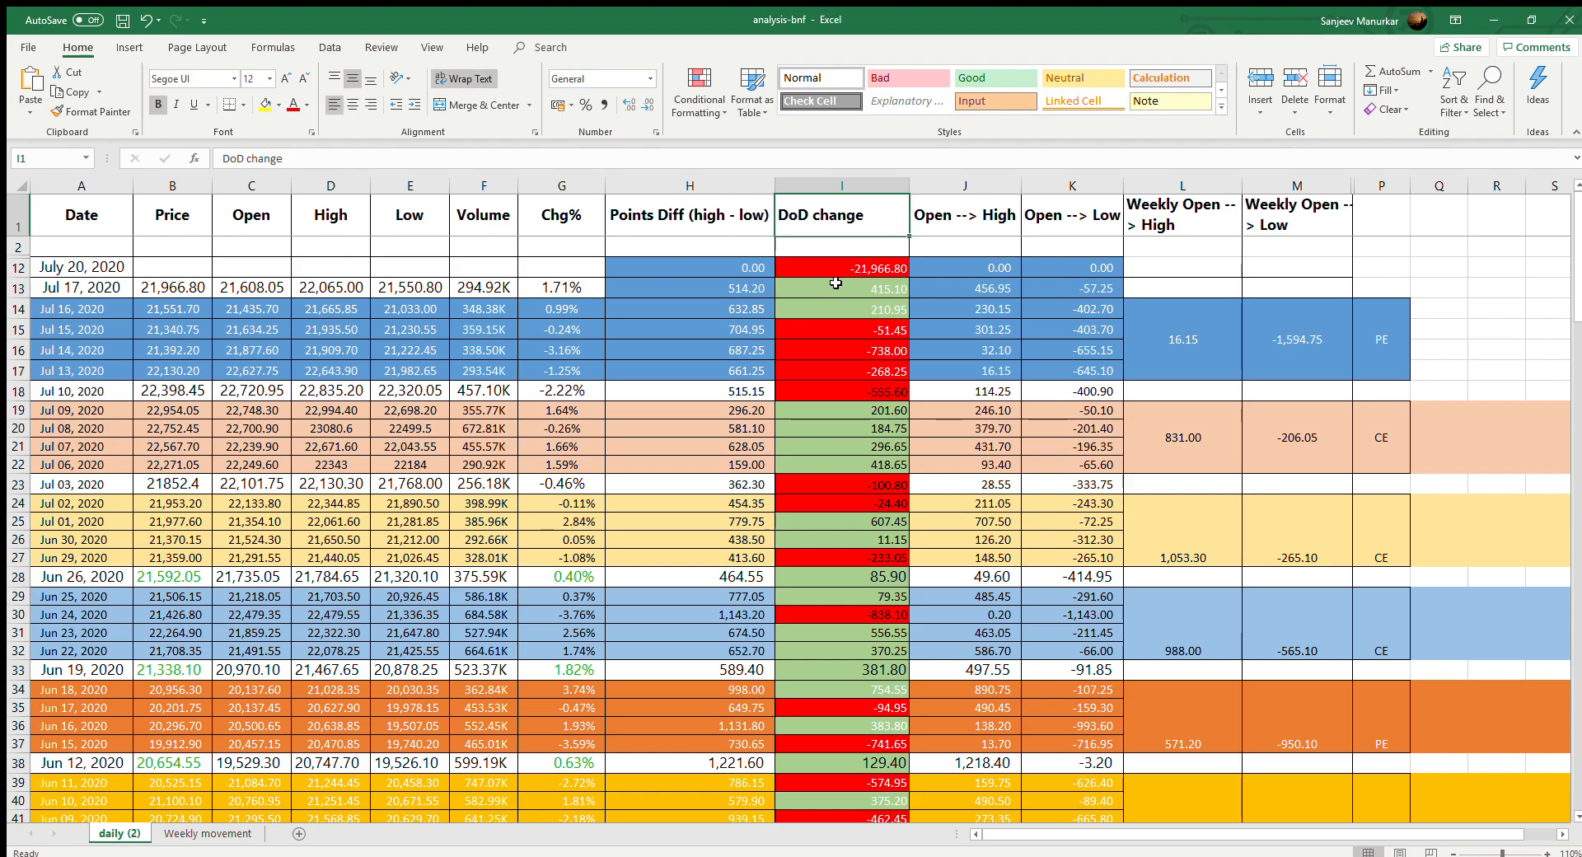
left_click(839, 289)
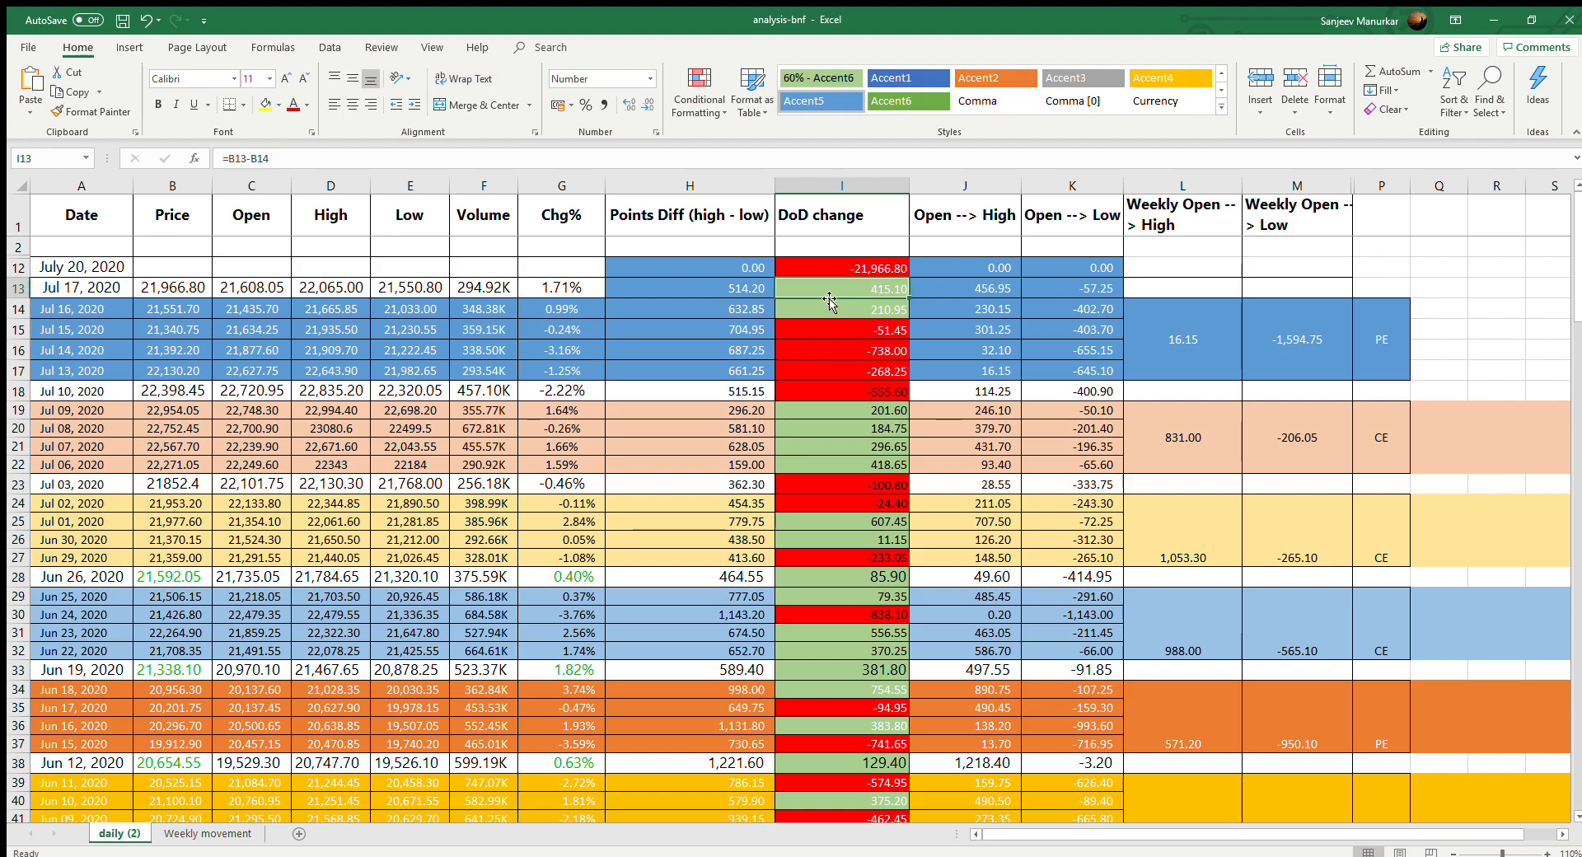
left_click(964, 215)
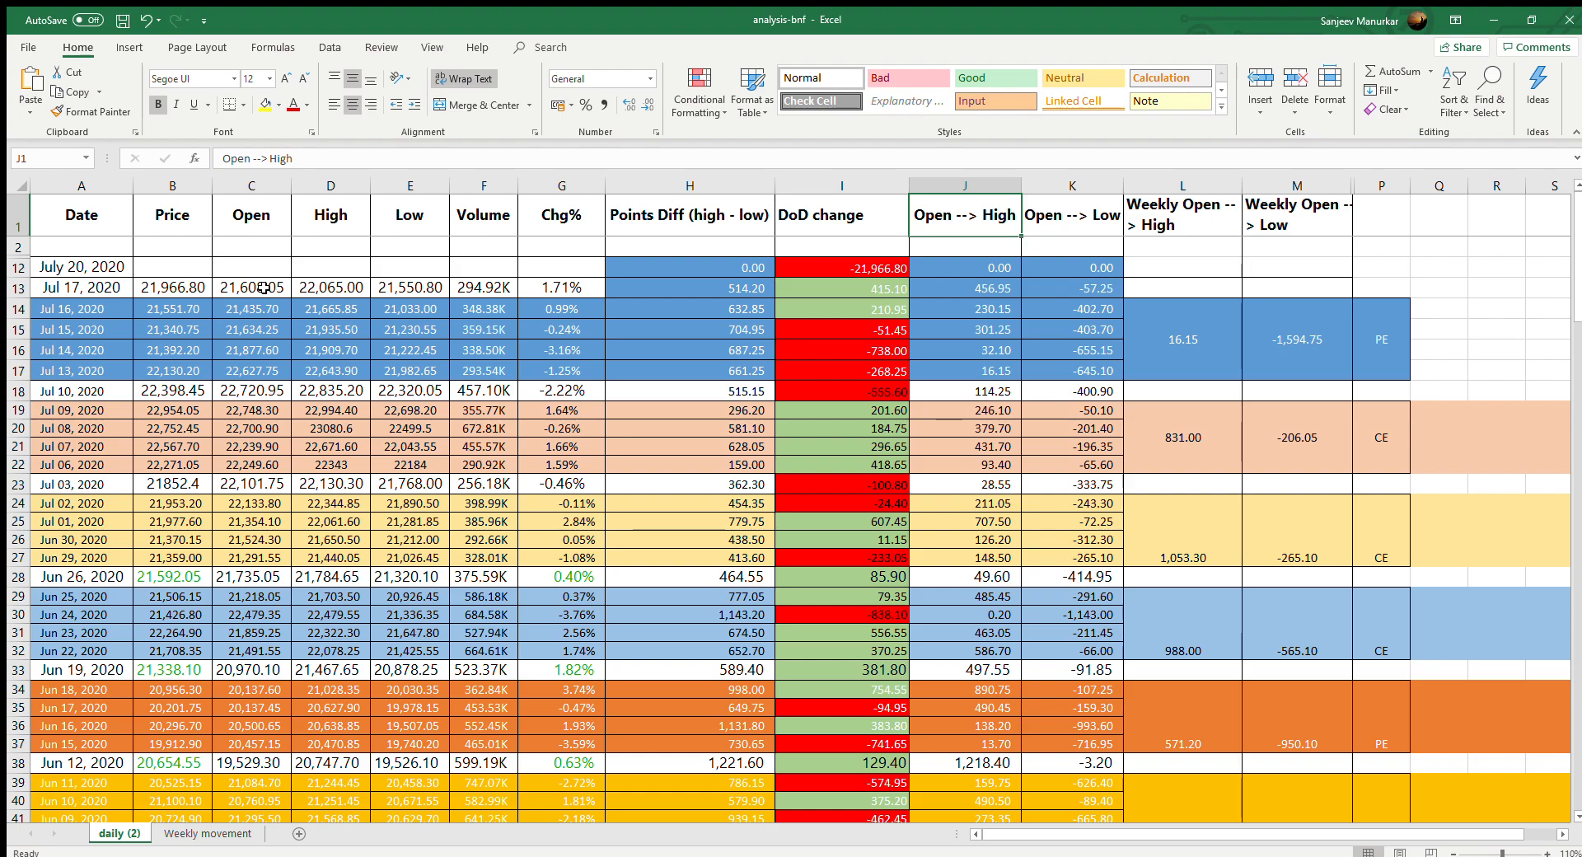
left_click(1072, 267)
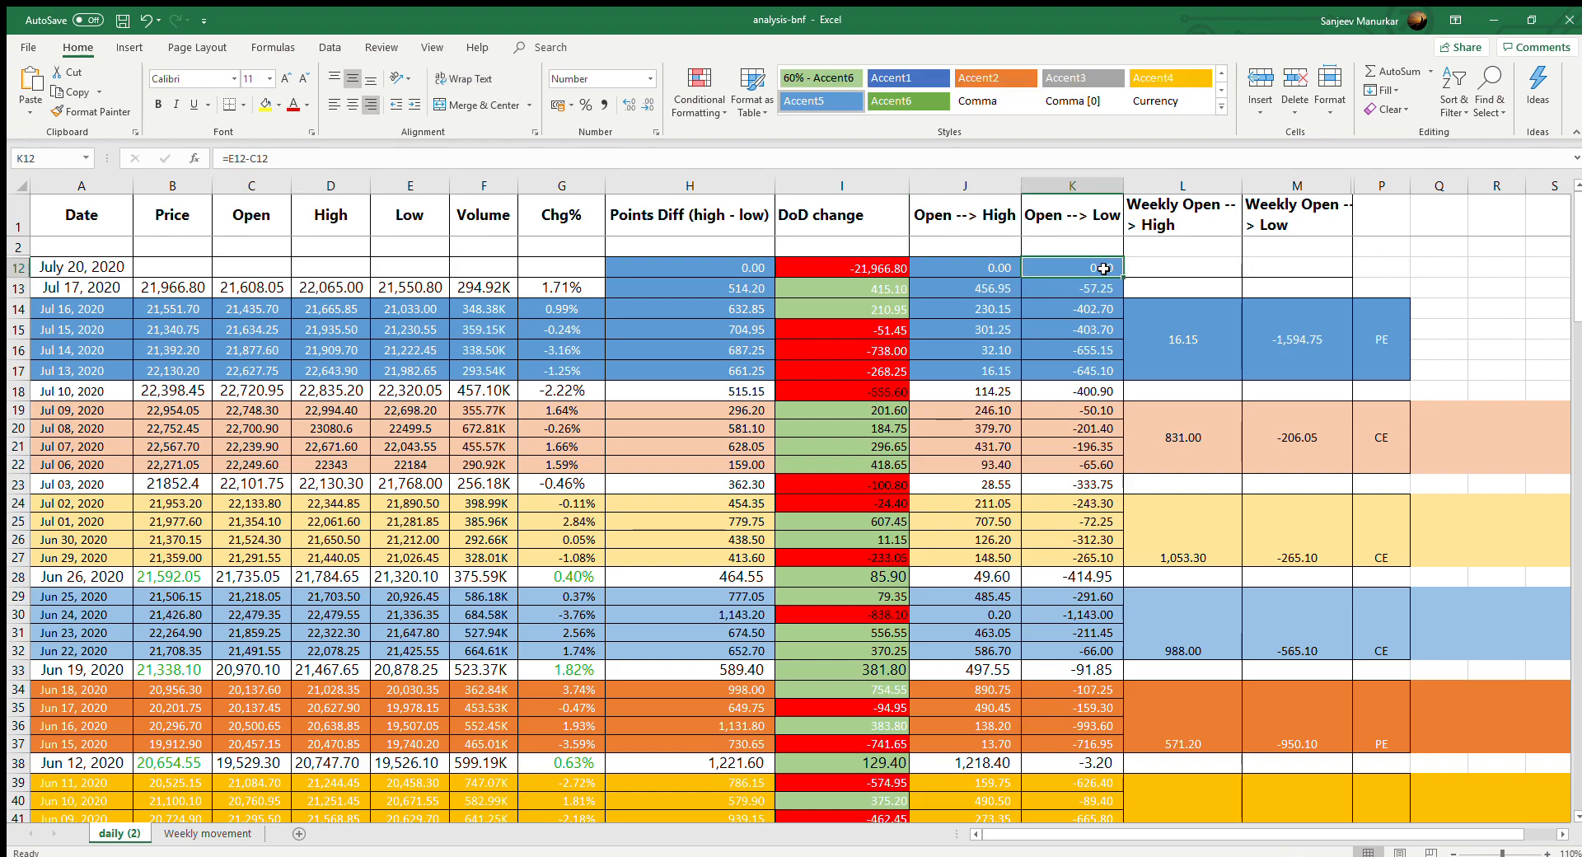
left_click(1071, 288)
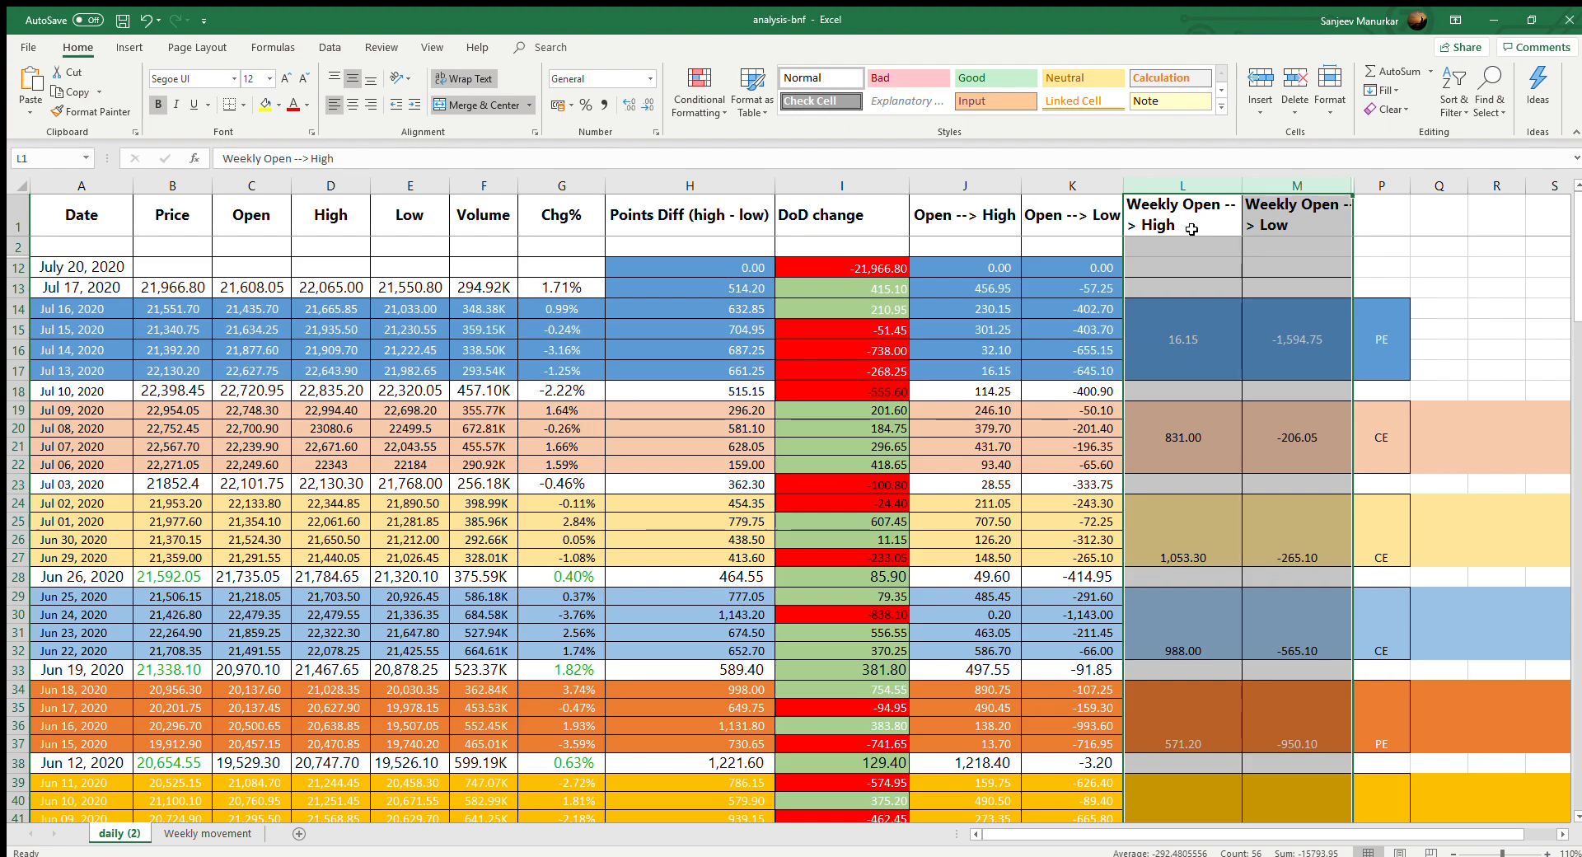
mouse_move(1246, 228)
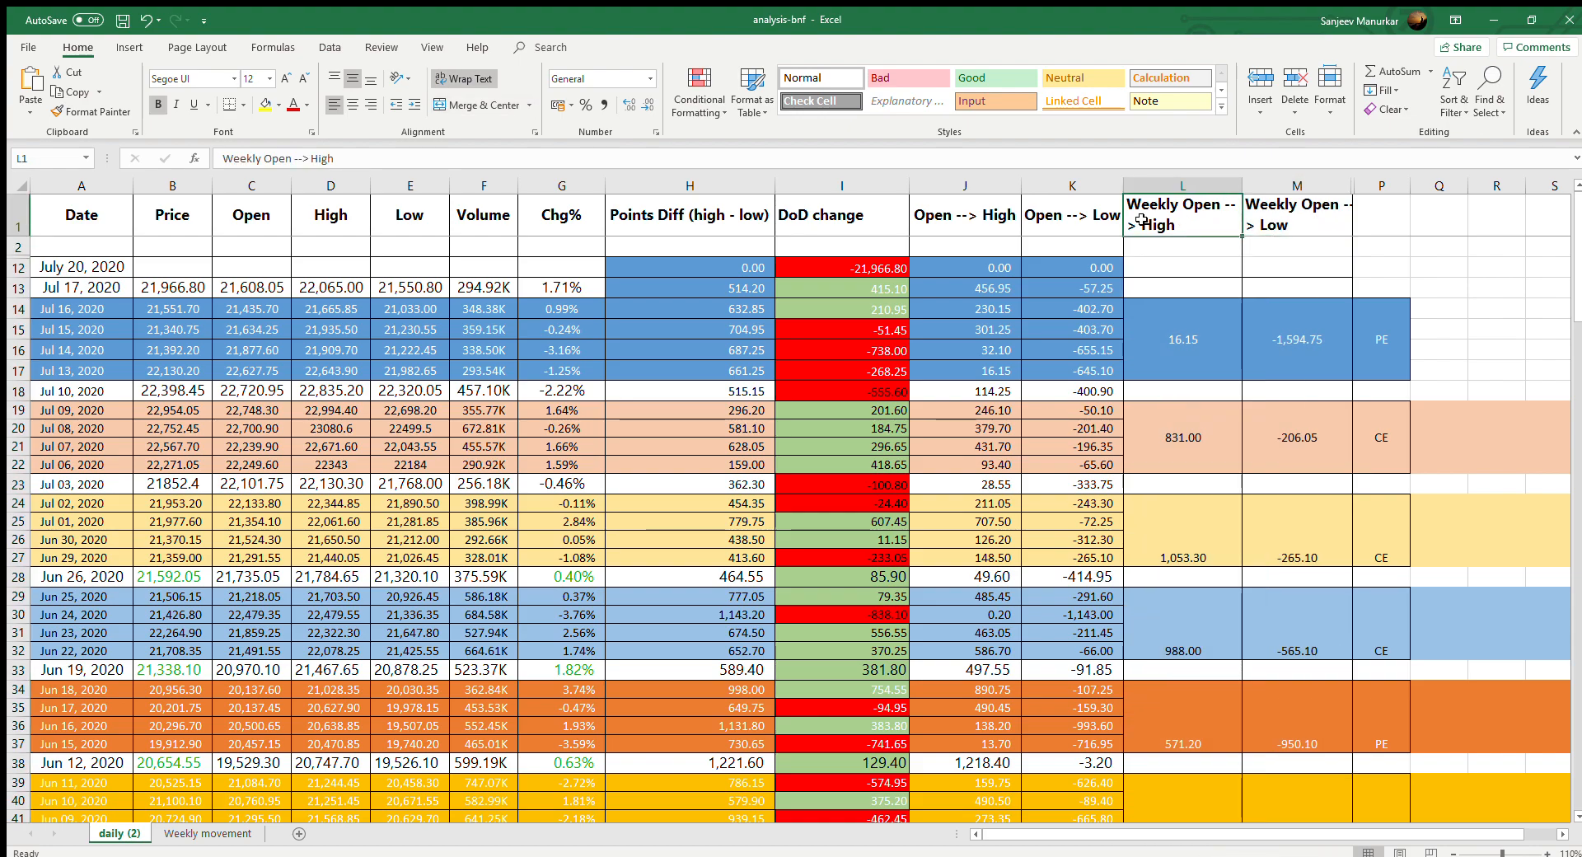
mouse_move(1216, 250)
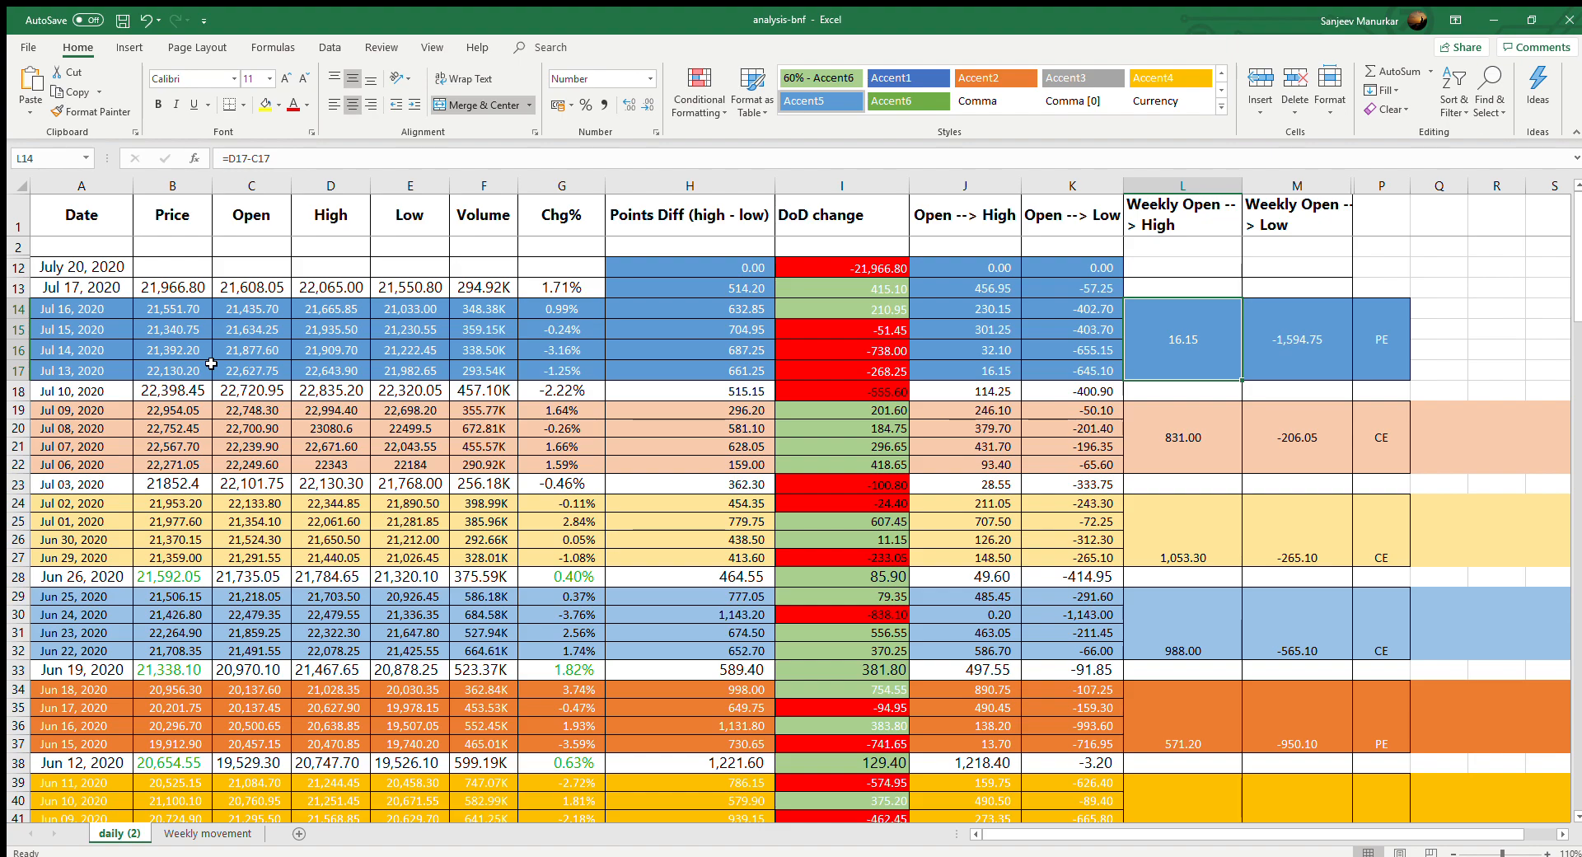
- Check the Jul 13 week's open, high and weekly low, then the Jan 20 week's PE result
left_click(251, 371)
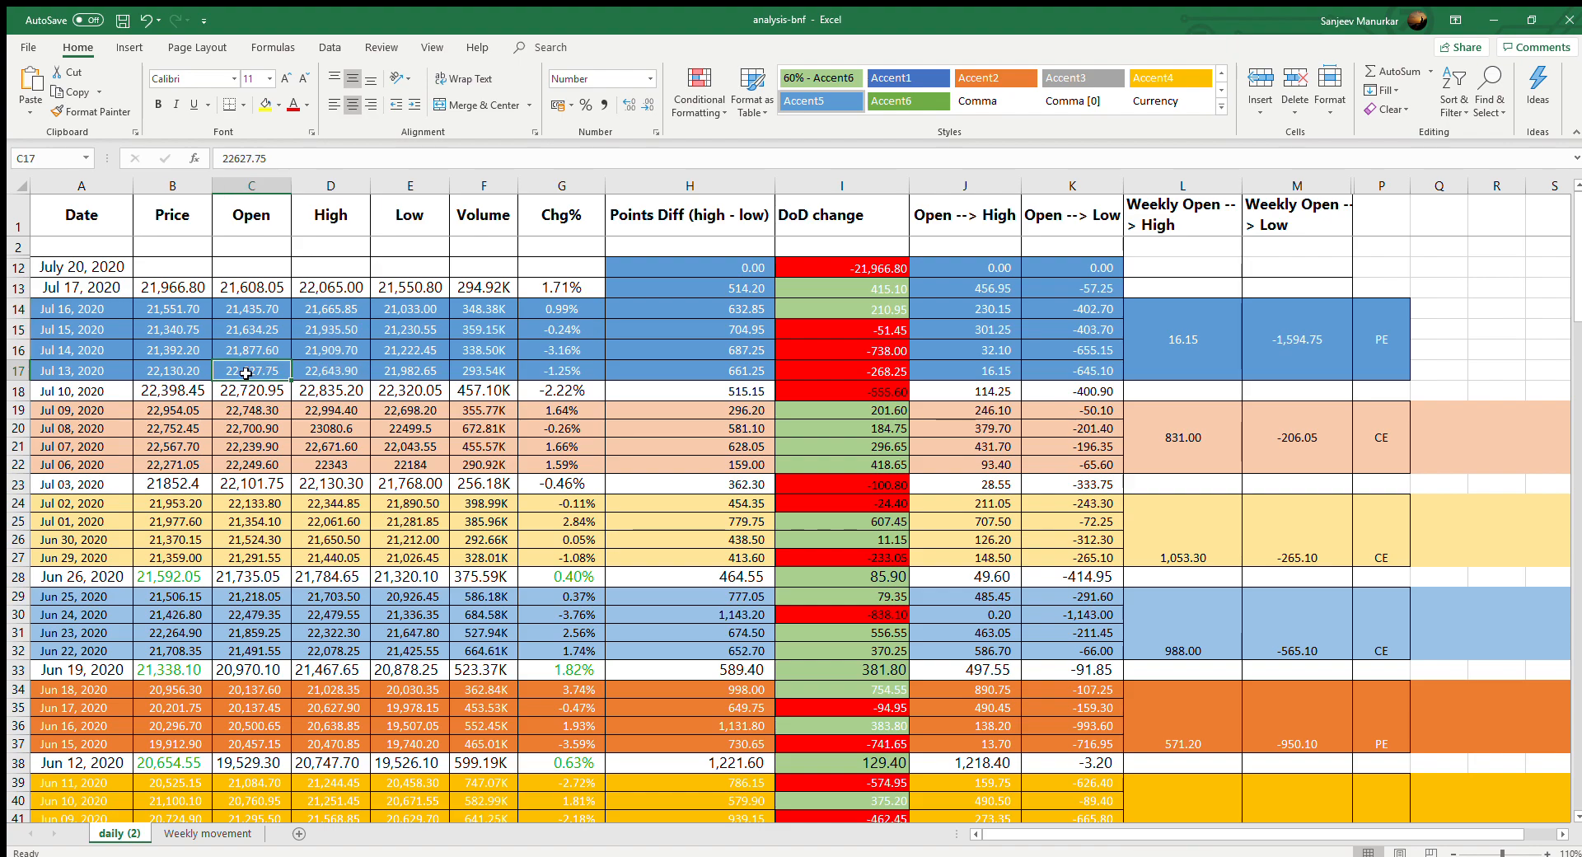
mouse_move(239, 330)
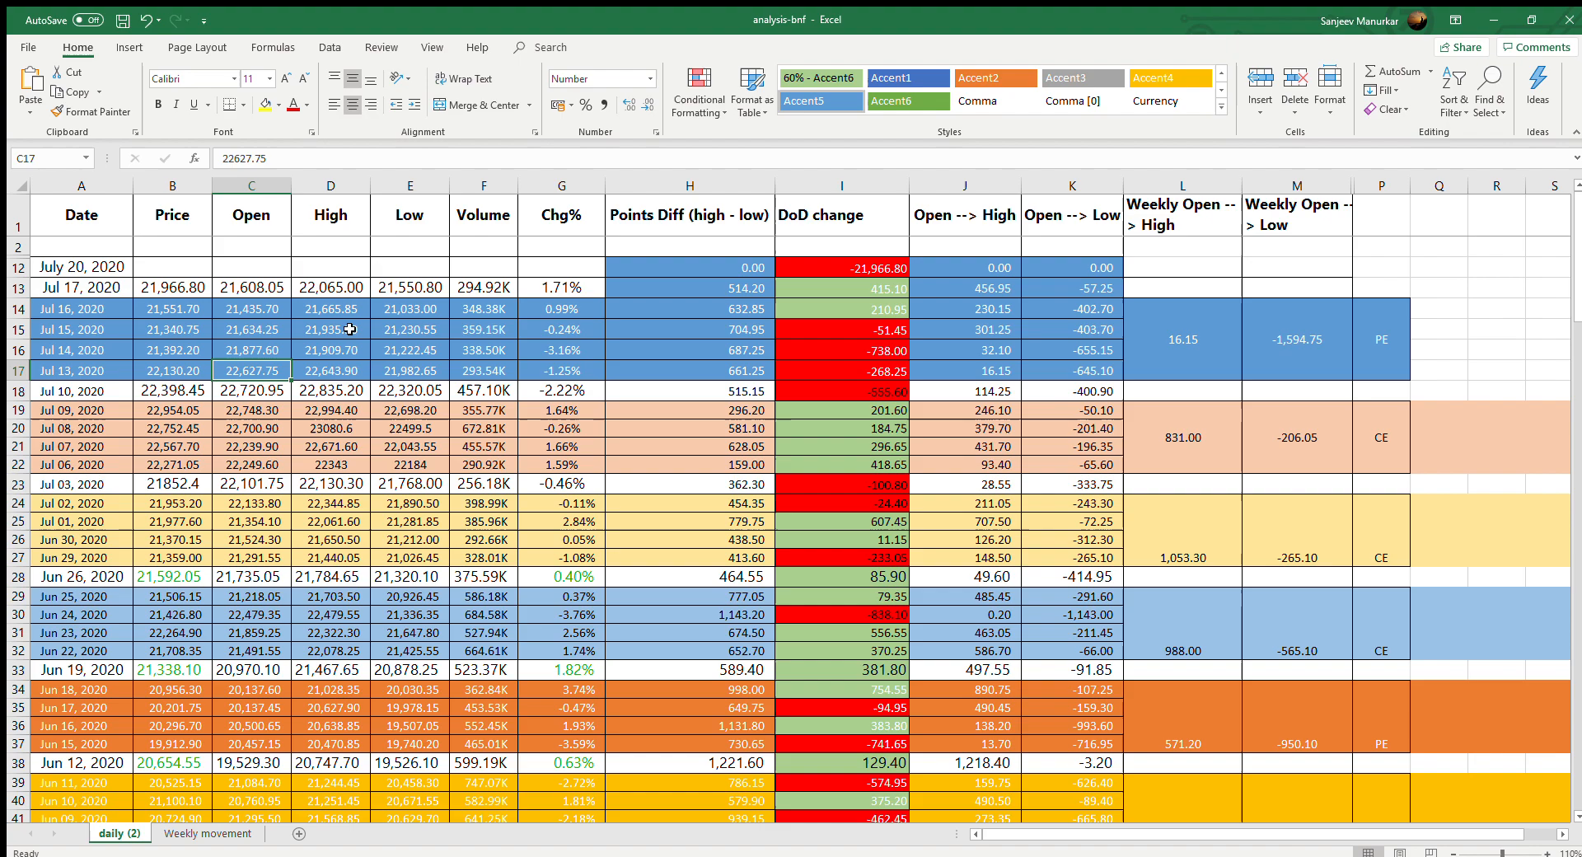
left_click(329, 371)
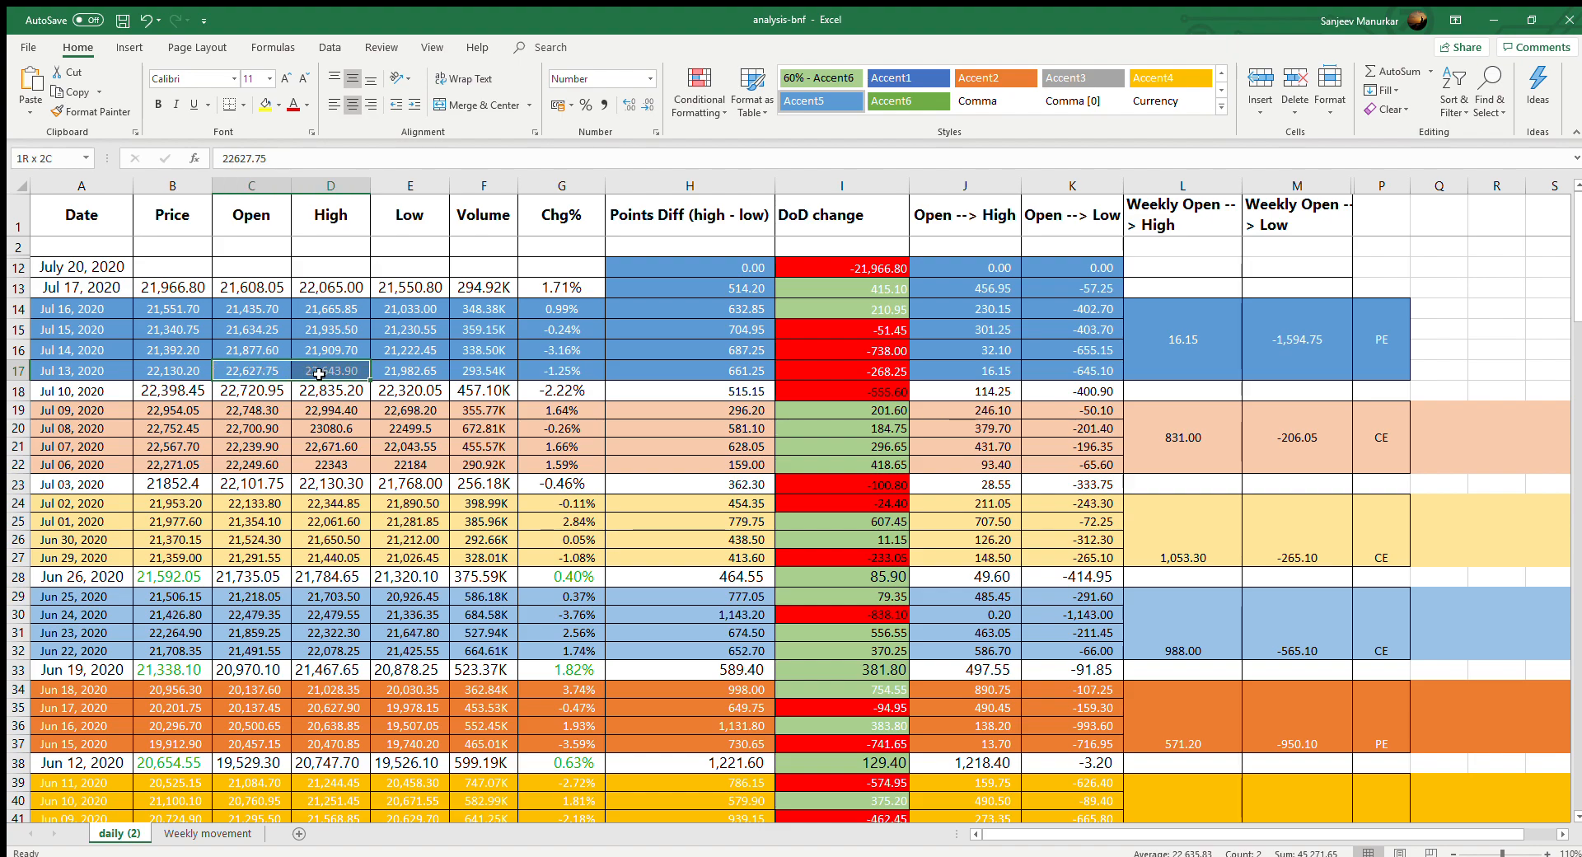
left_click(329, 371)
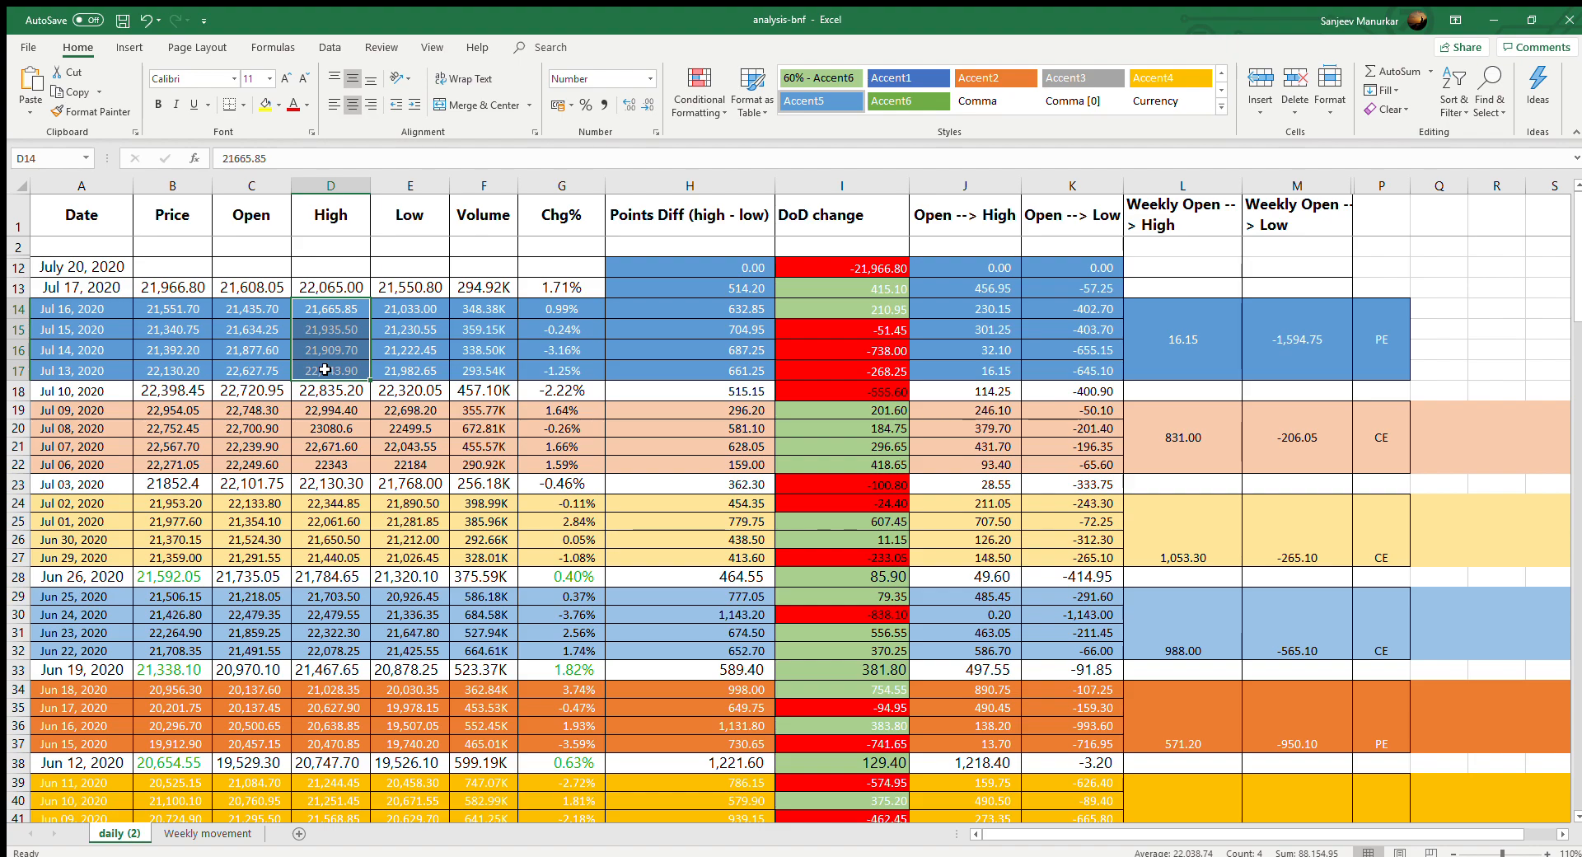
mouse_move(407, 312)
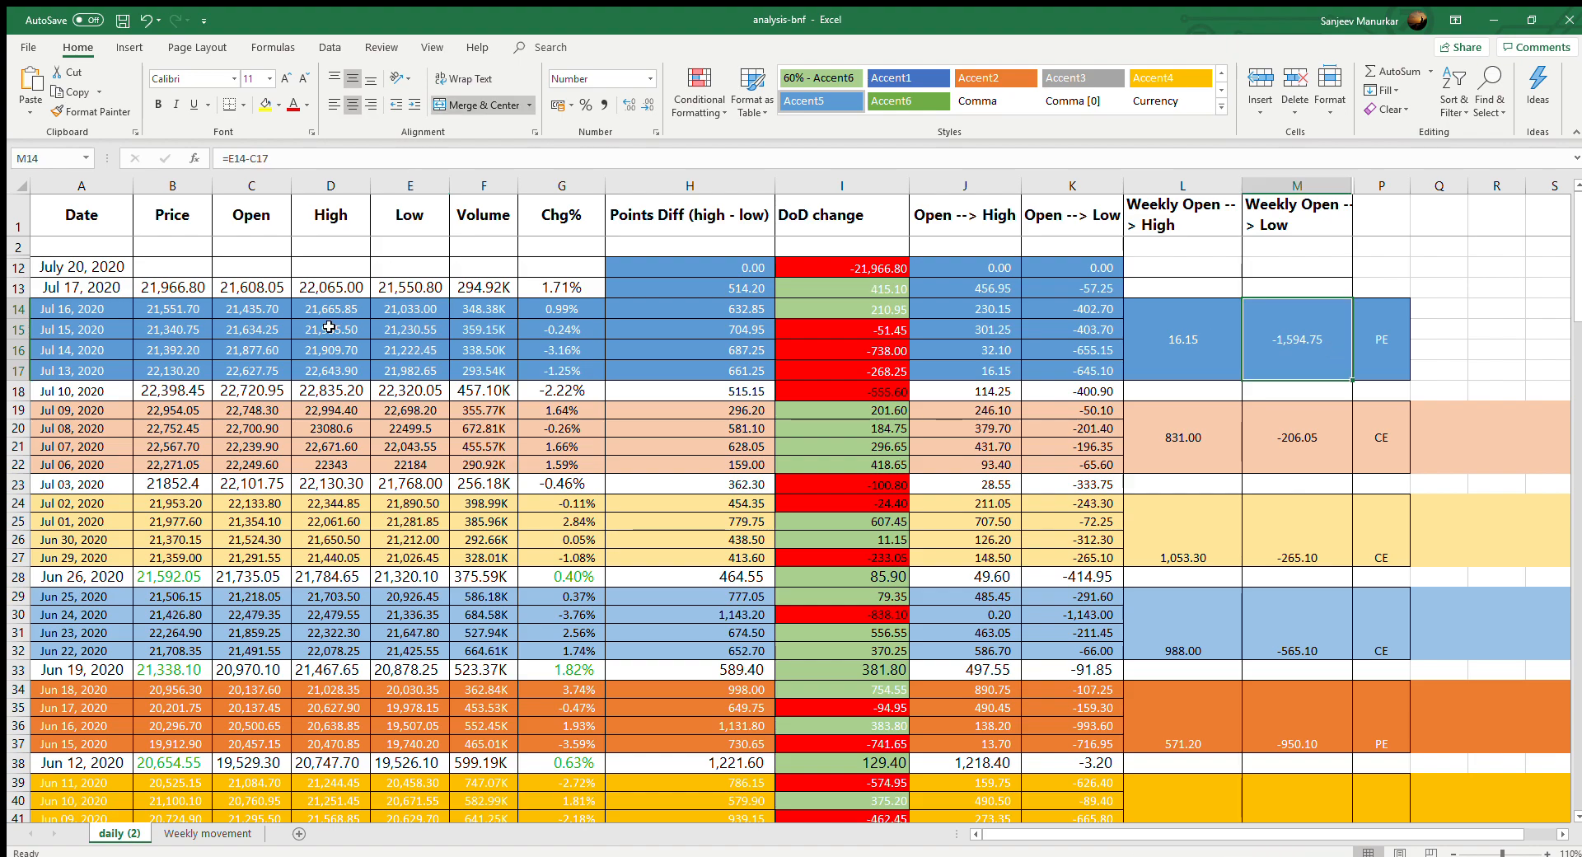
left_click(251, 371)
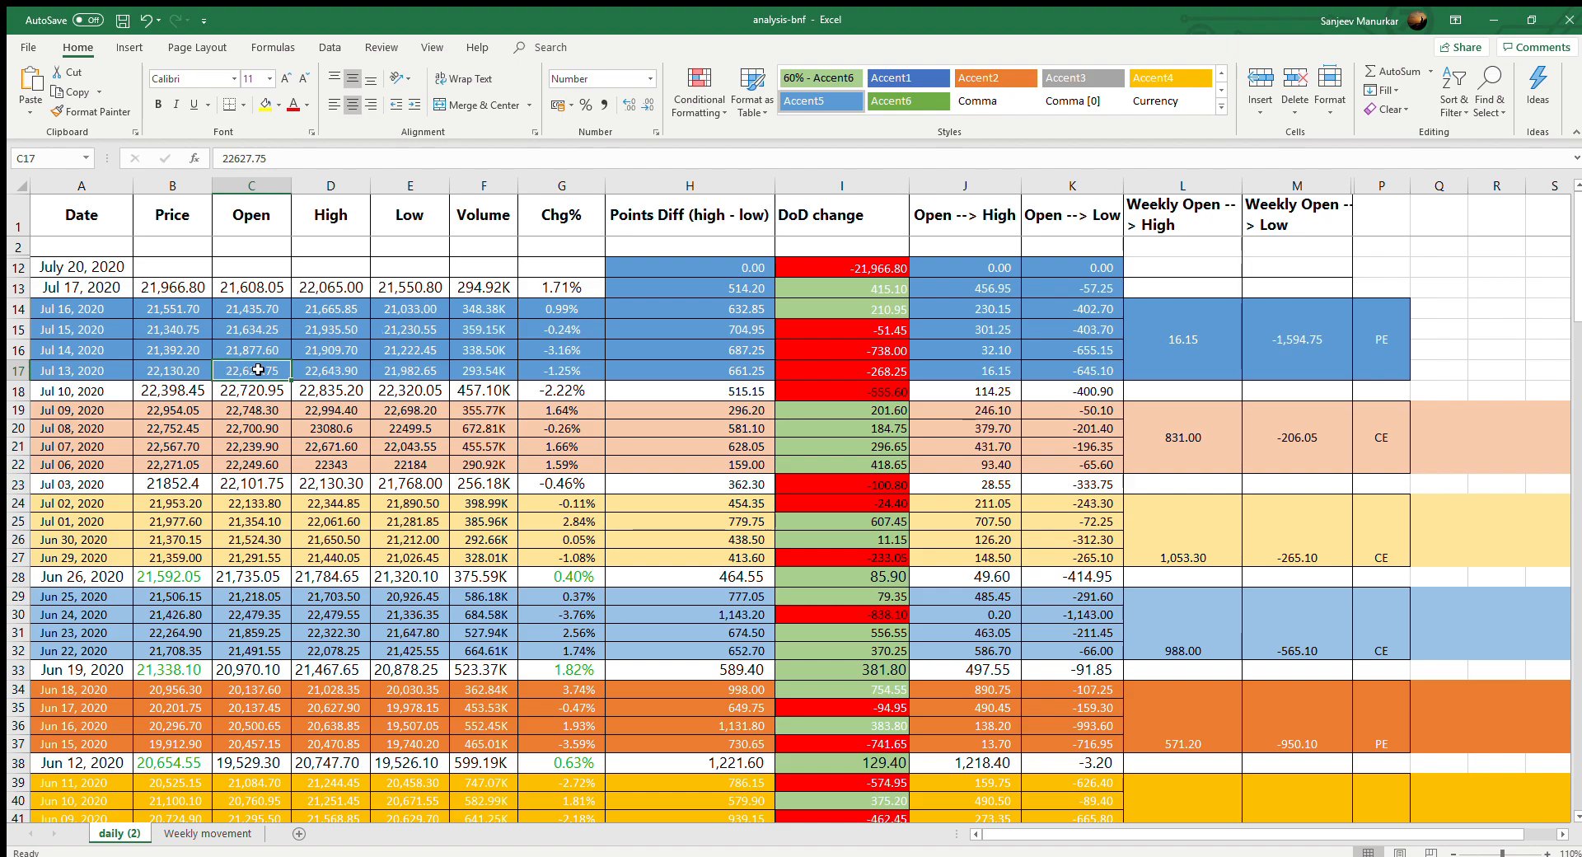
mouse_move(433, 374)
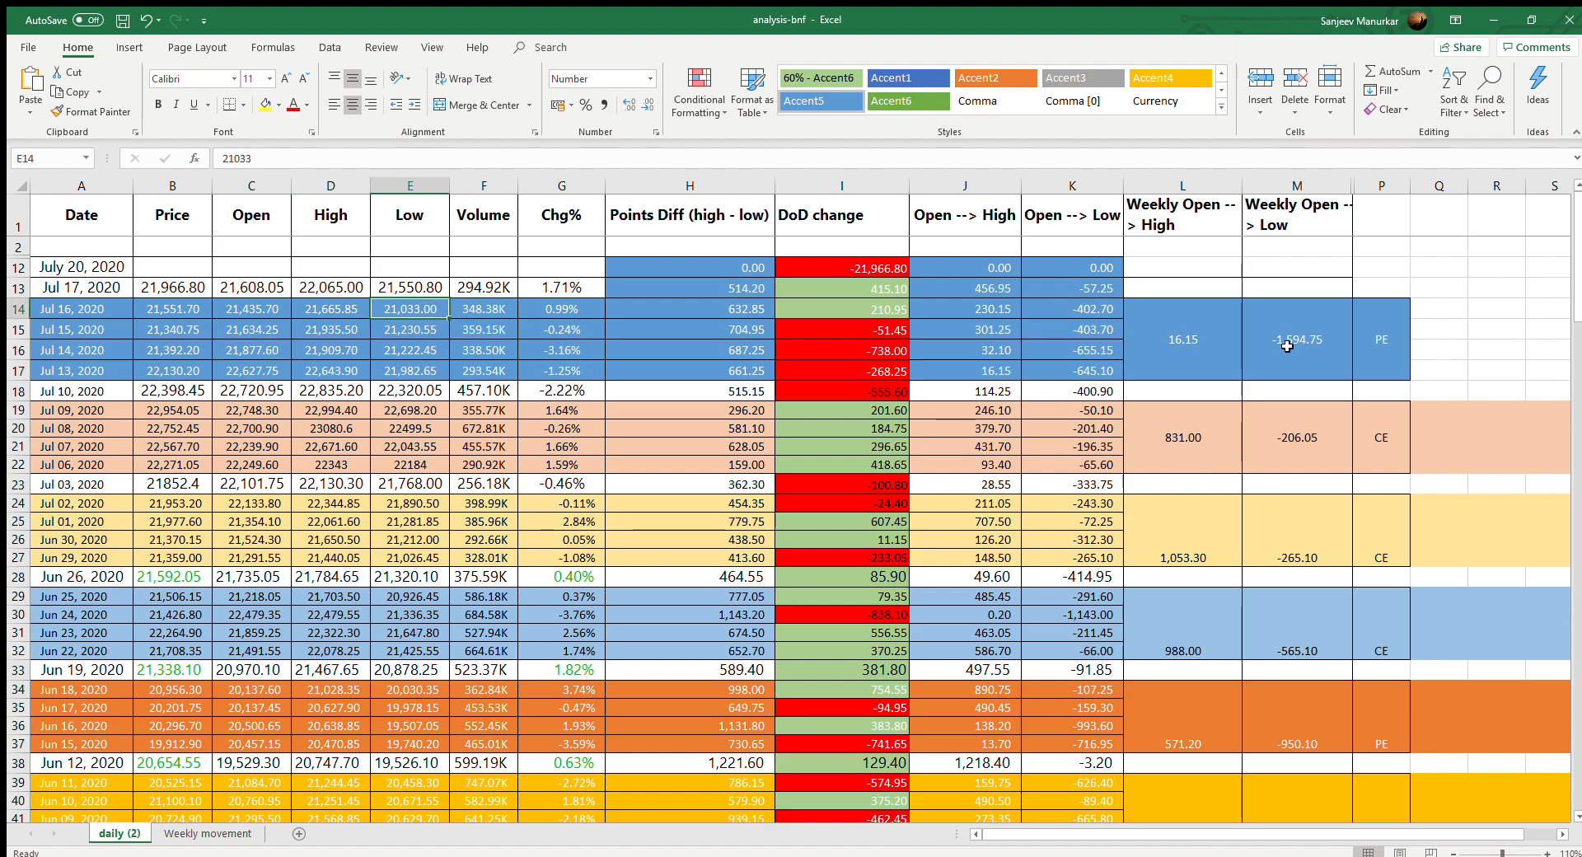
left_click(1297, 339)
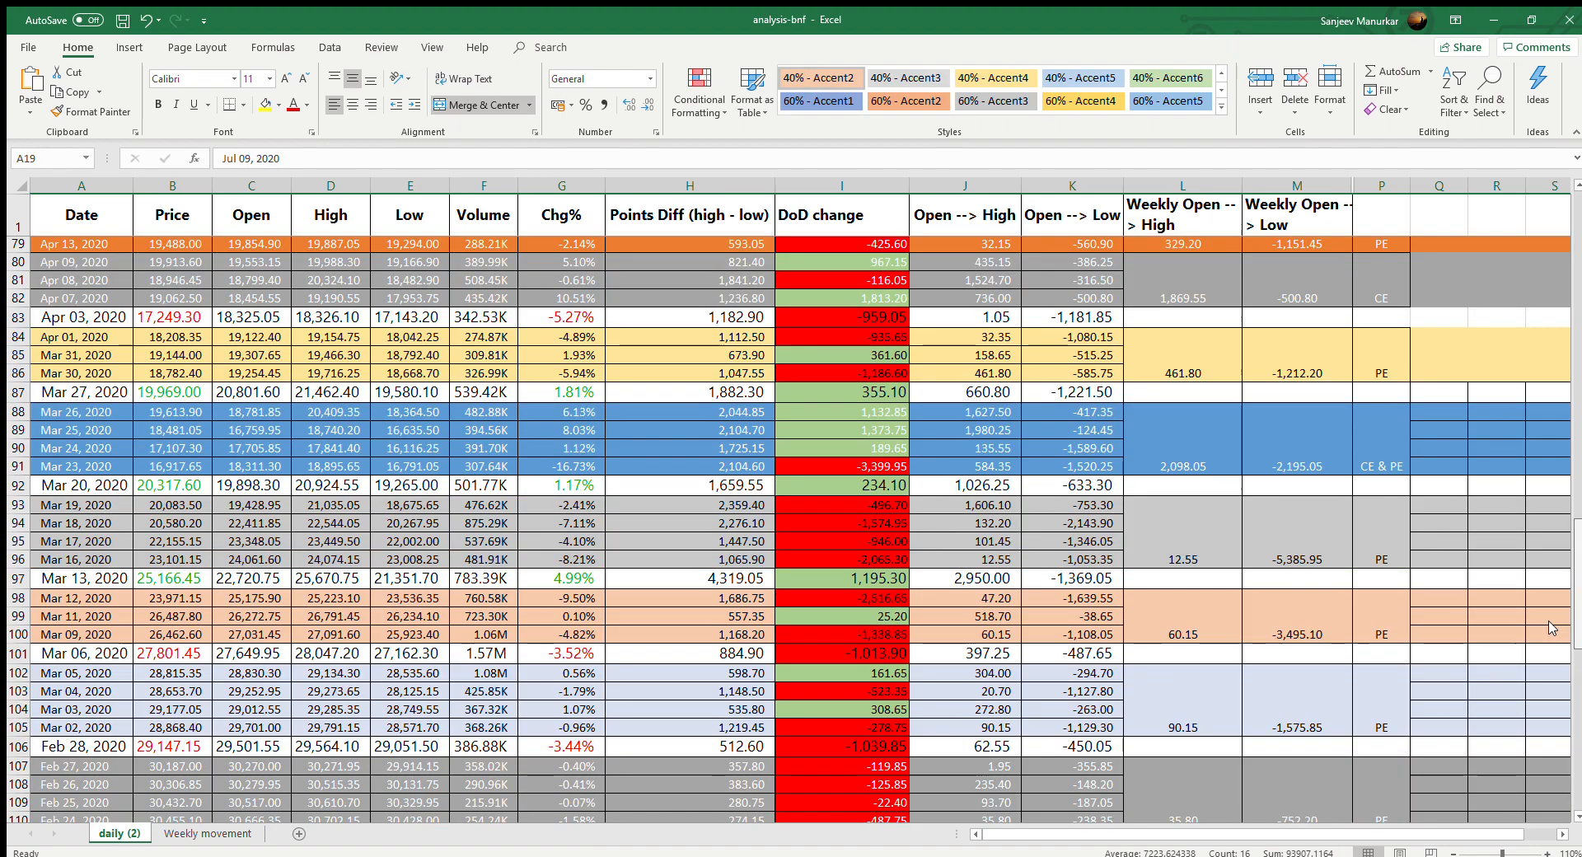
scroll("down", 3)
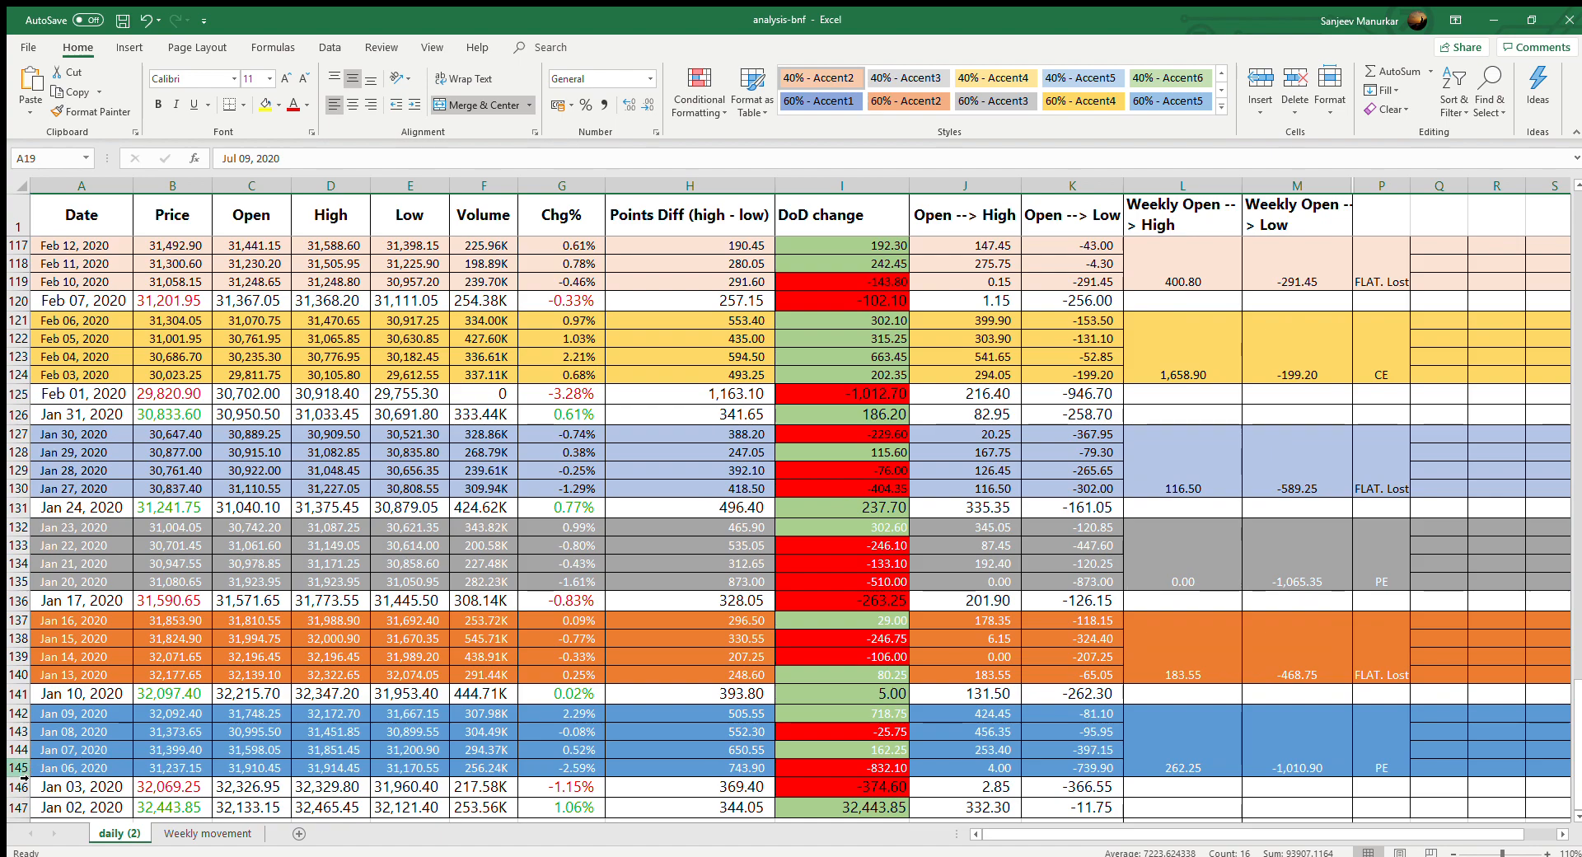
left_click(81, 767)
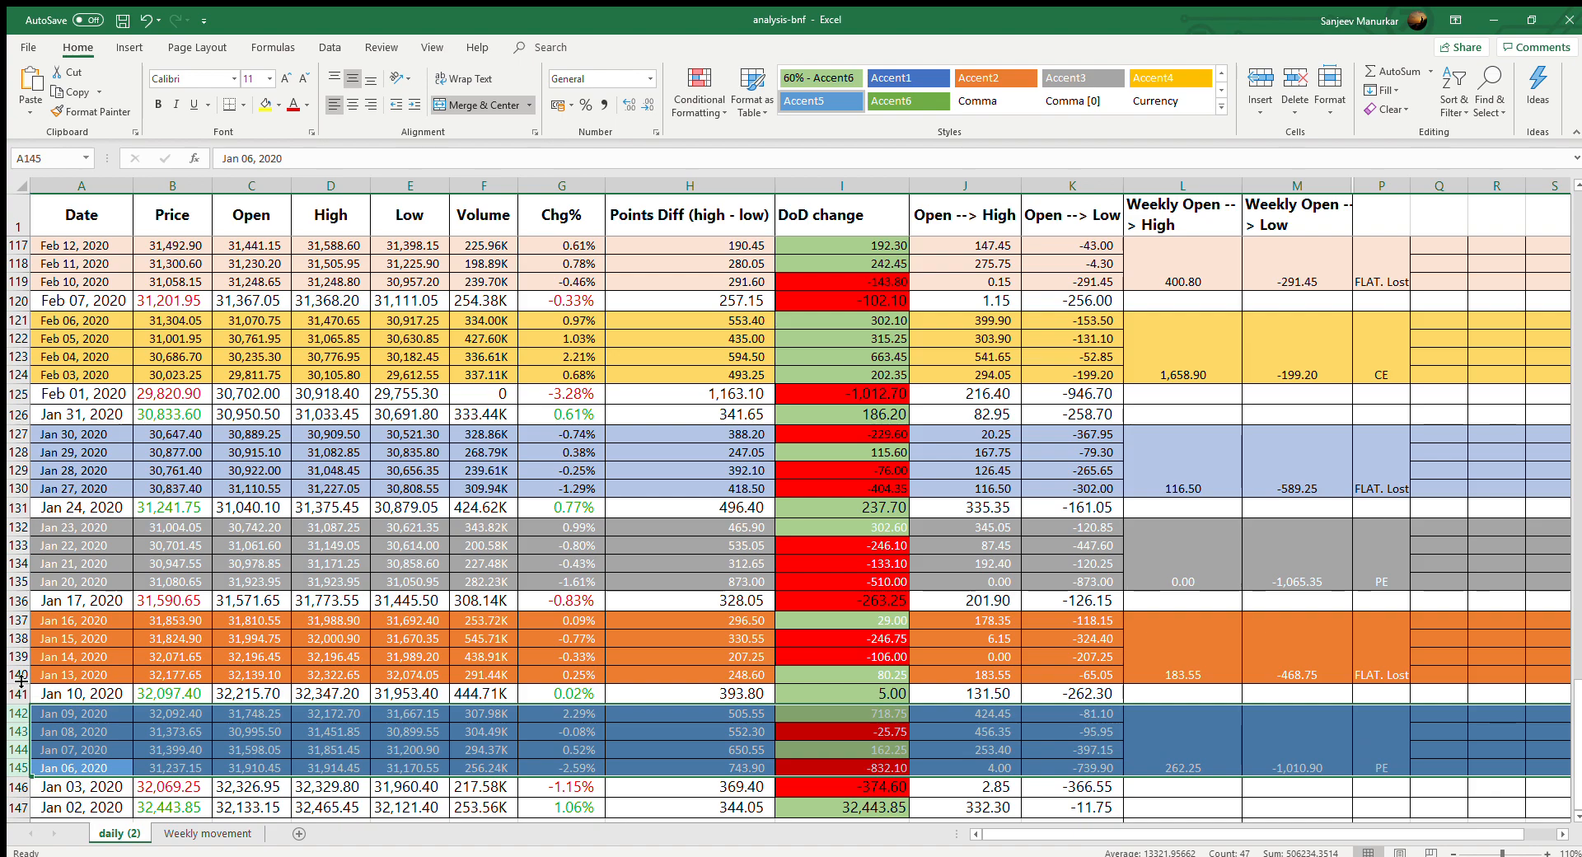
left_click(81, 674)
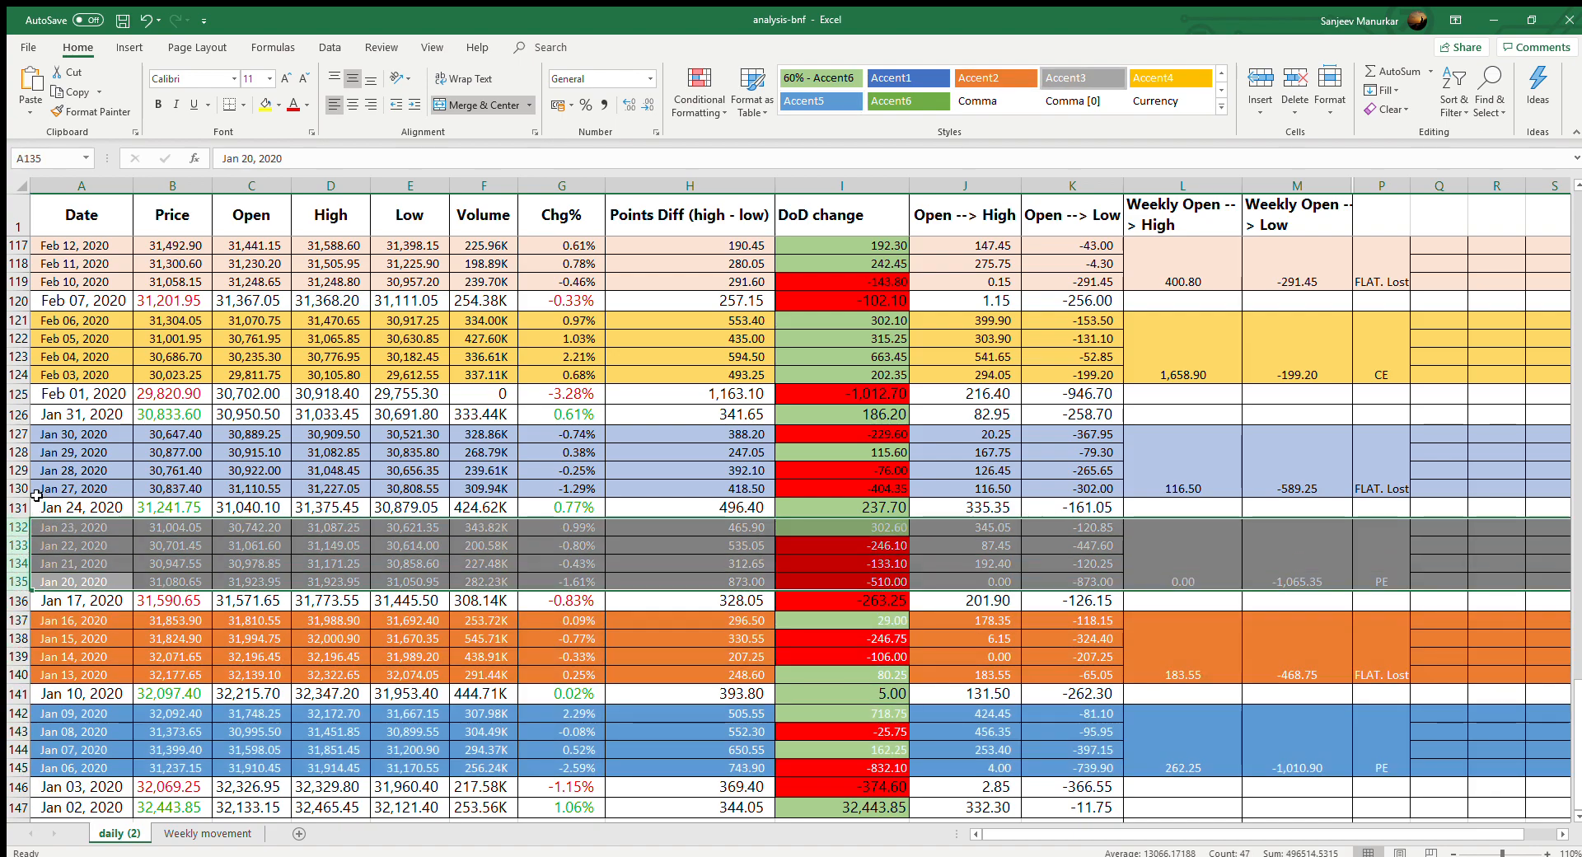
left_click(1298, 545)
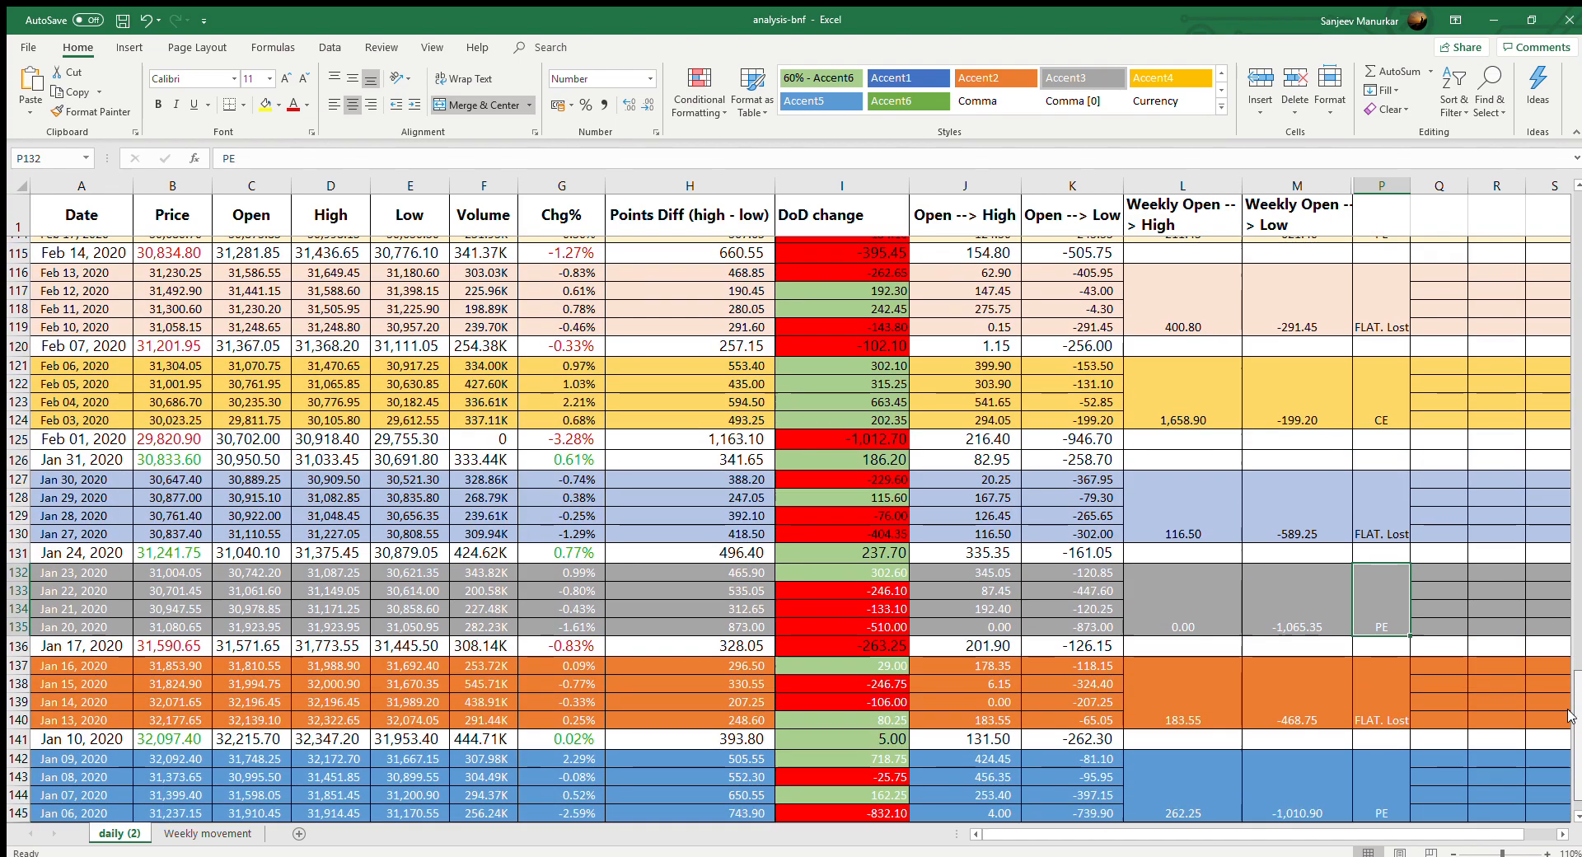
- Inspect the weekly open-to-high and open-to-low formulas across several January weeks
scroll("down", 3)
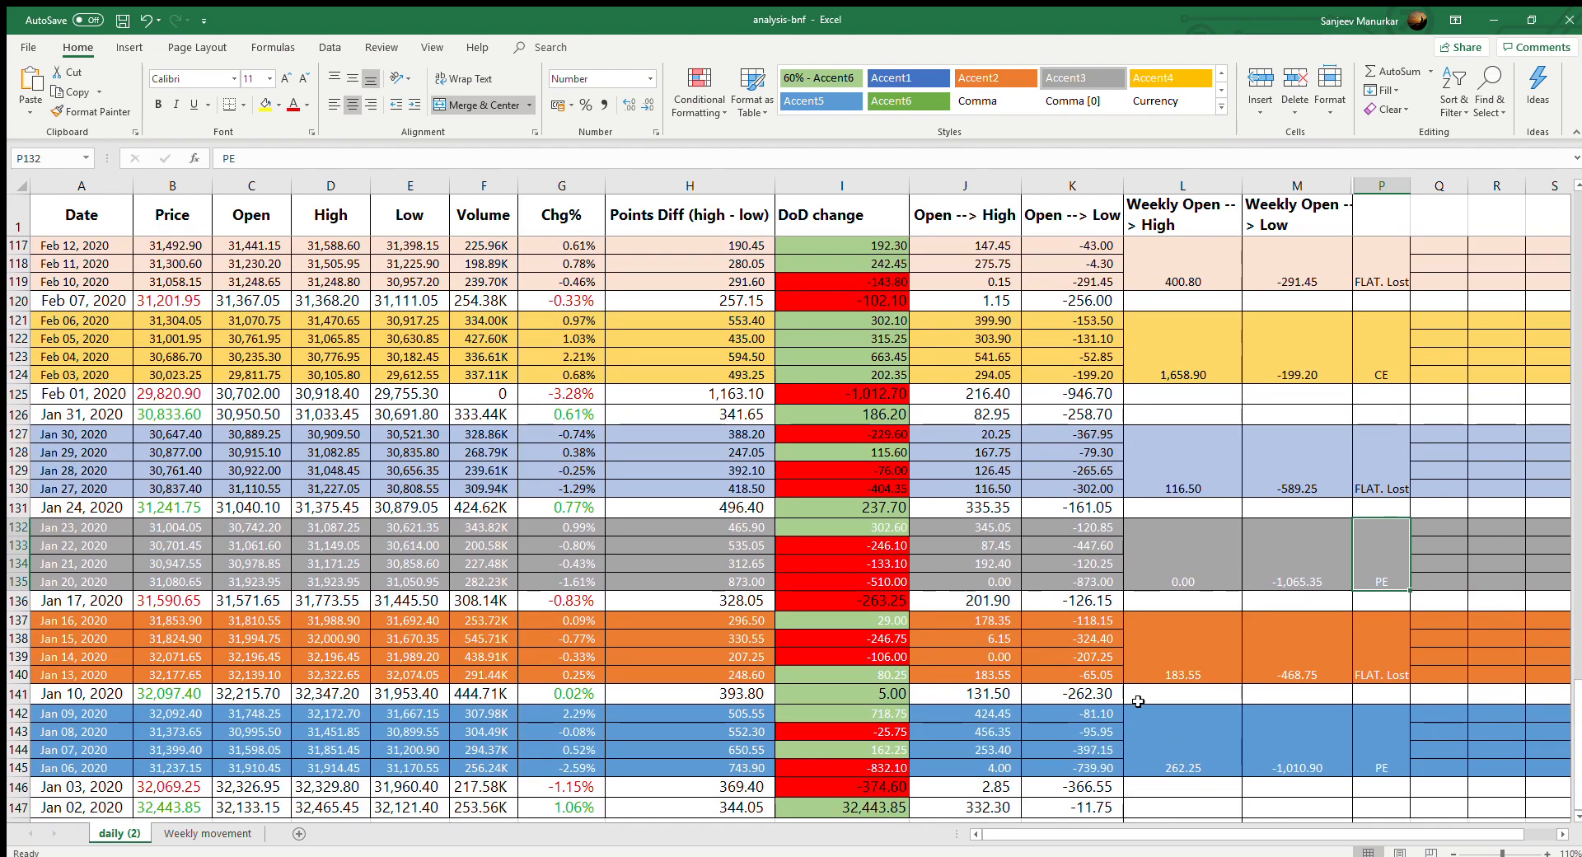
left_click(1179, 732)
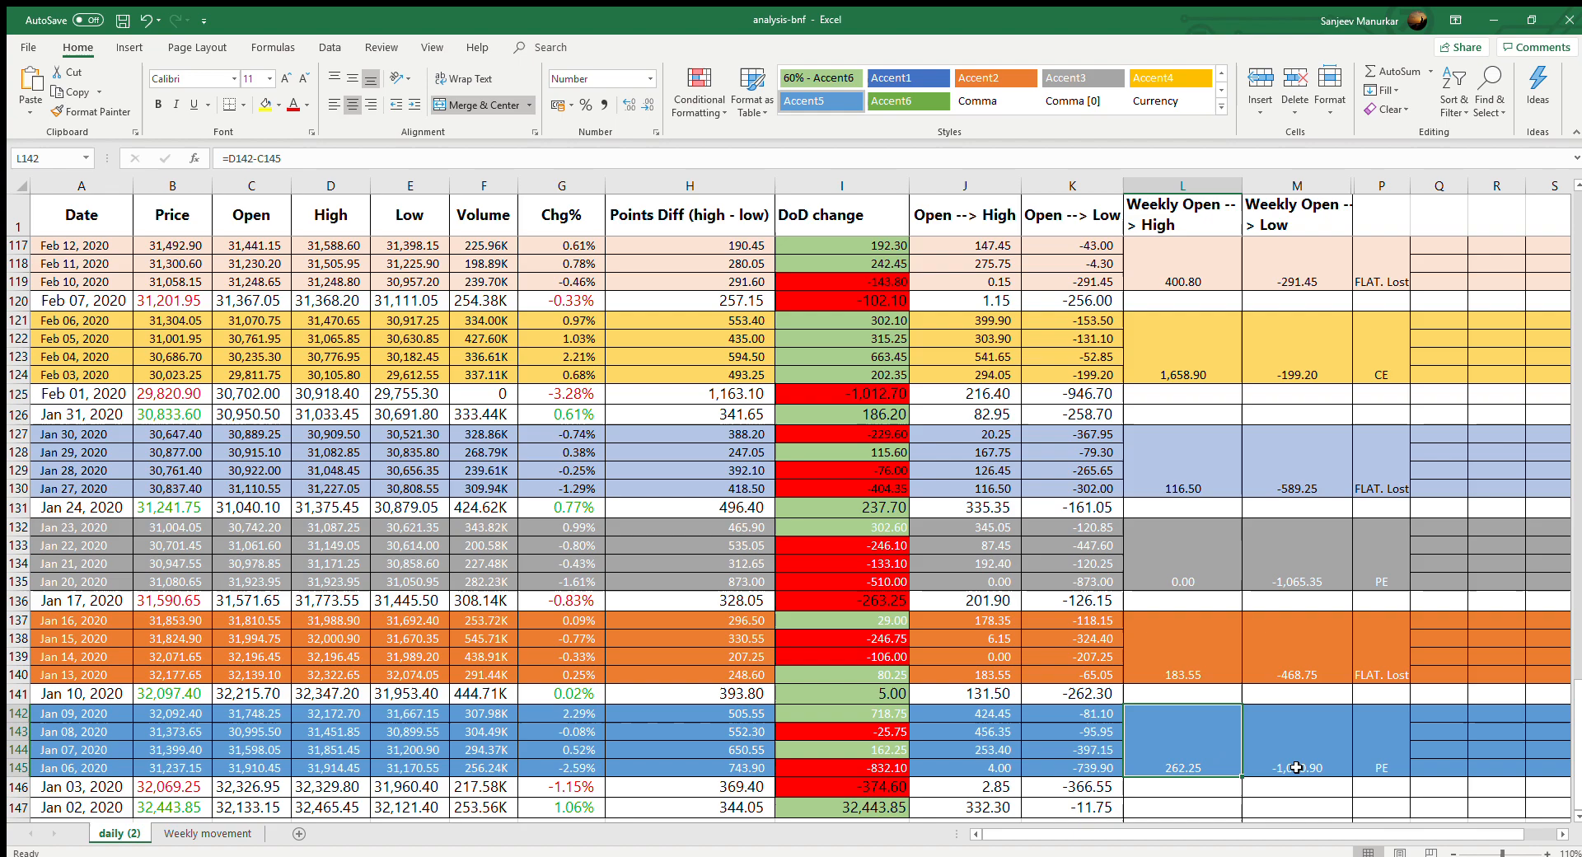
left_click(1297, 766)
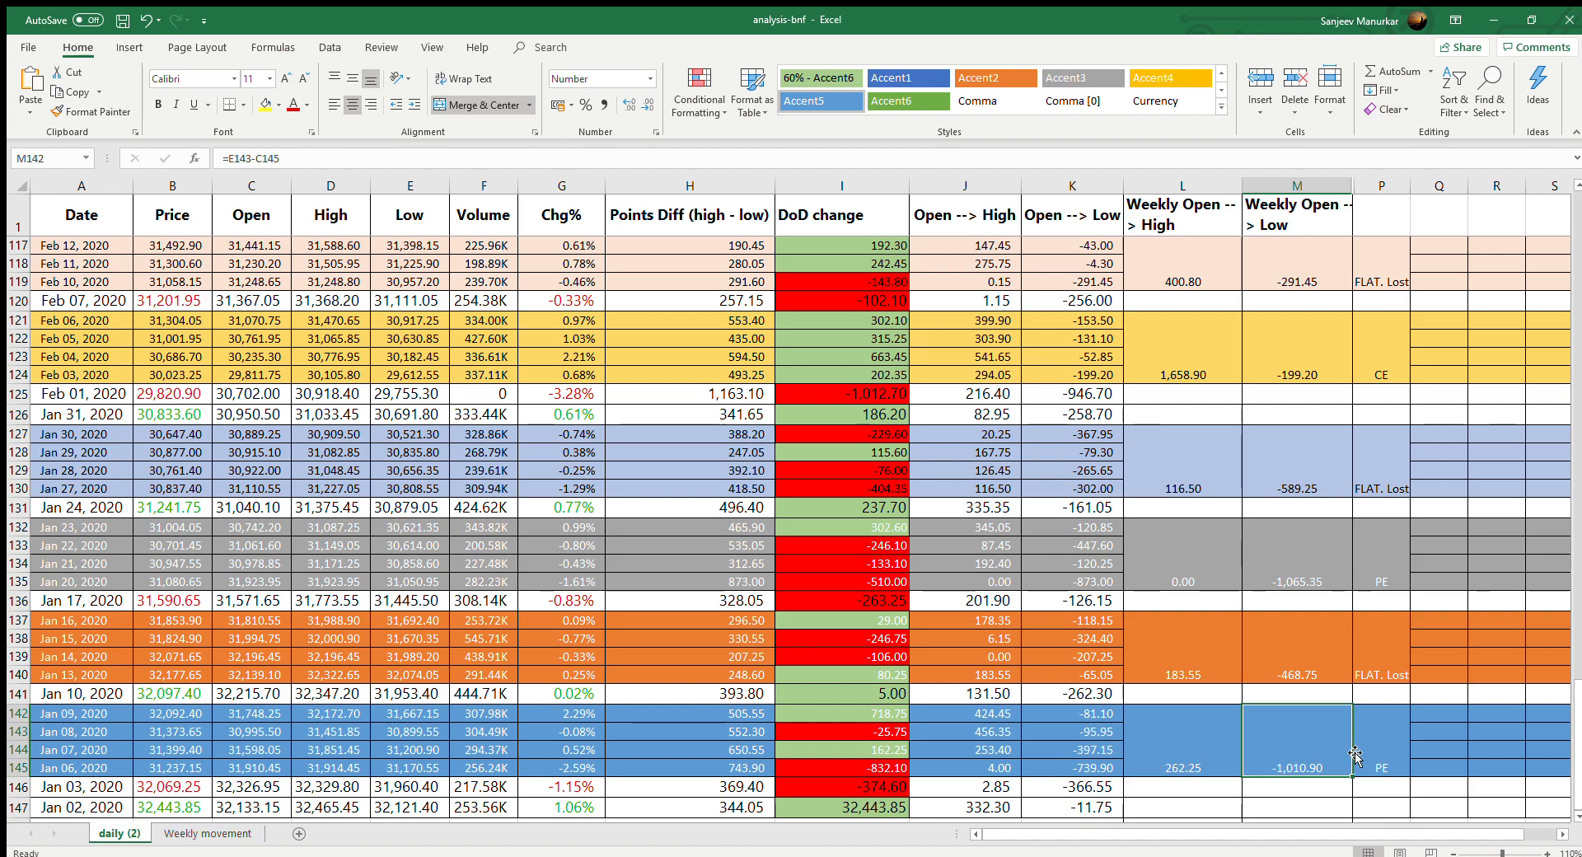
mouse_move(1284, 753)
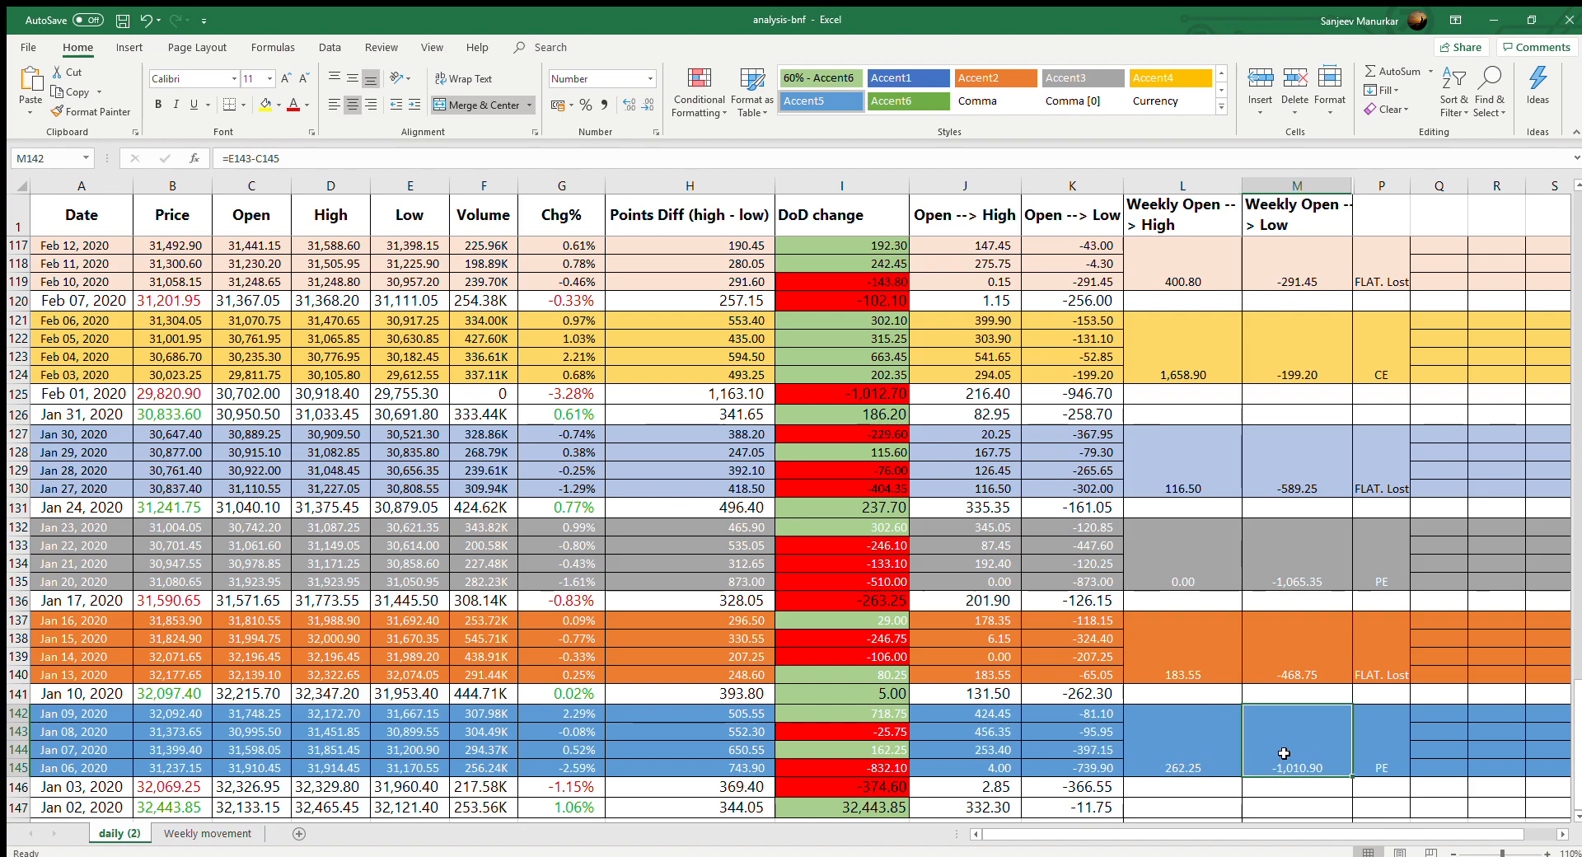
left_click(1381, 651)
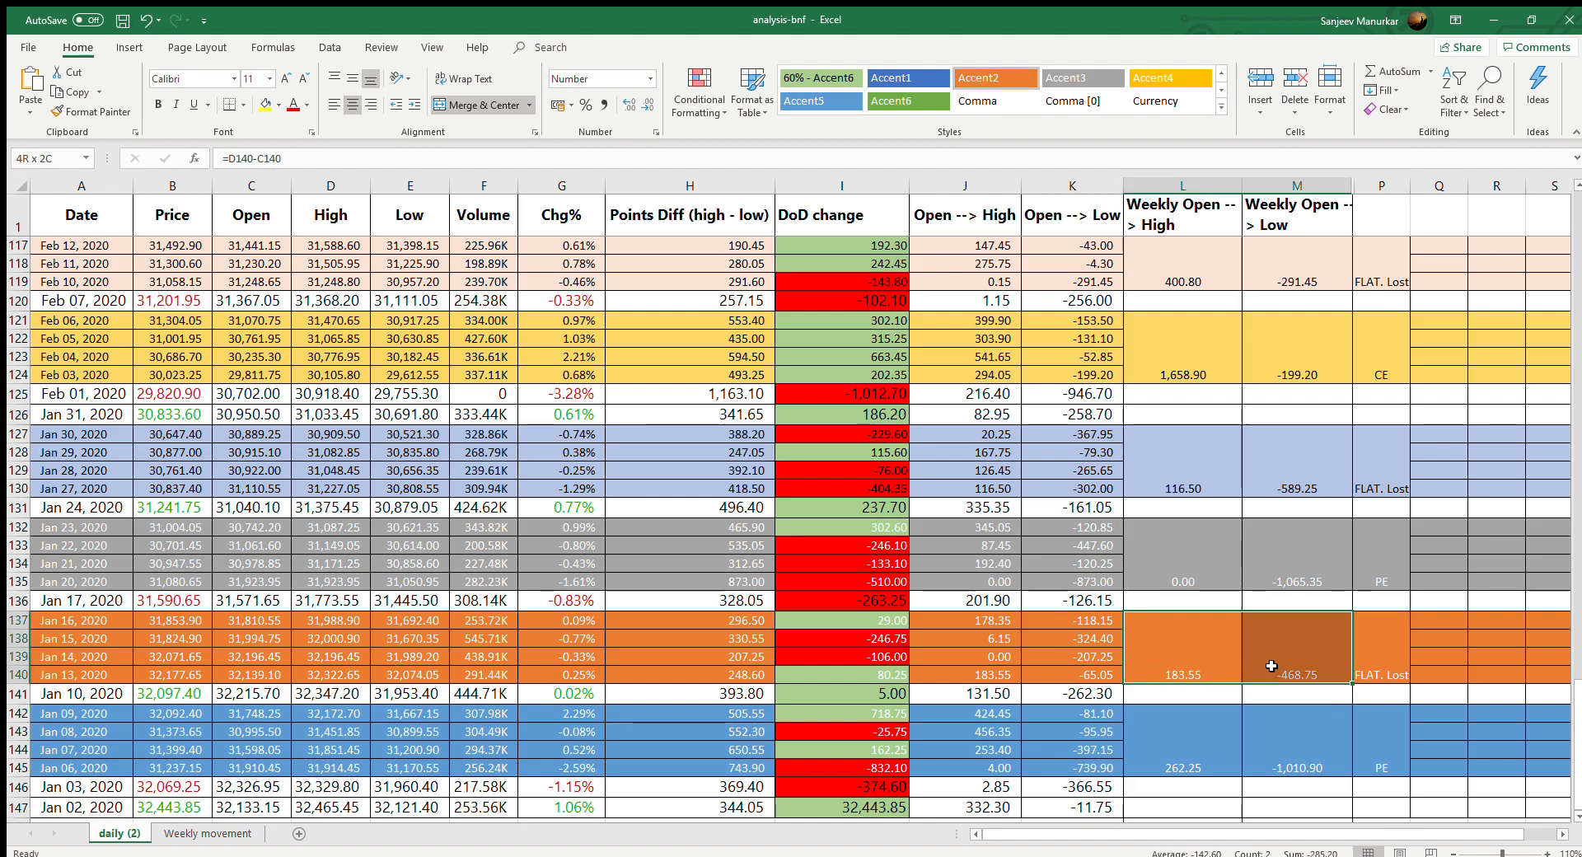
left_click(1183, 554)
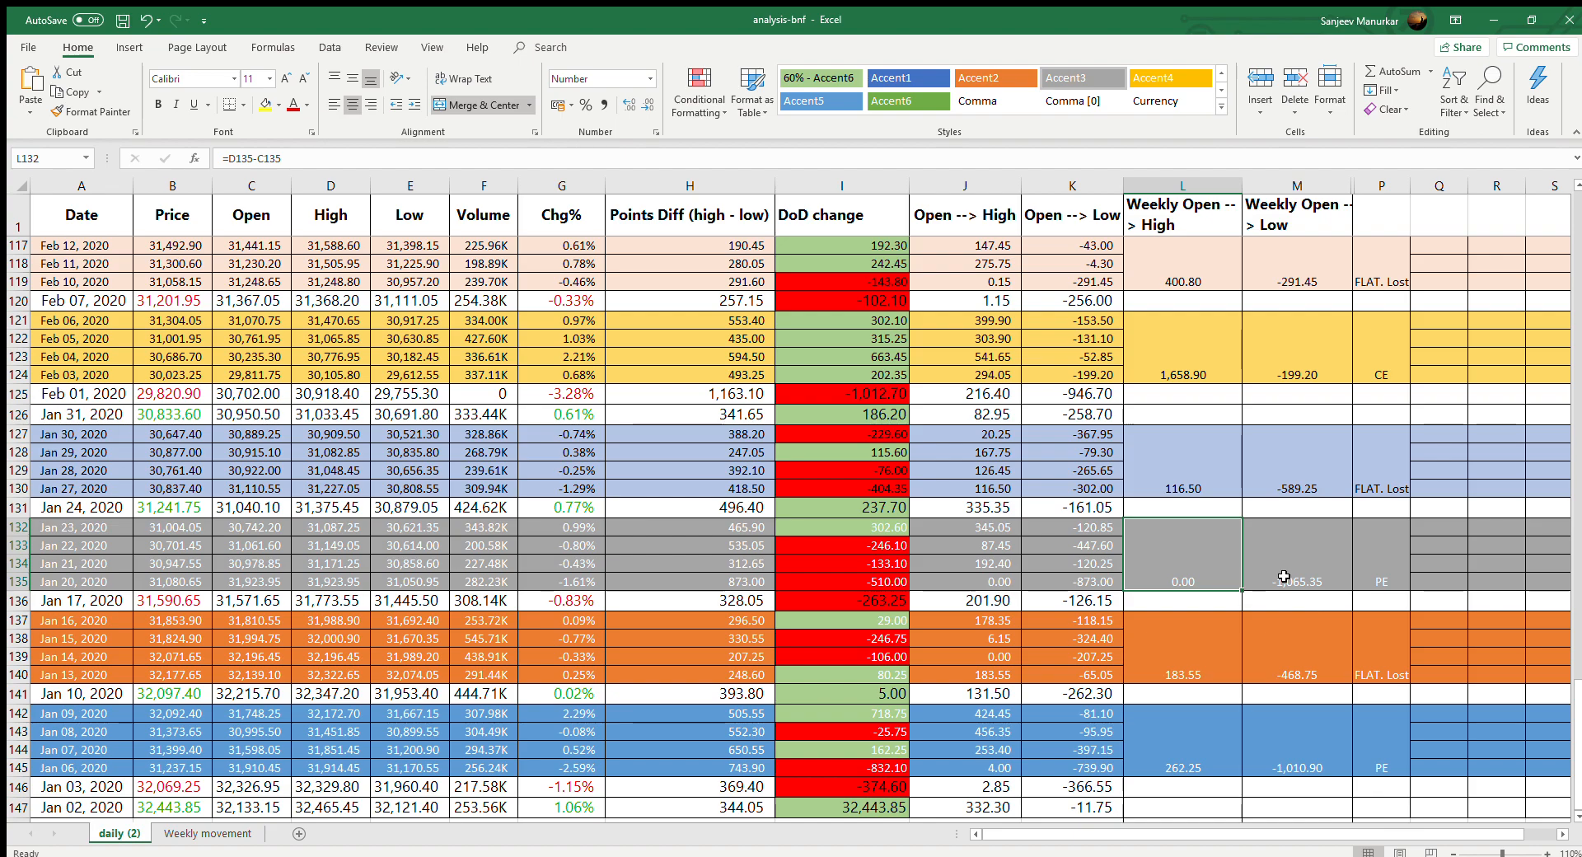
left_click(1297, 554)
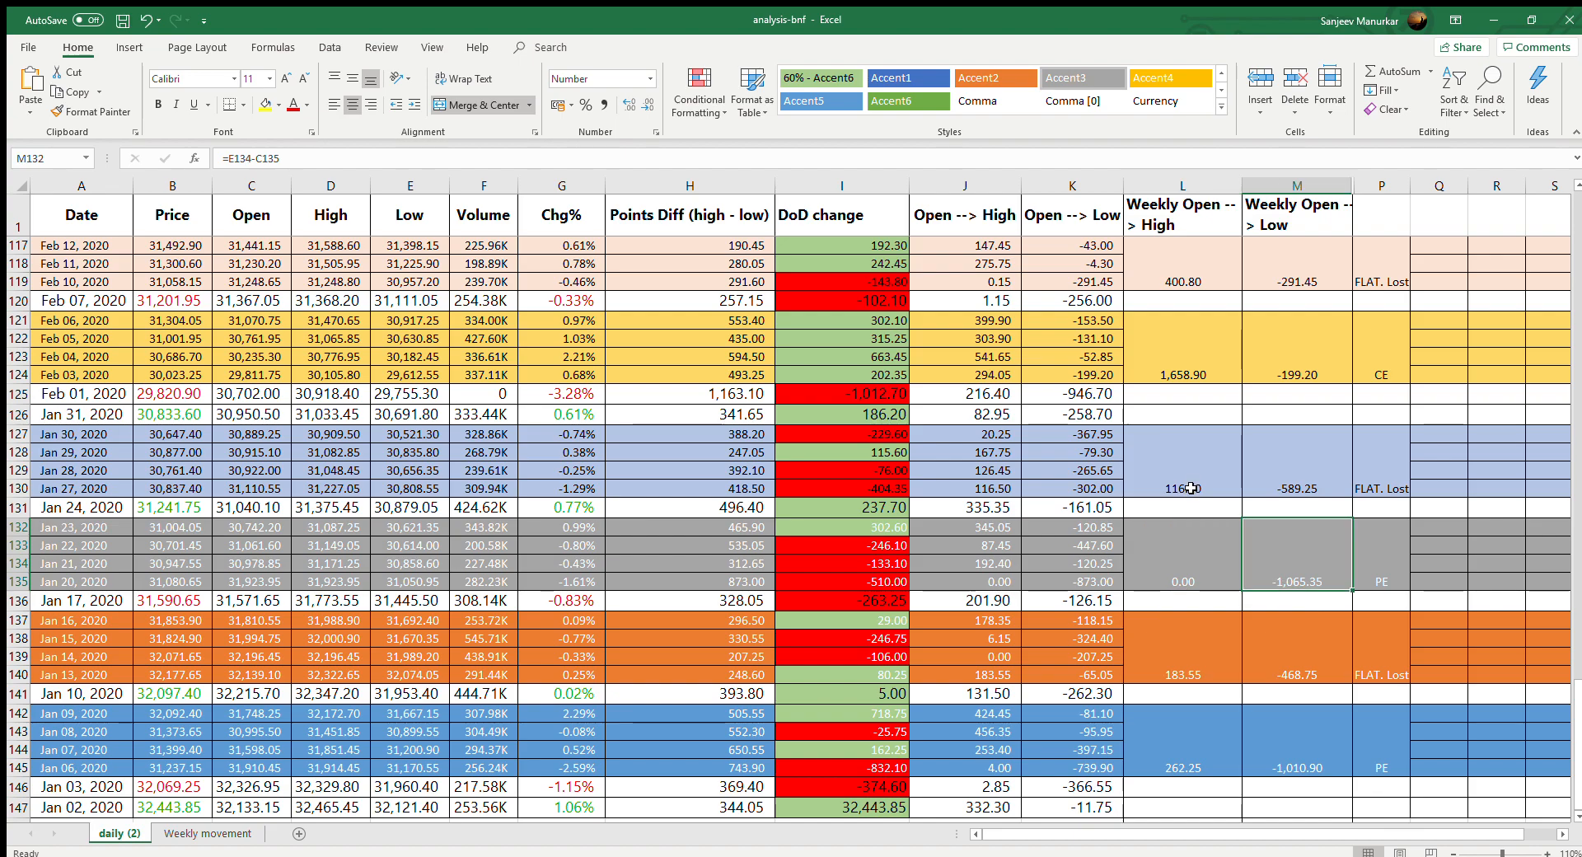
left_click(1297, 470)
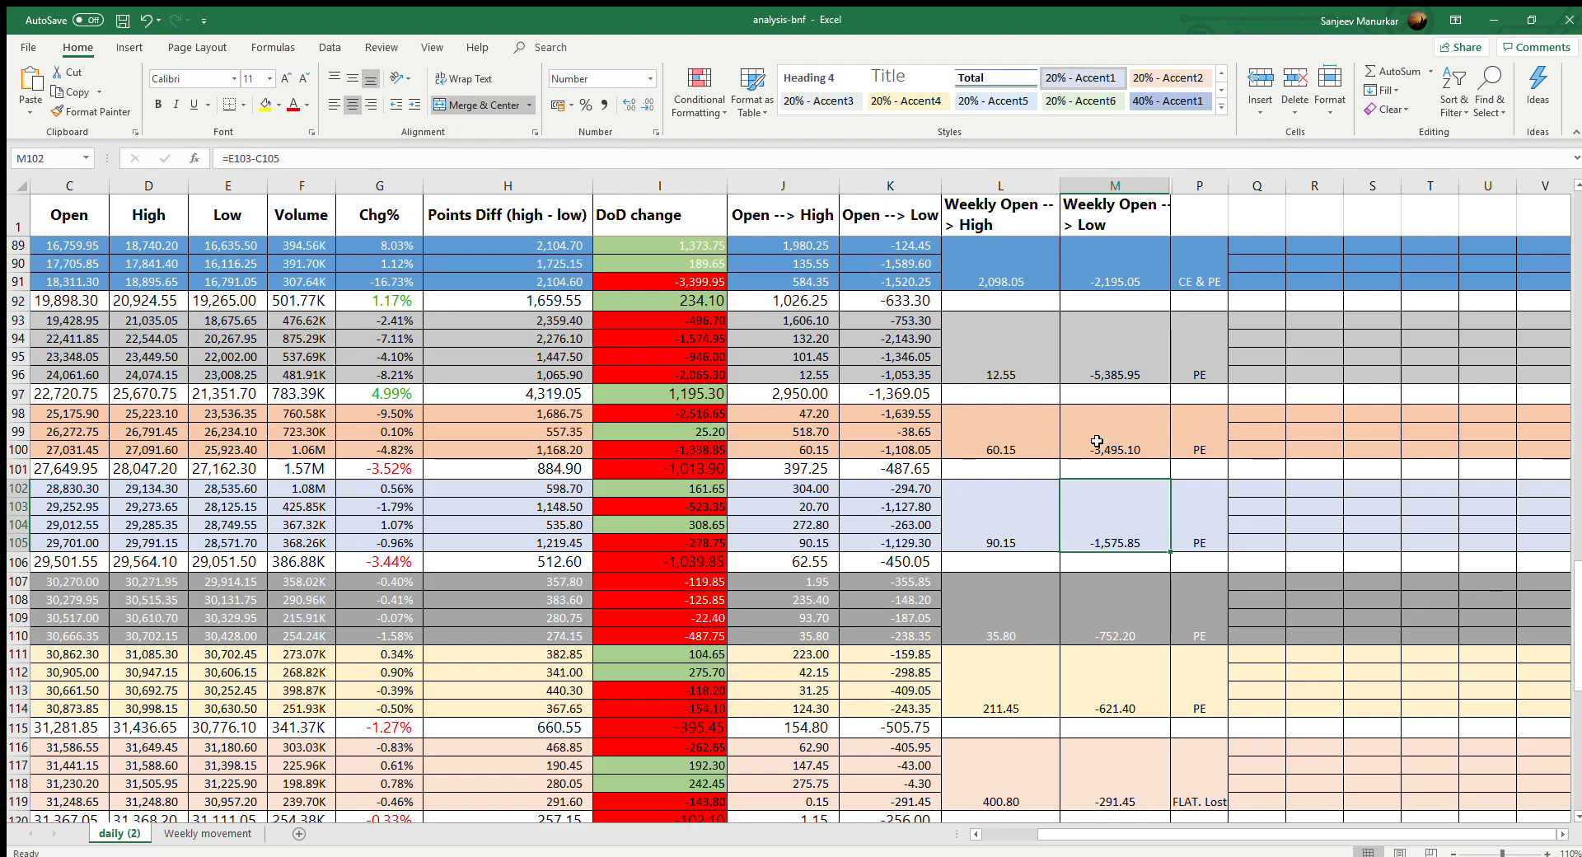
left_click(1115, 348)
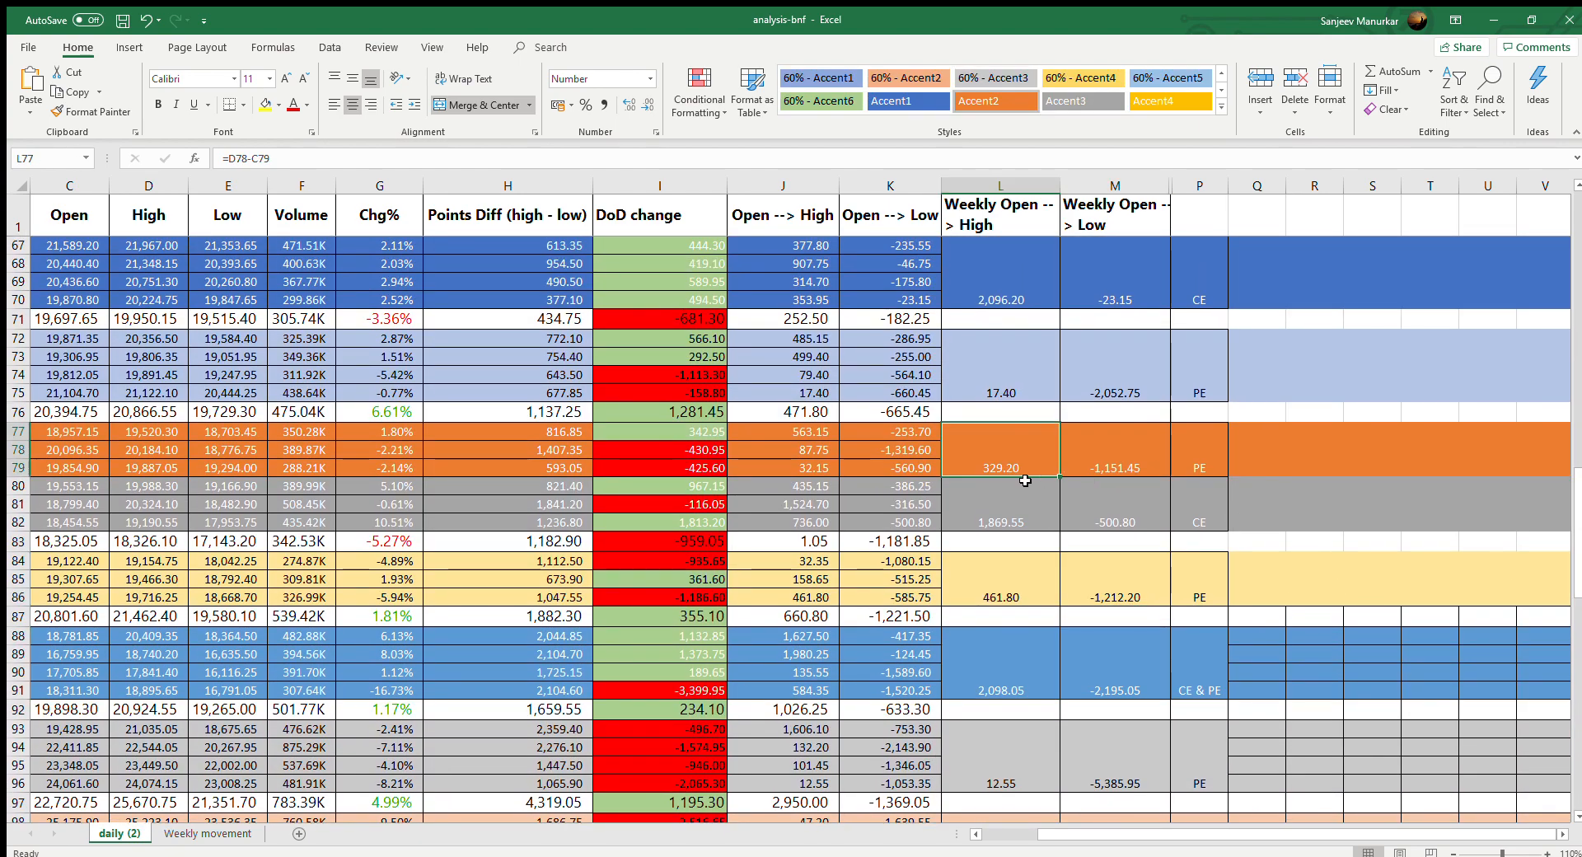
left_click(1000, 272)
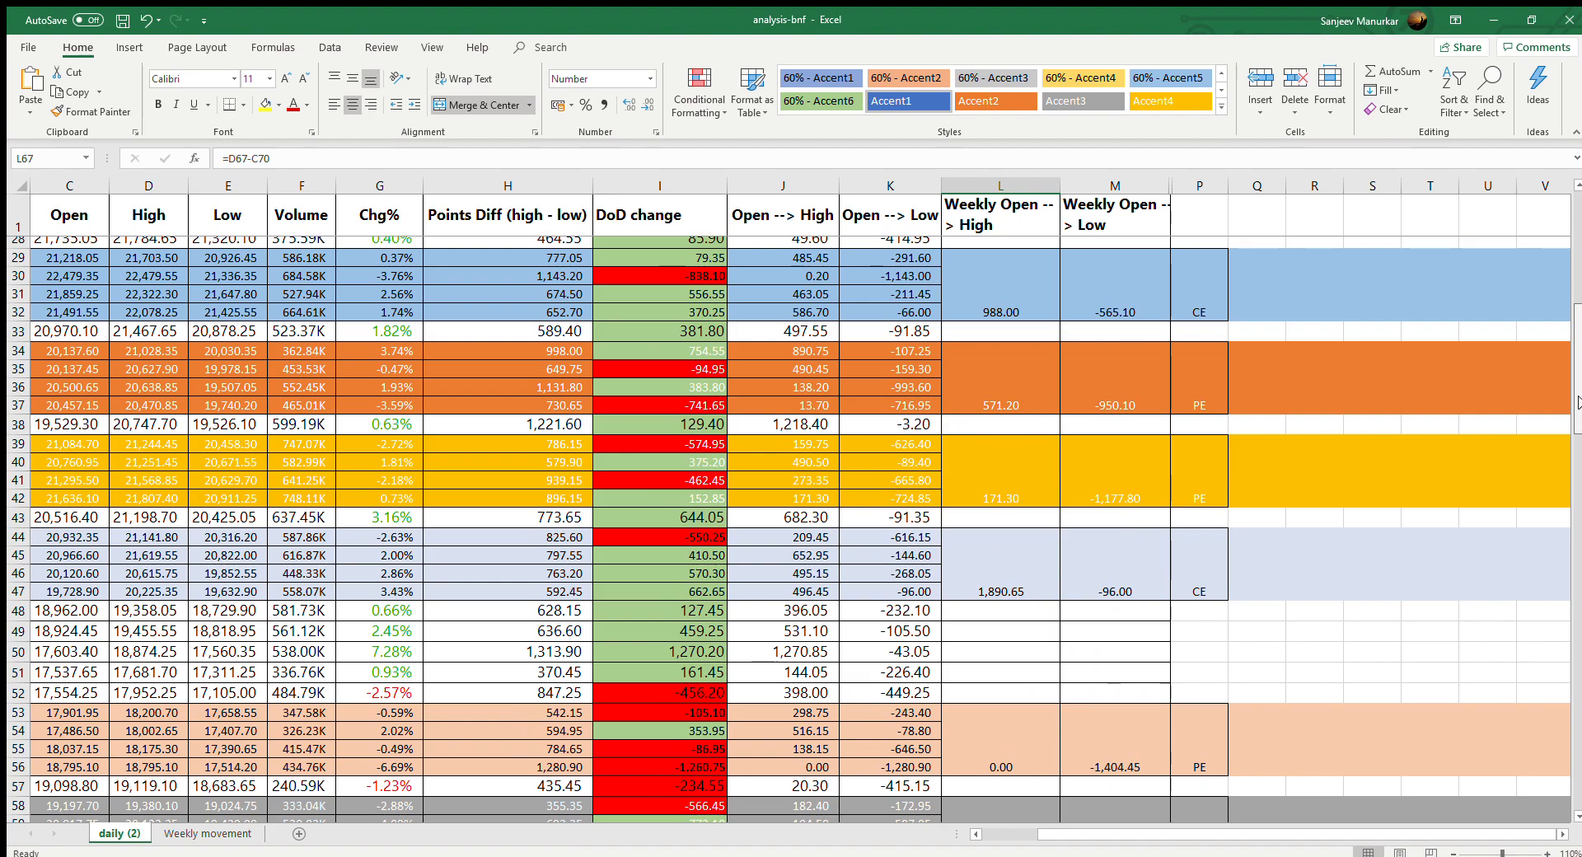
scroll("up", 3)
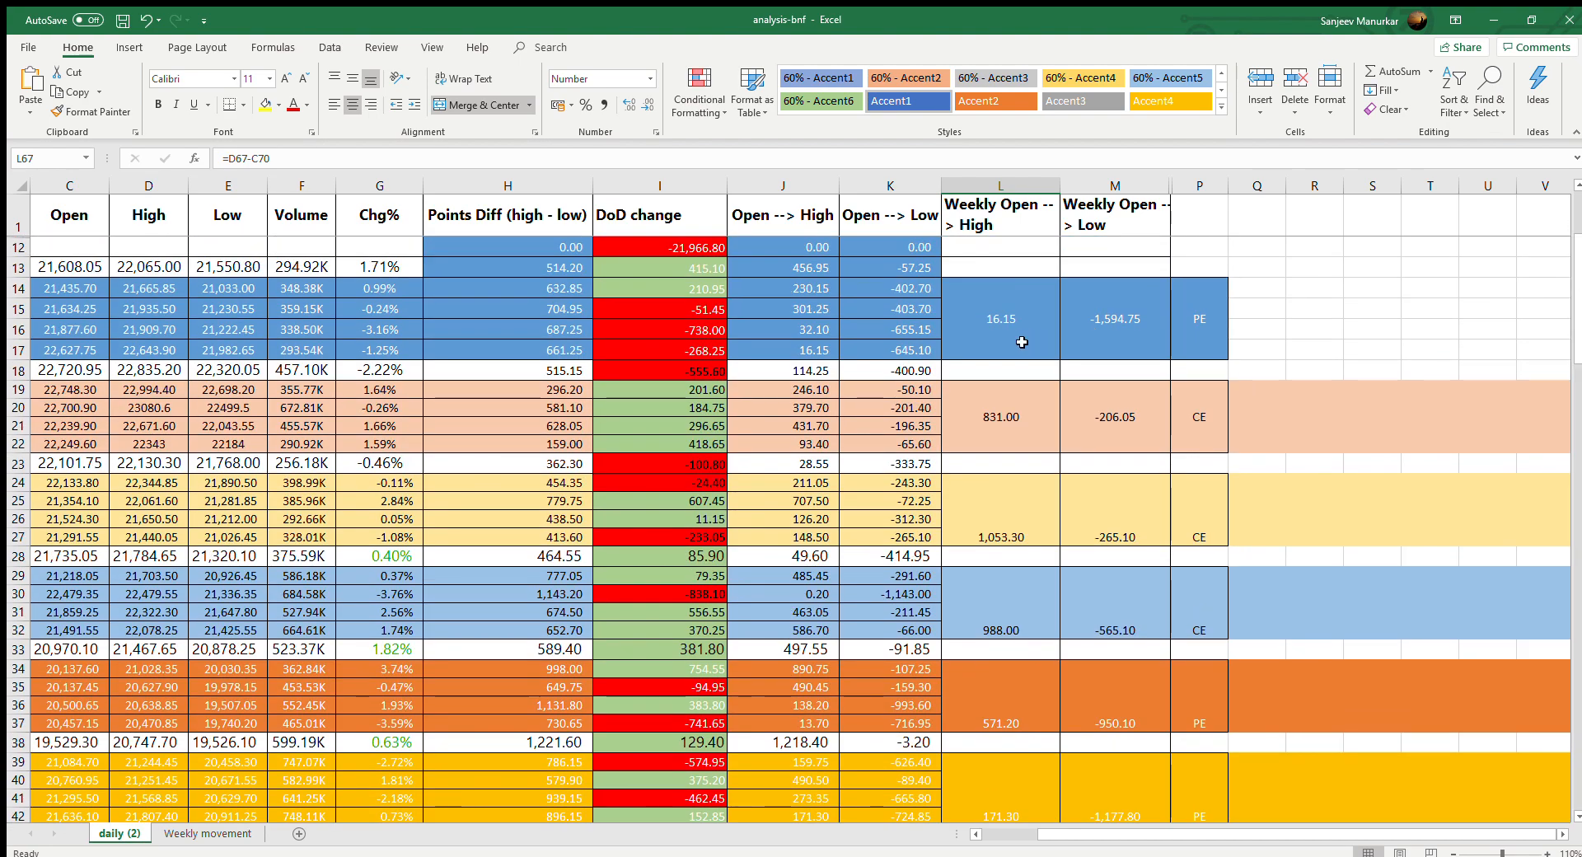
left_click(1000, 318)
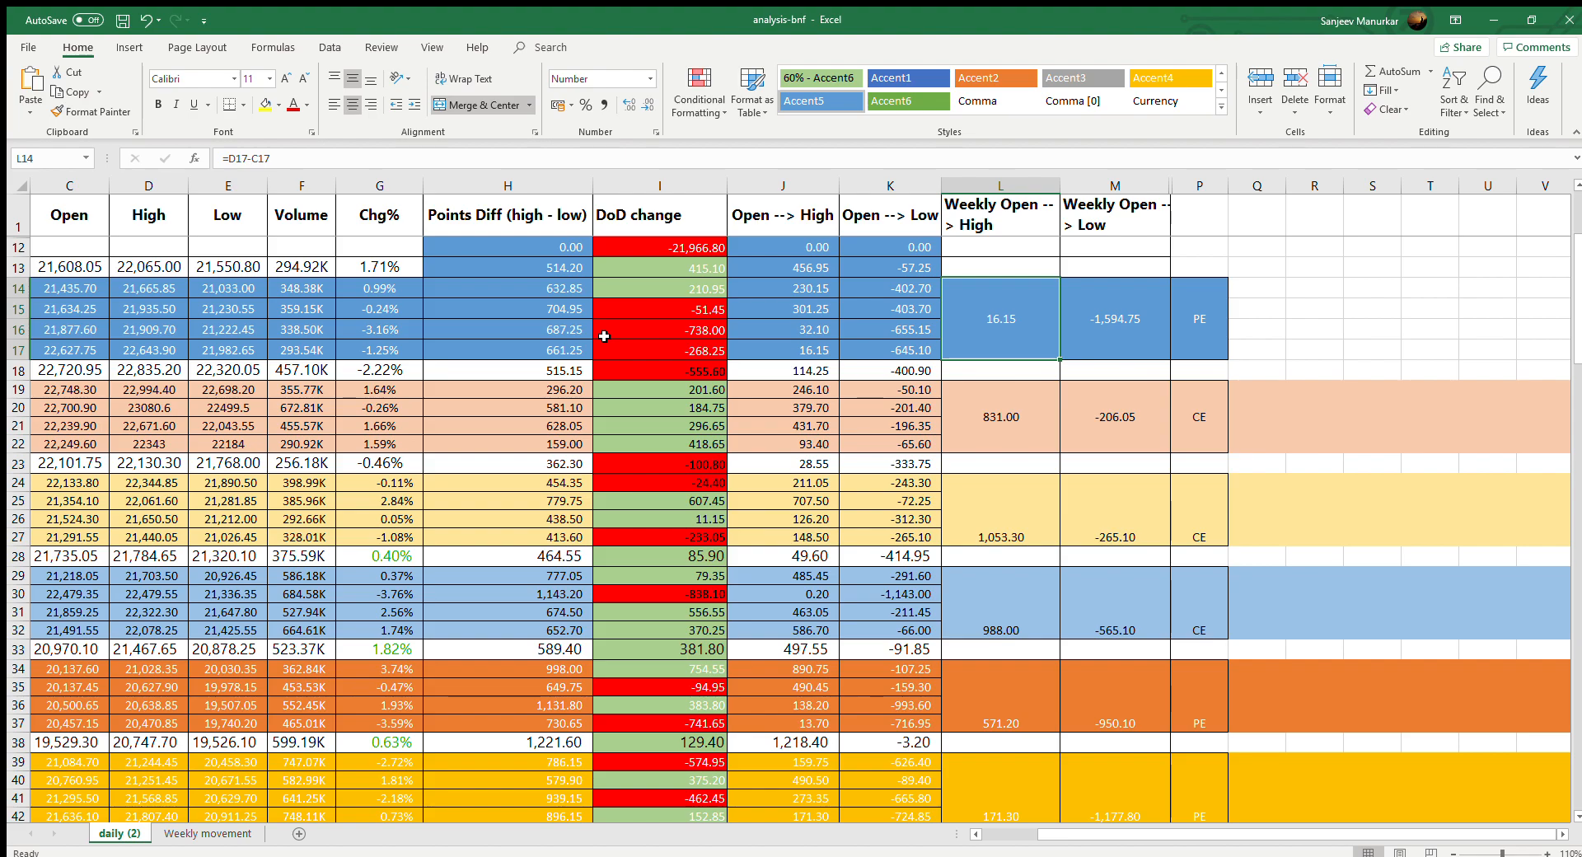
left_click(508, 308)
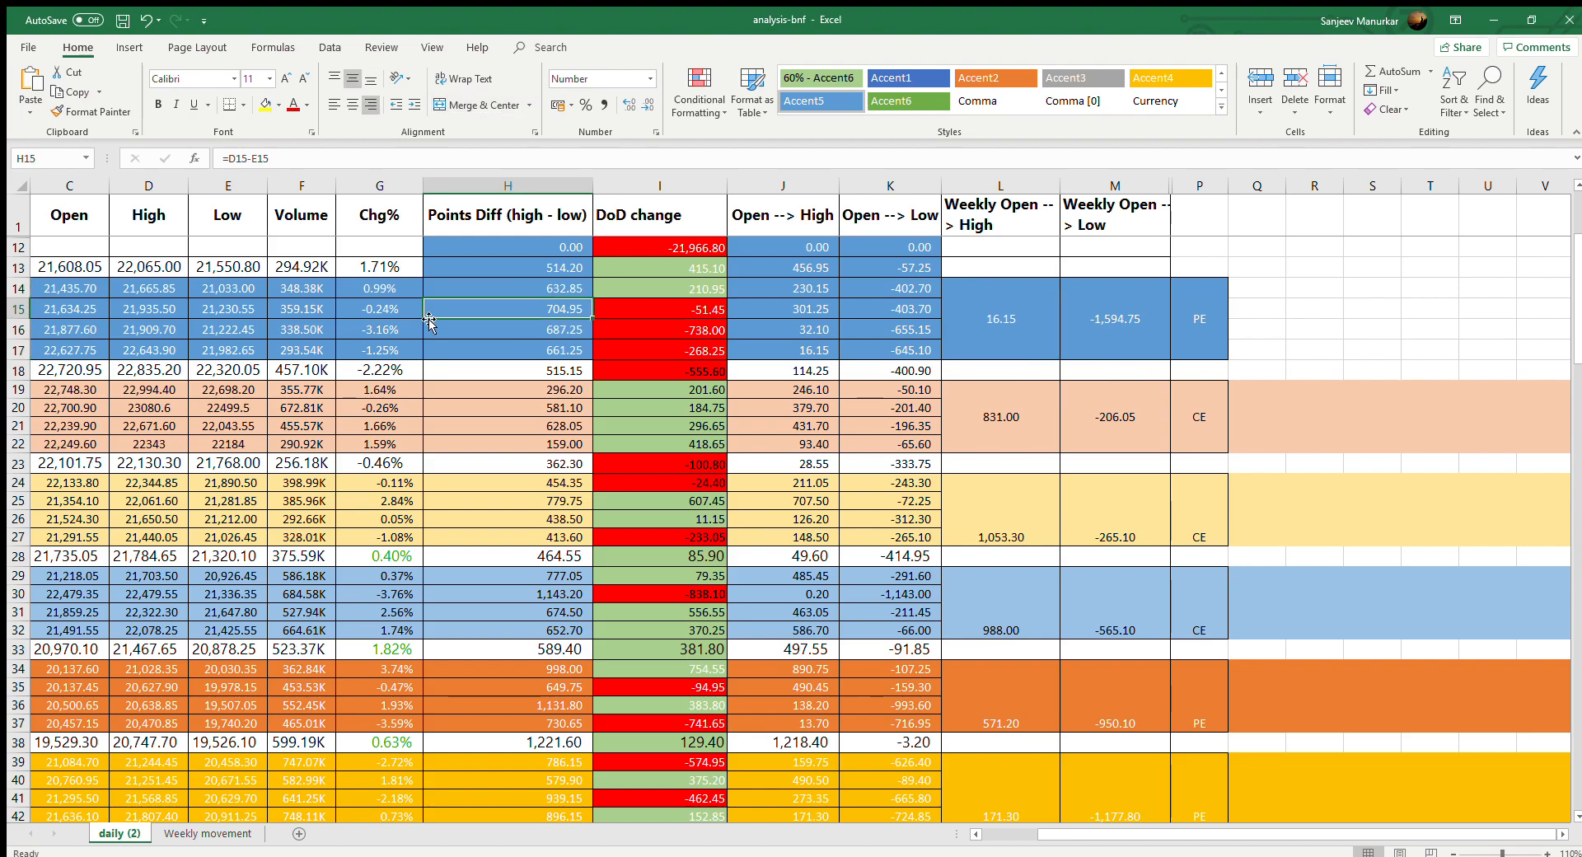
left_click(379, 288)
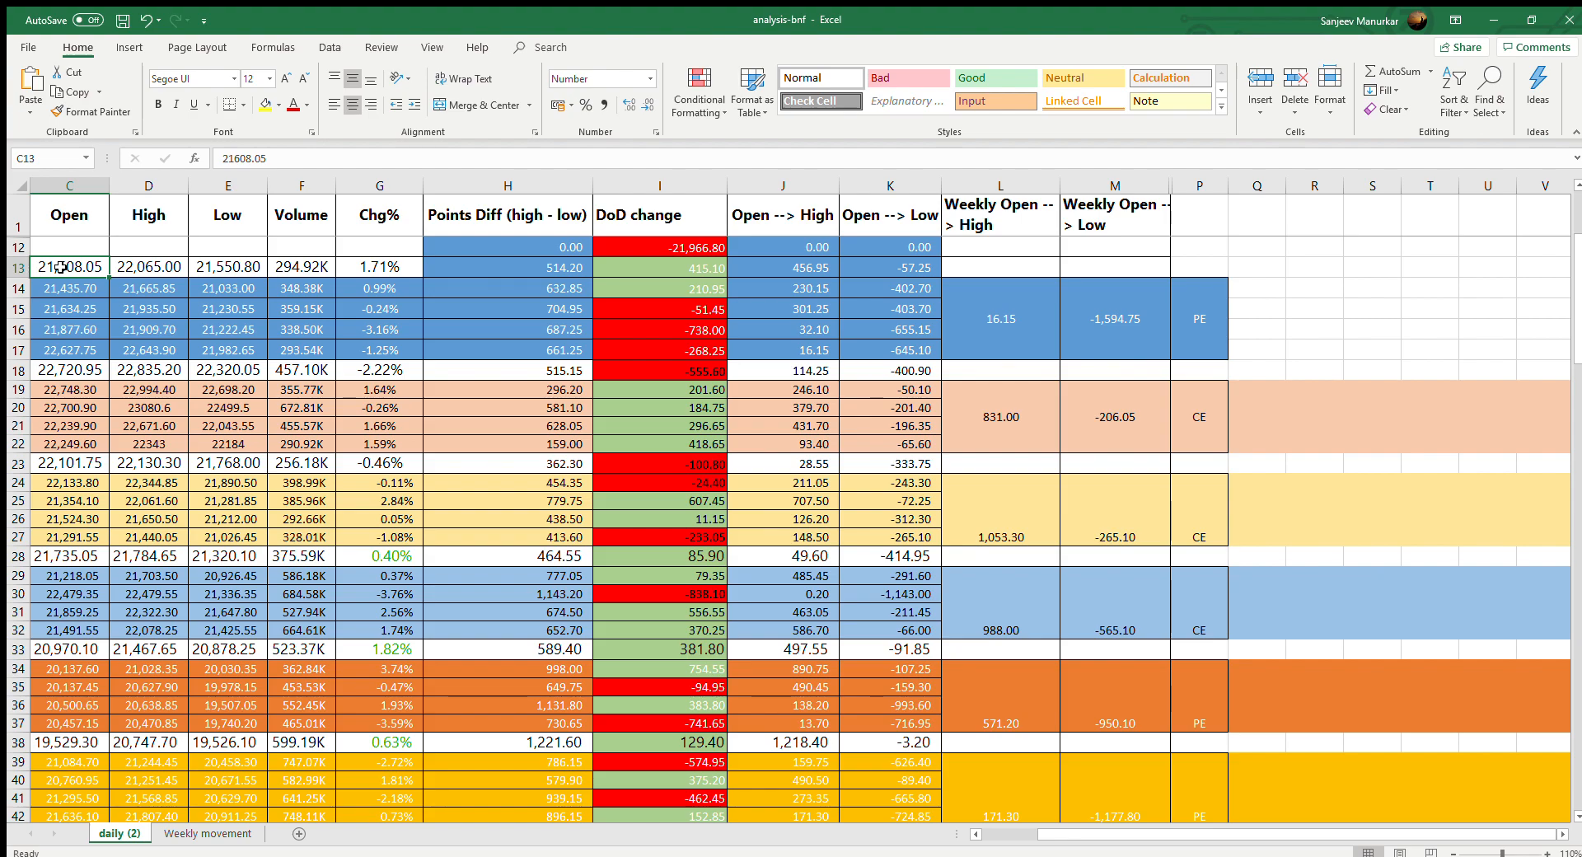
mouse_move(972, 320)
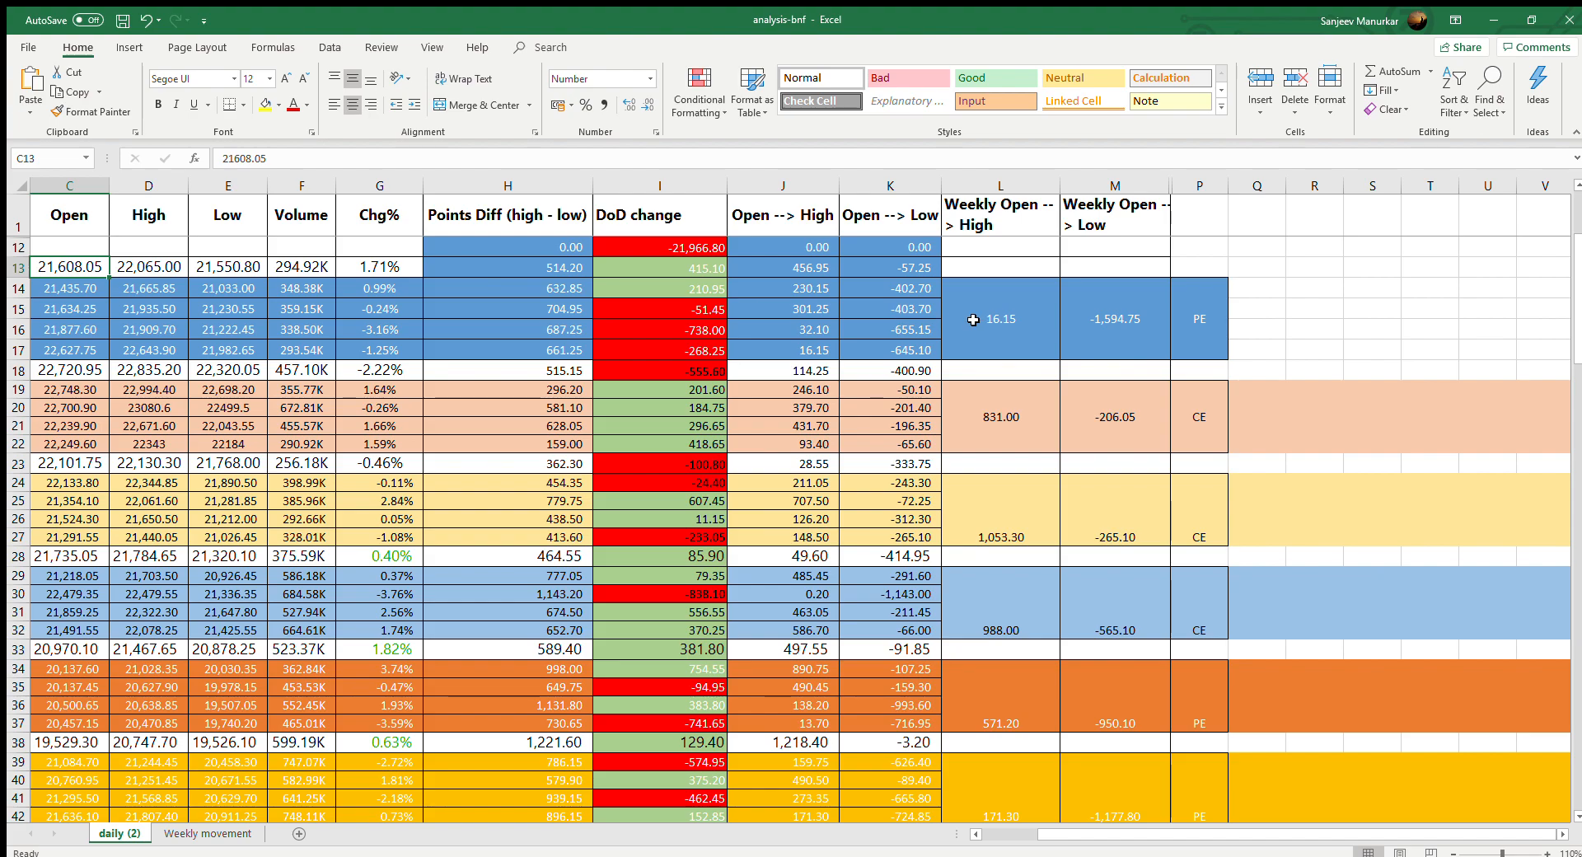
mouse_move(1006, 334)
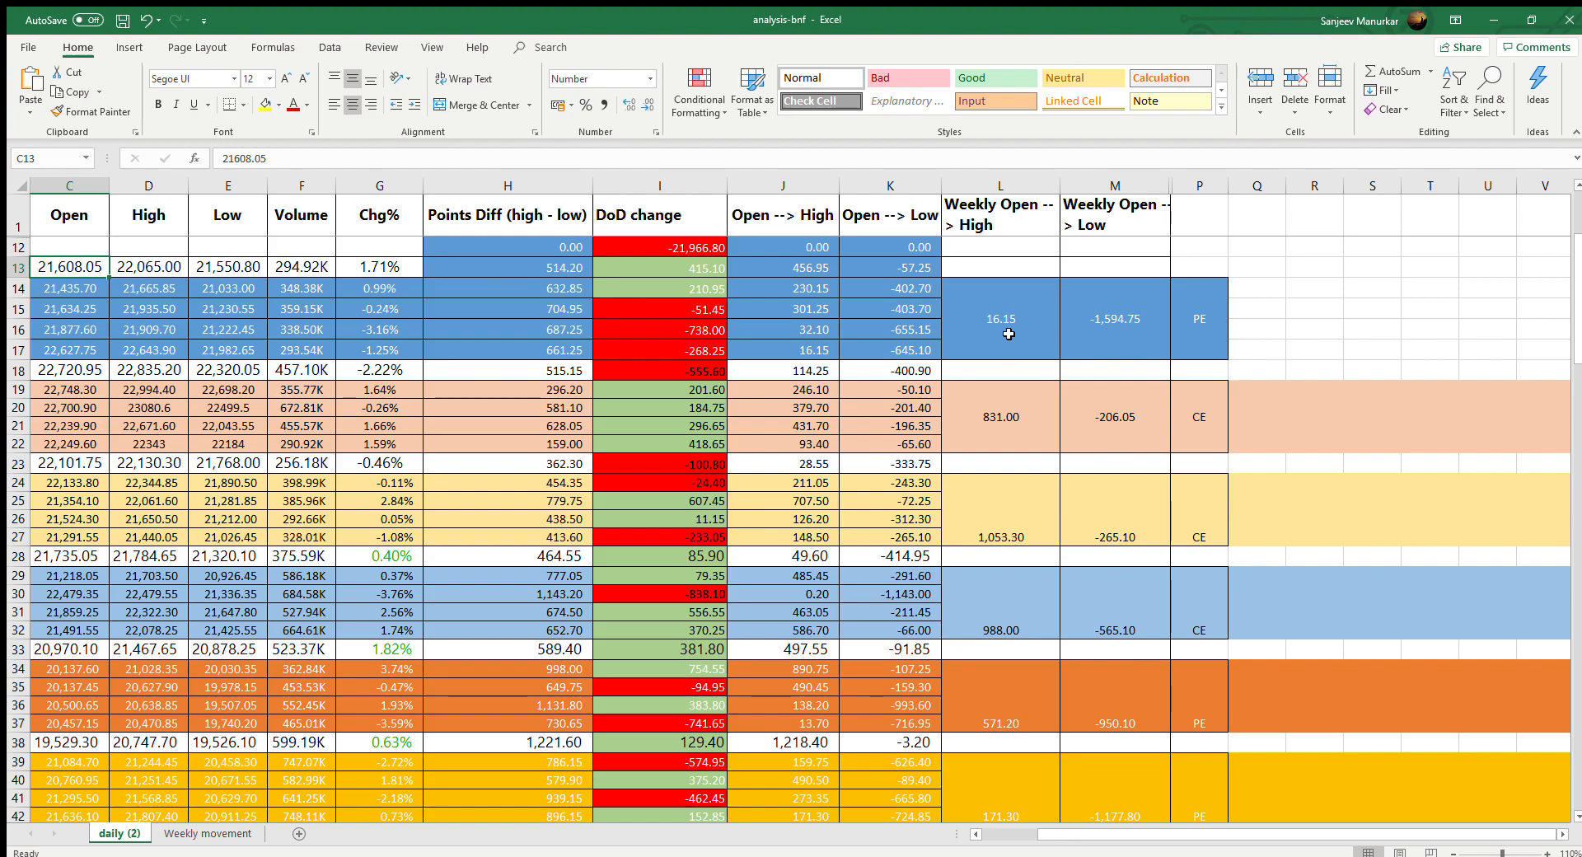
mouse_move(1369, 309)
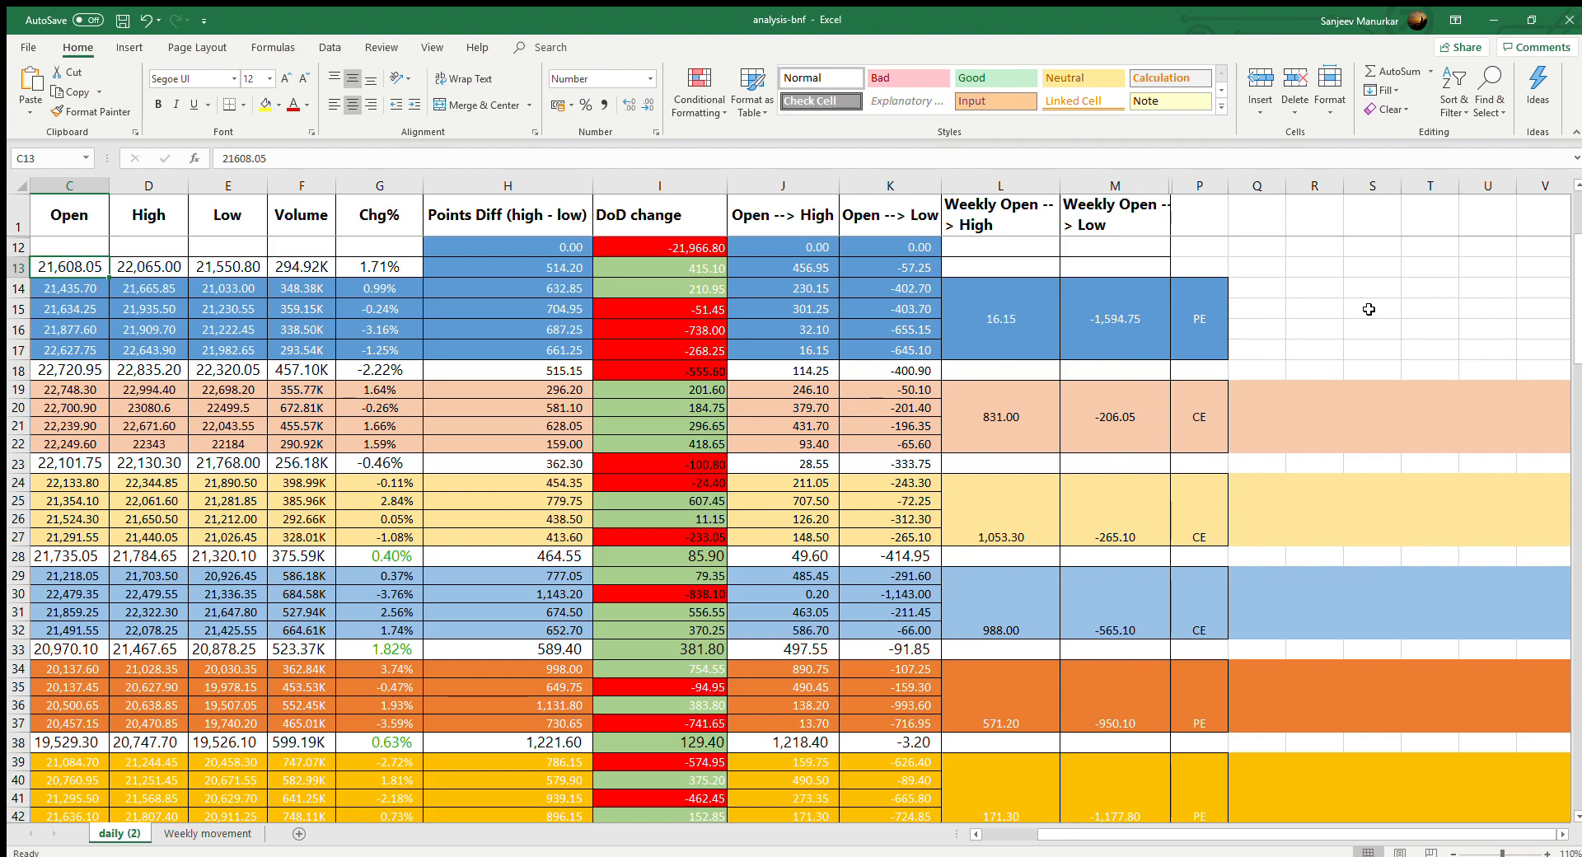
- Type the side strike example PE 21800, SPOT 22200, CE 22600 with tags P1 and P2
left_click(1369, 308)
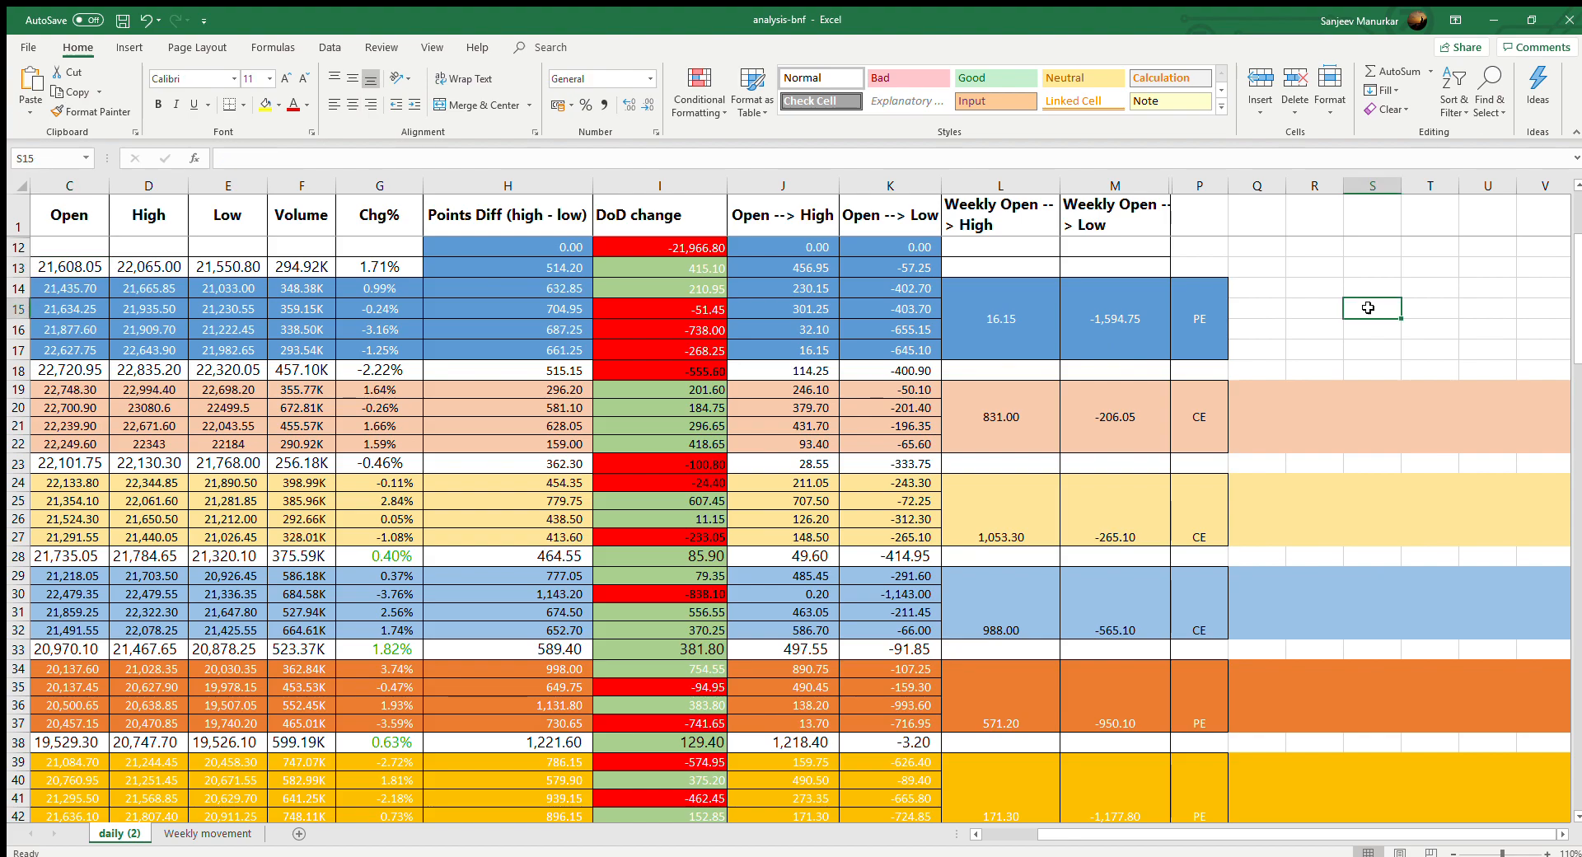
type("SP")
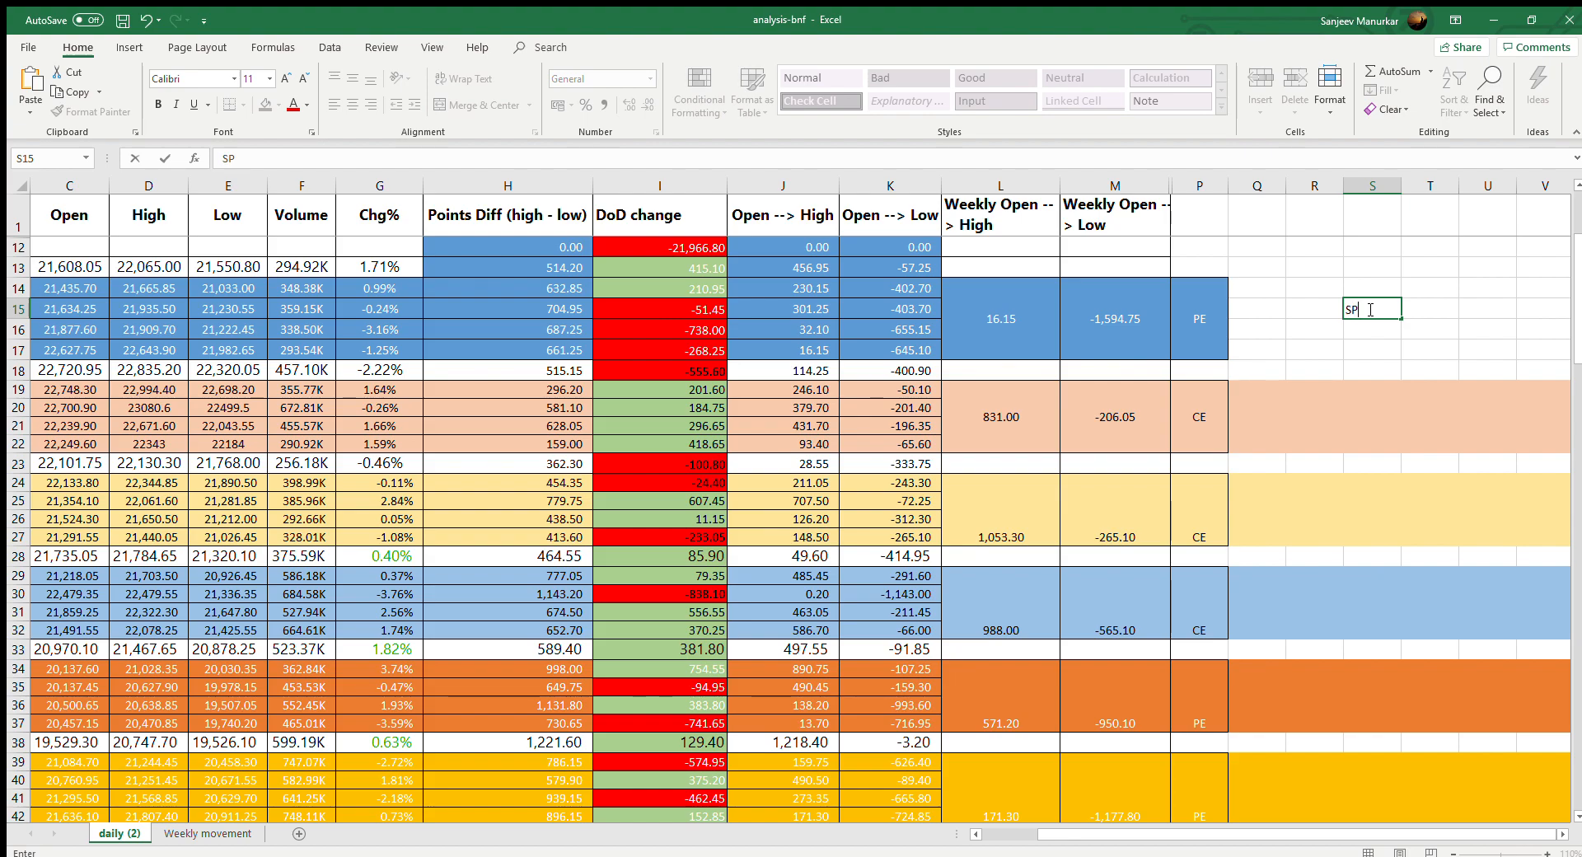
type("22200")
left_click(1371, 288)
type("PE")
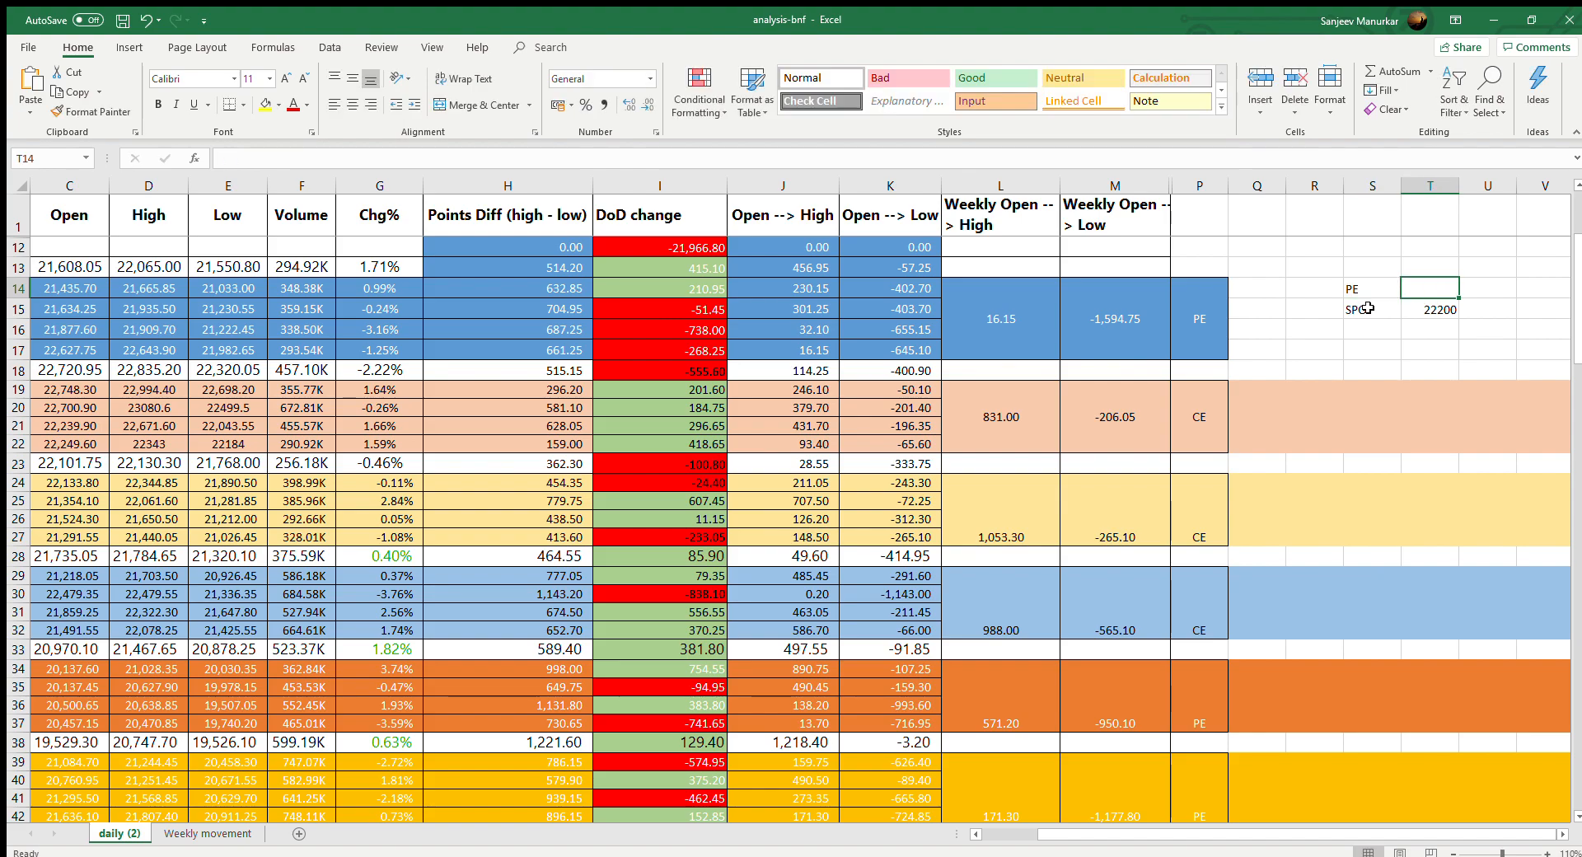
type("21800")
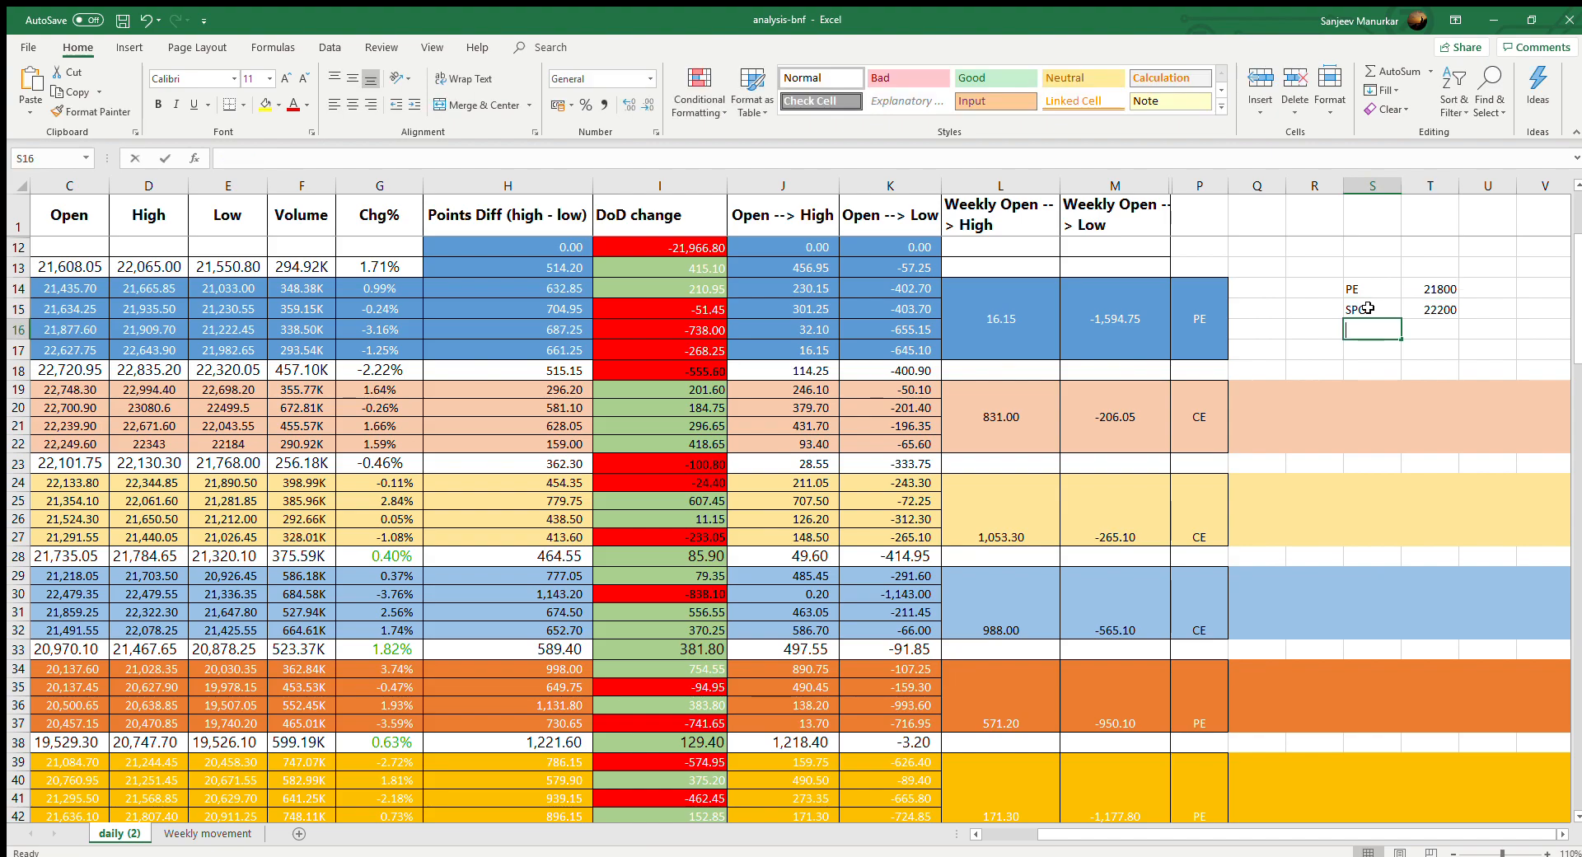
type("22600")
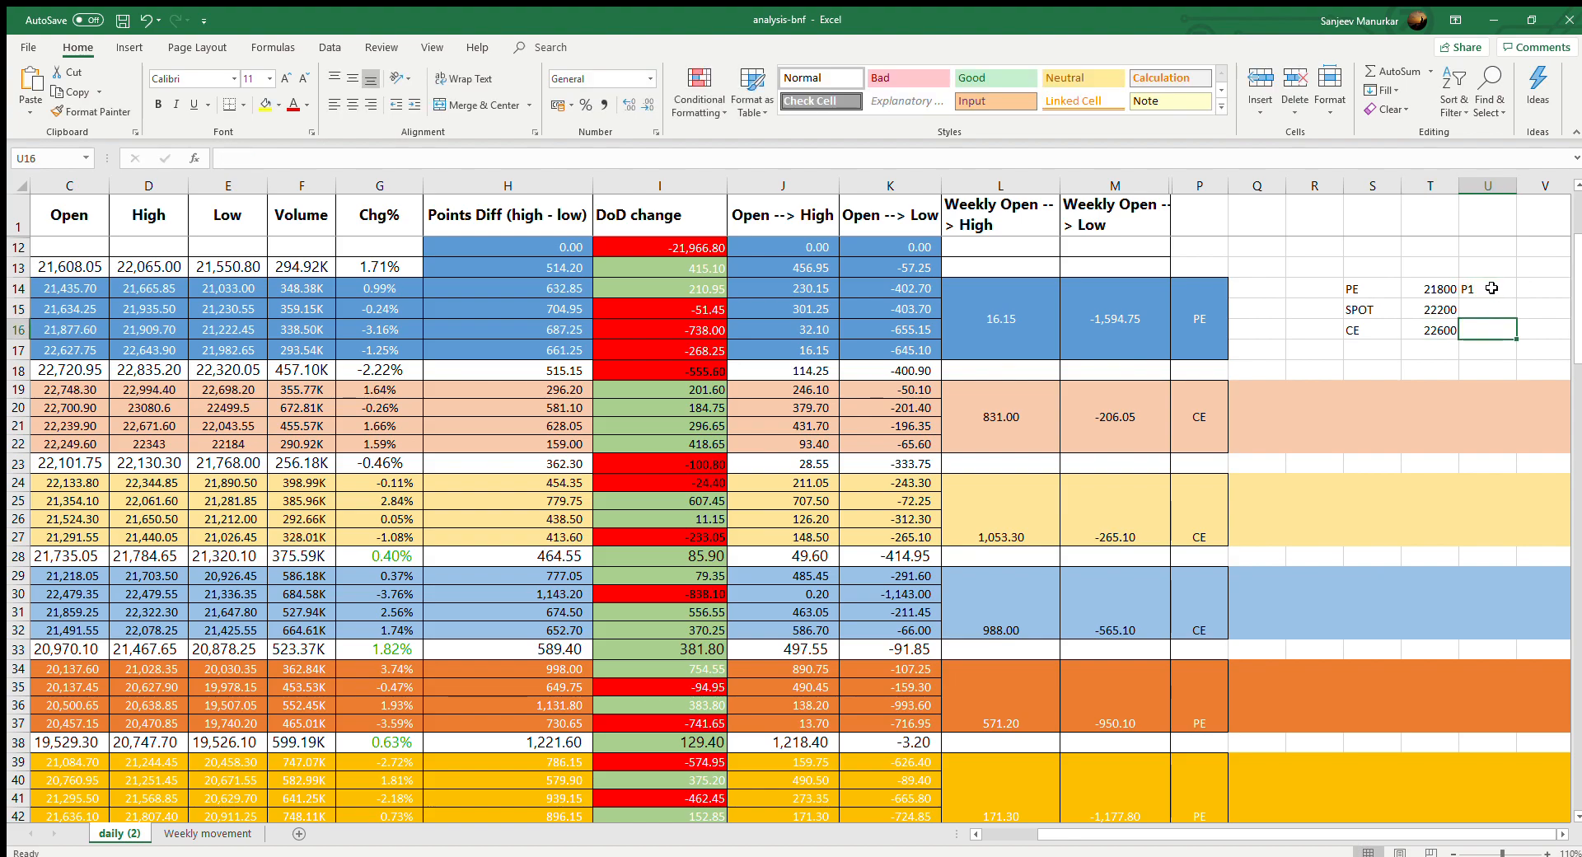
type("P2")
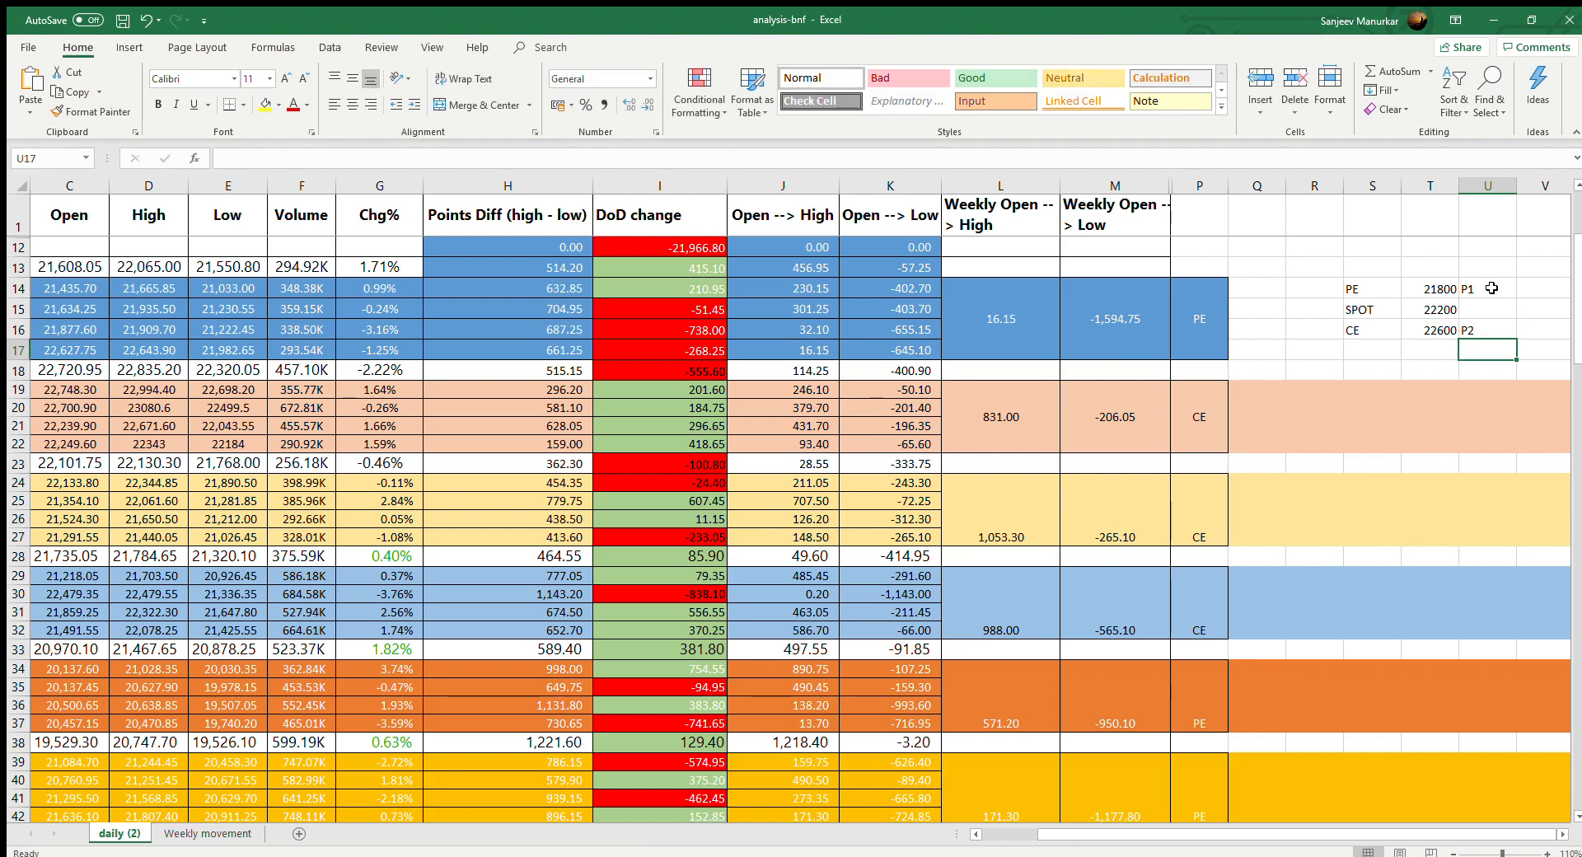
left_click(1486, 329)
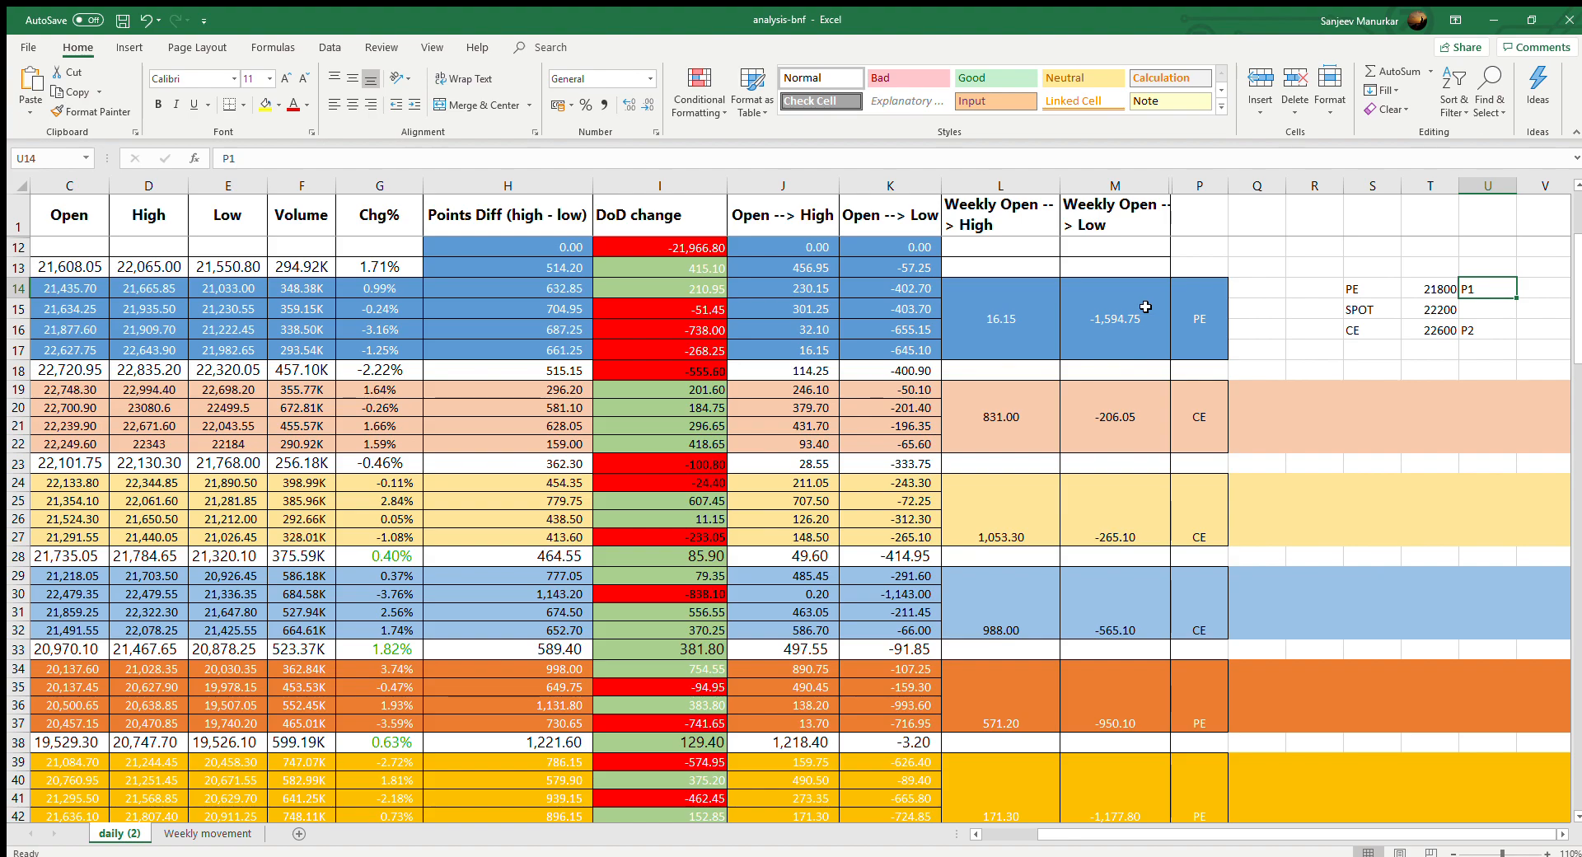
left_click(1487, 308)
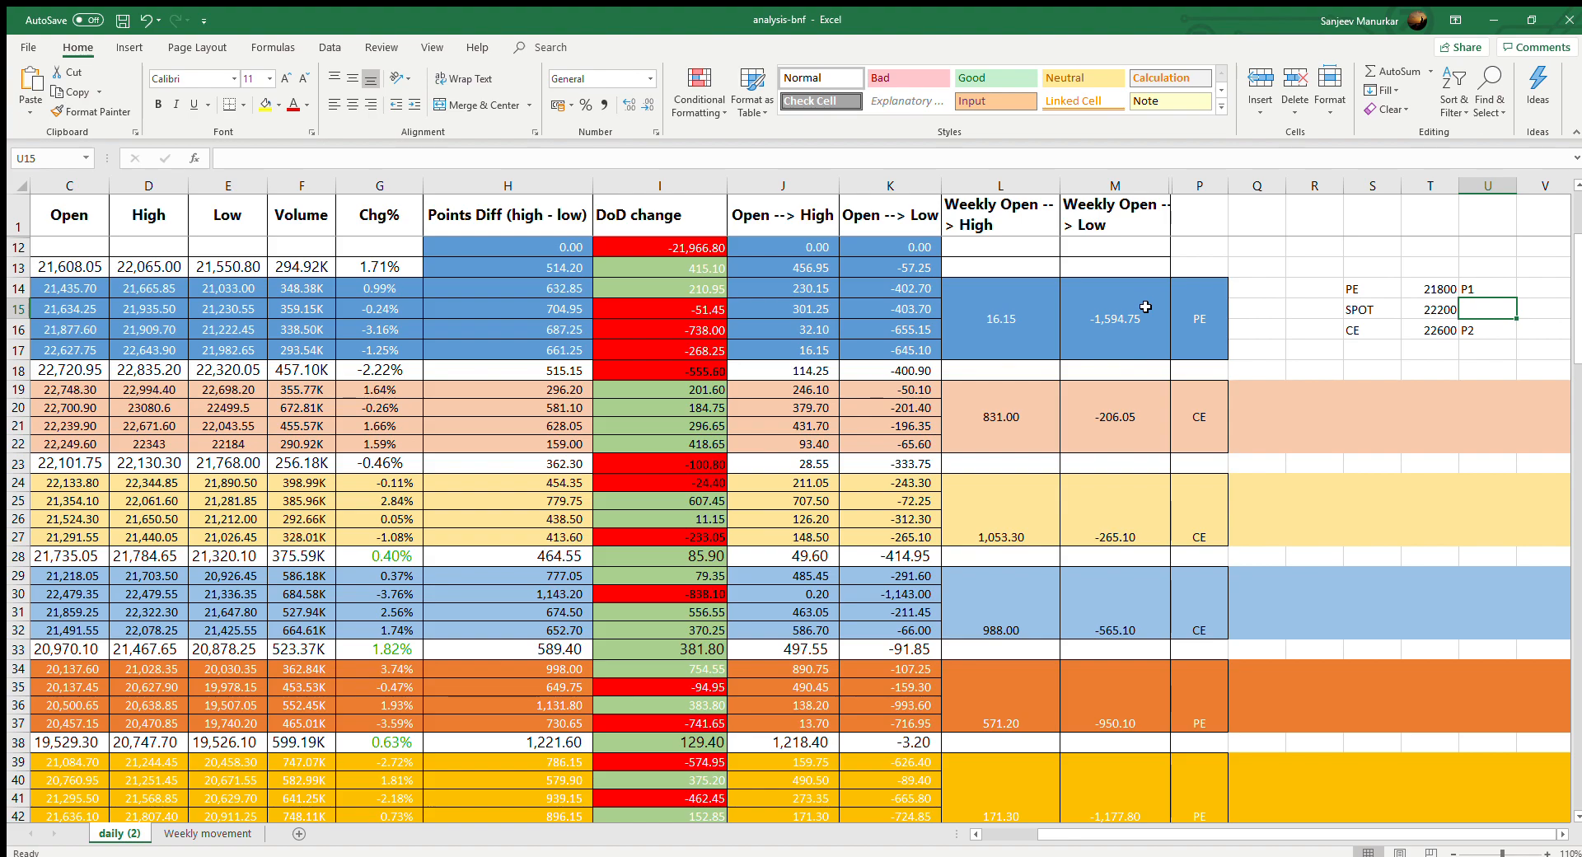
mouse_move(1356, 307)
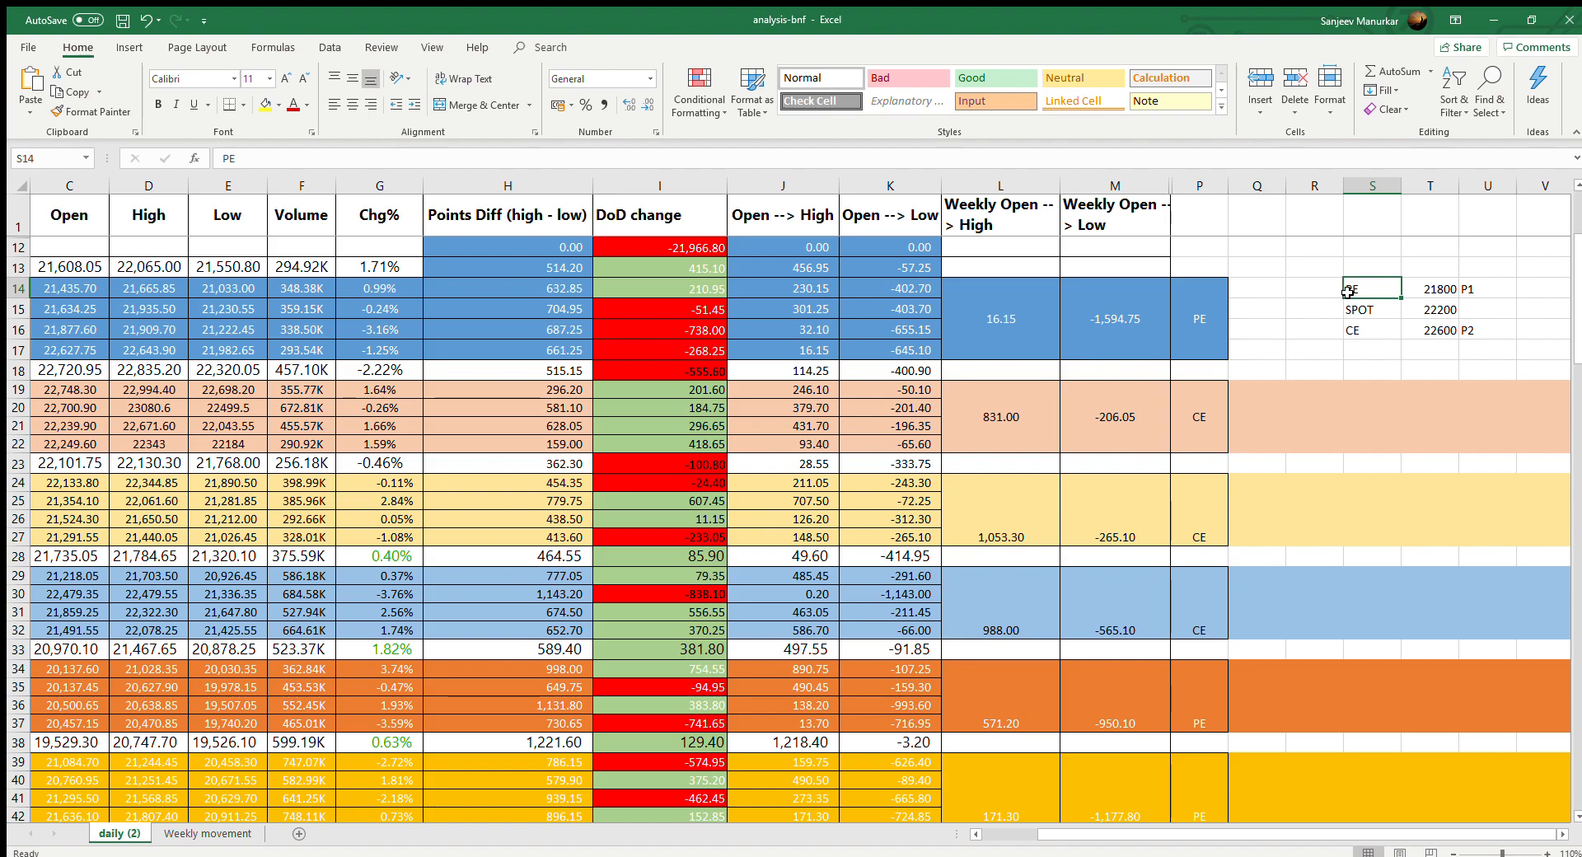
left_click(1372, 330)
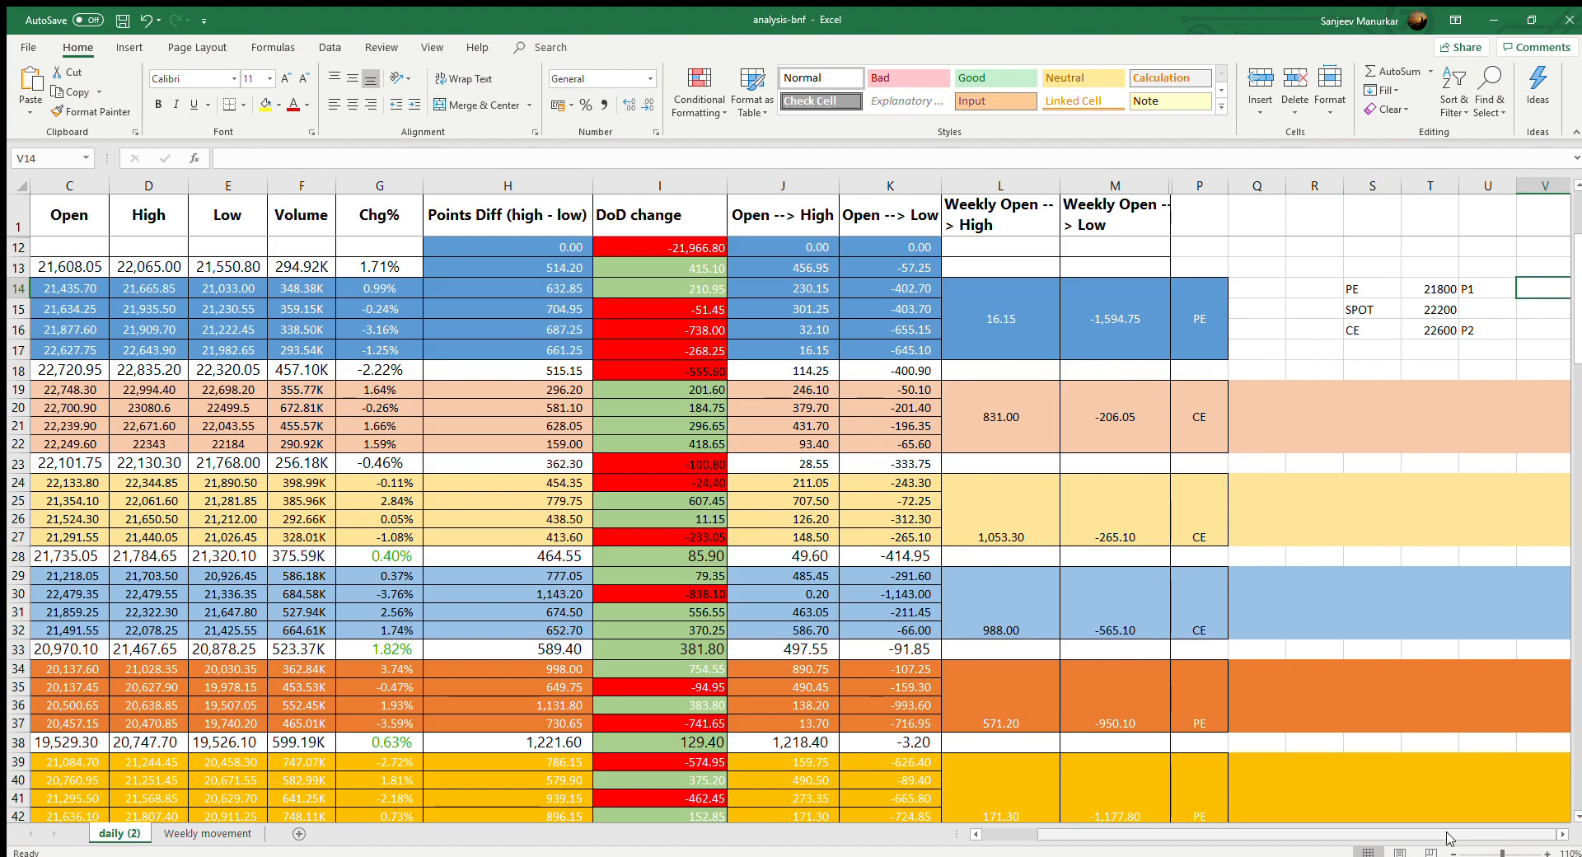
- Enter premiums 150 and 100 beside PE and 150 and 260 beside CE
scroll("right", 3)
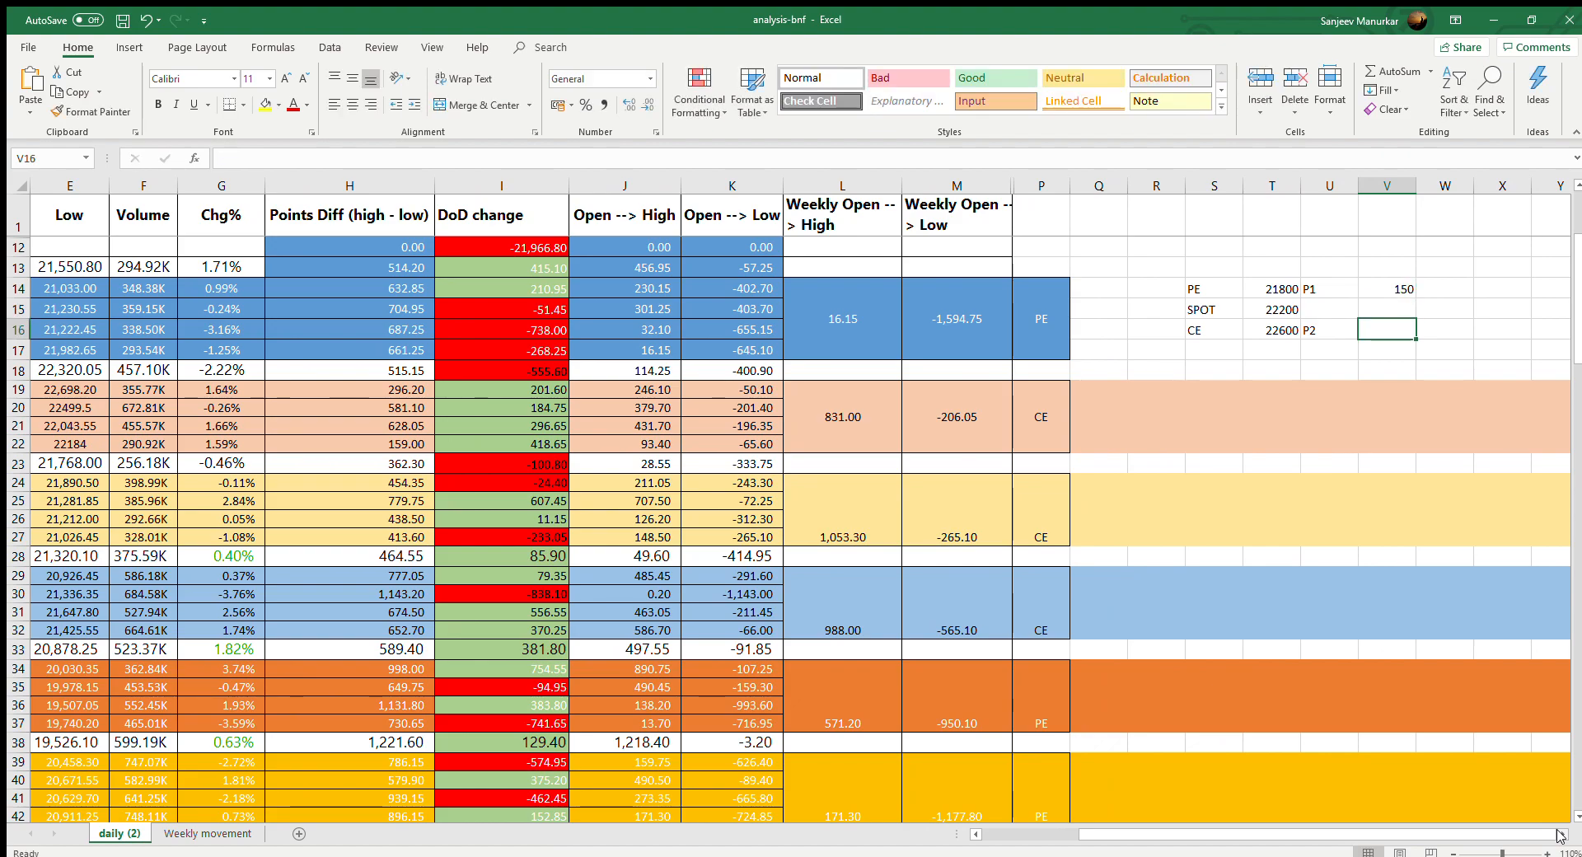
type("150")
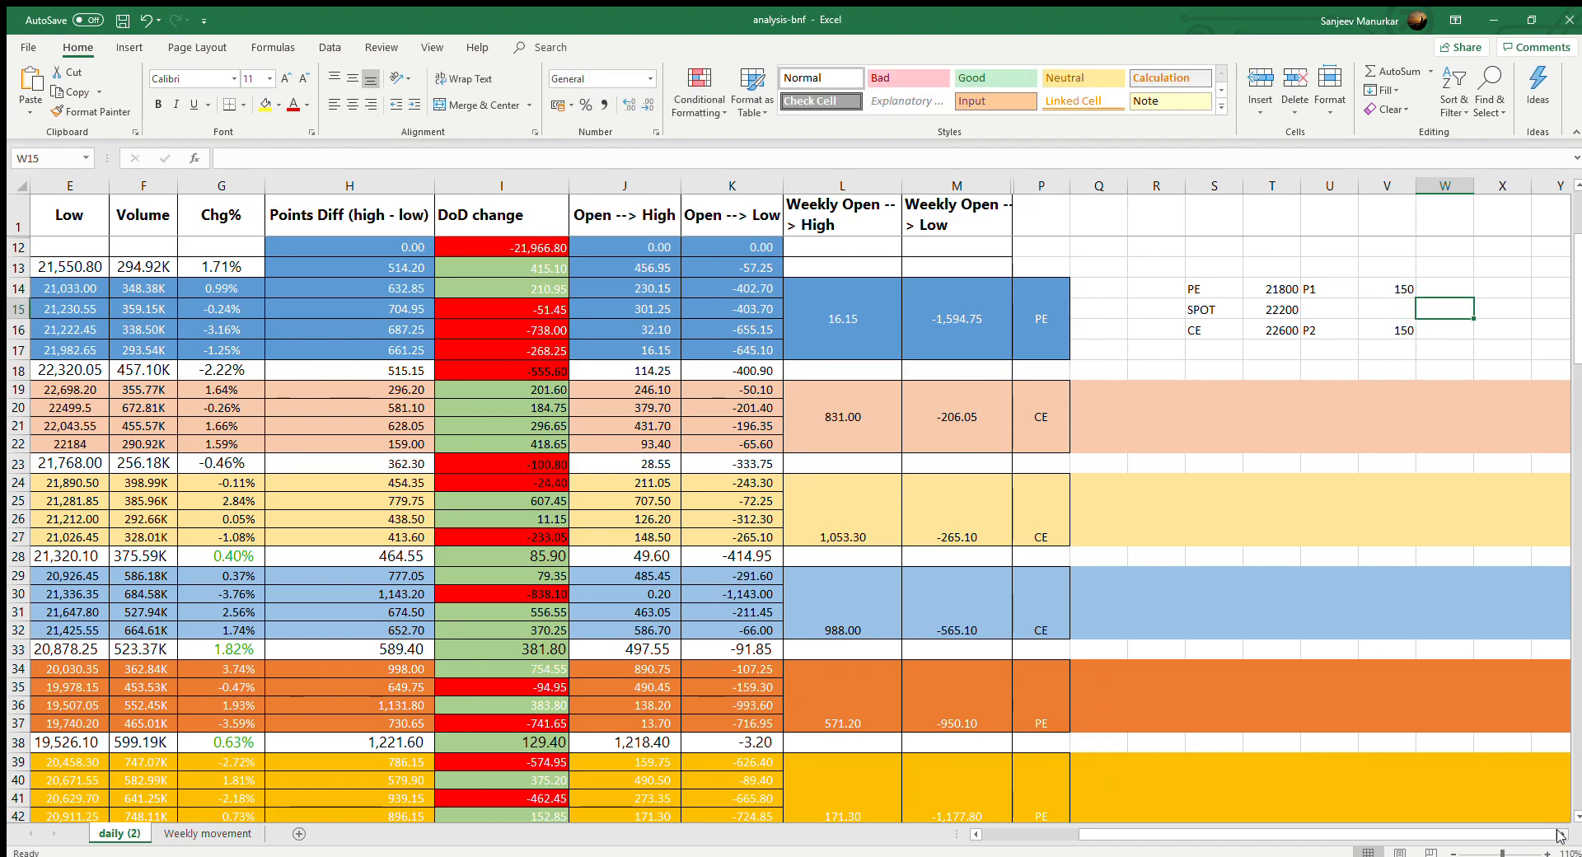
left_click(1443, 288)
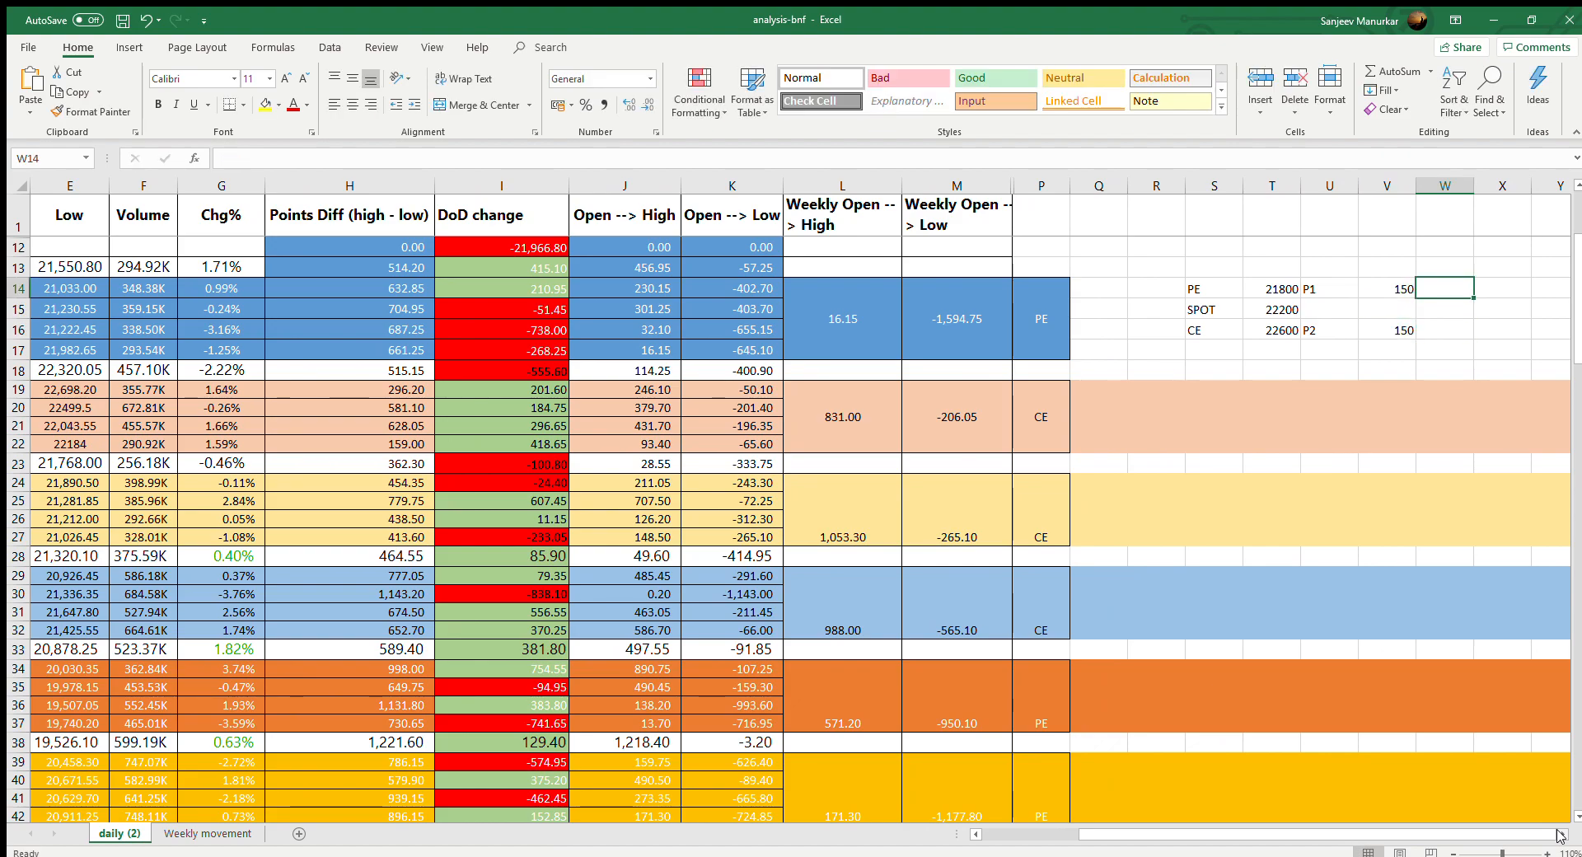
type("100")
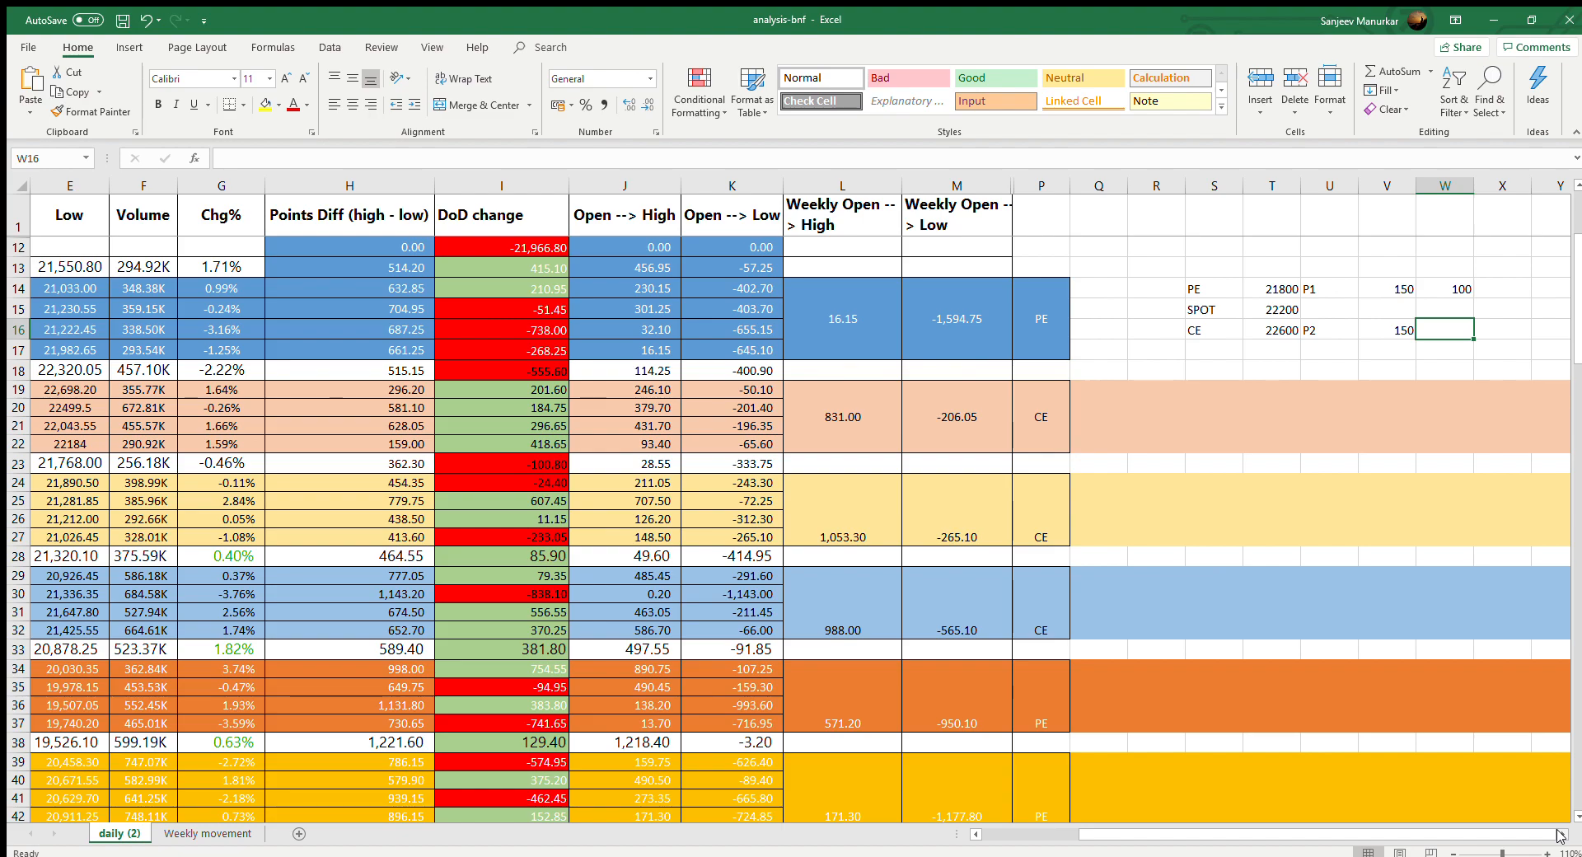
type("360")
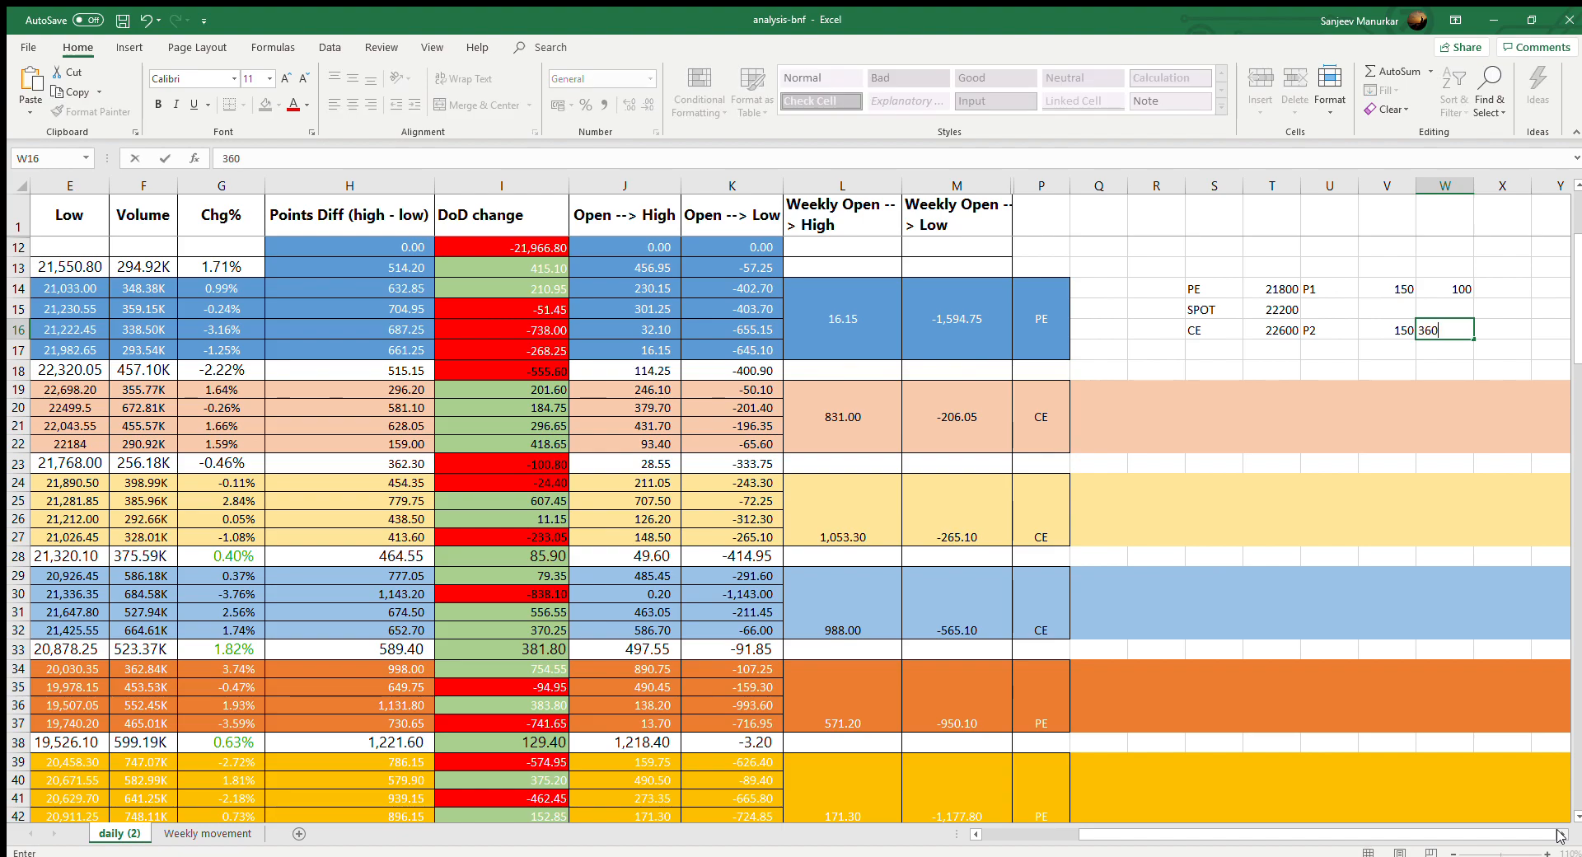
type("260")
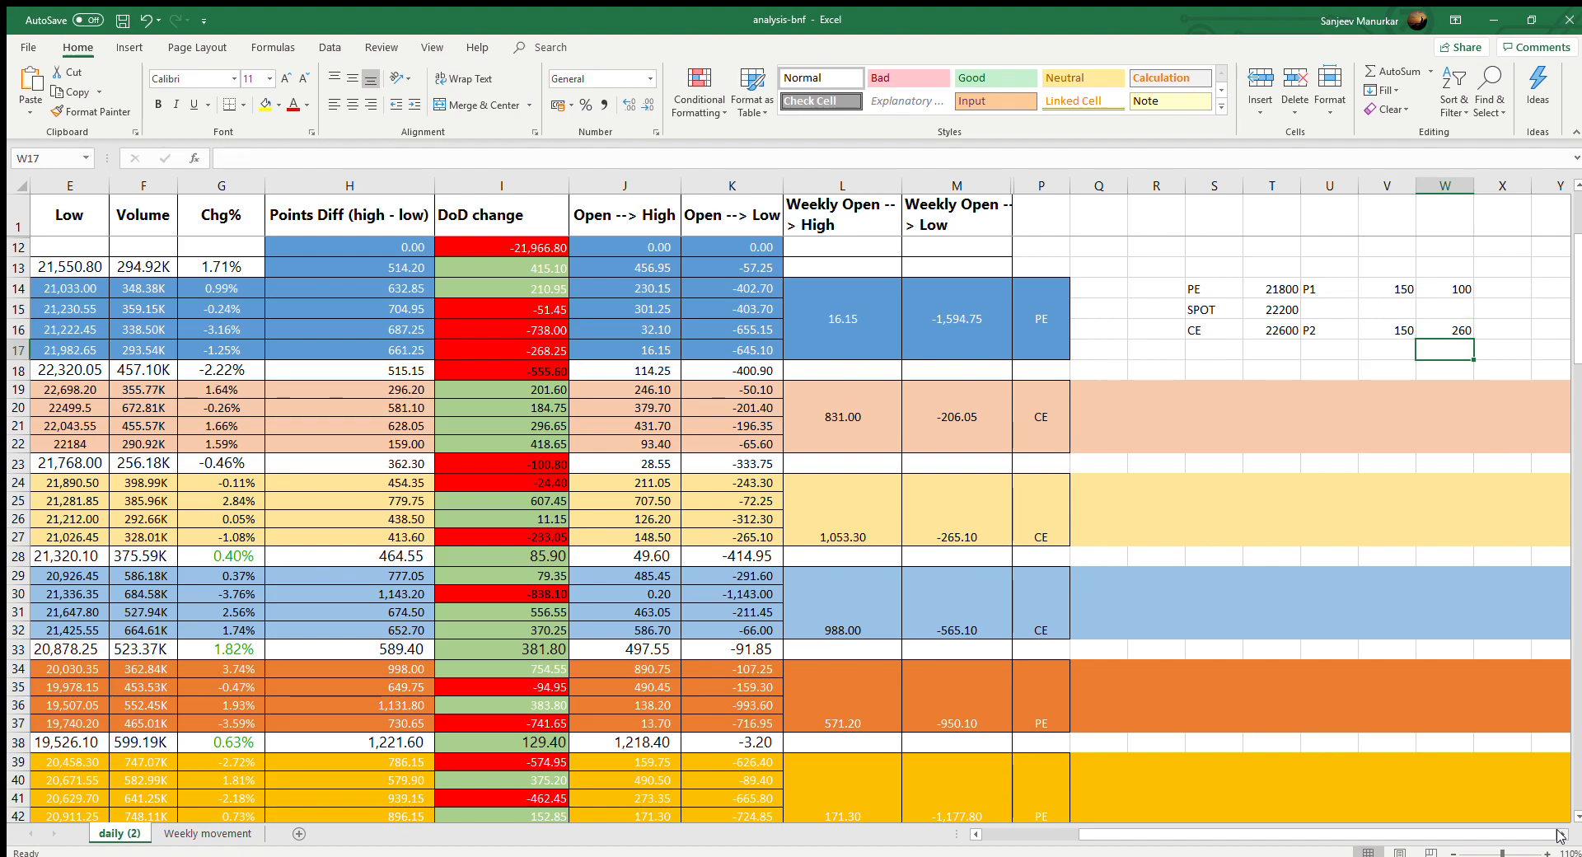
left_click(1443, 370)
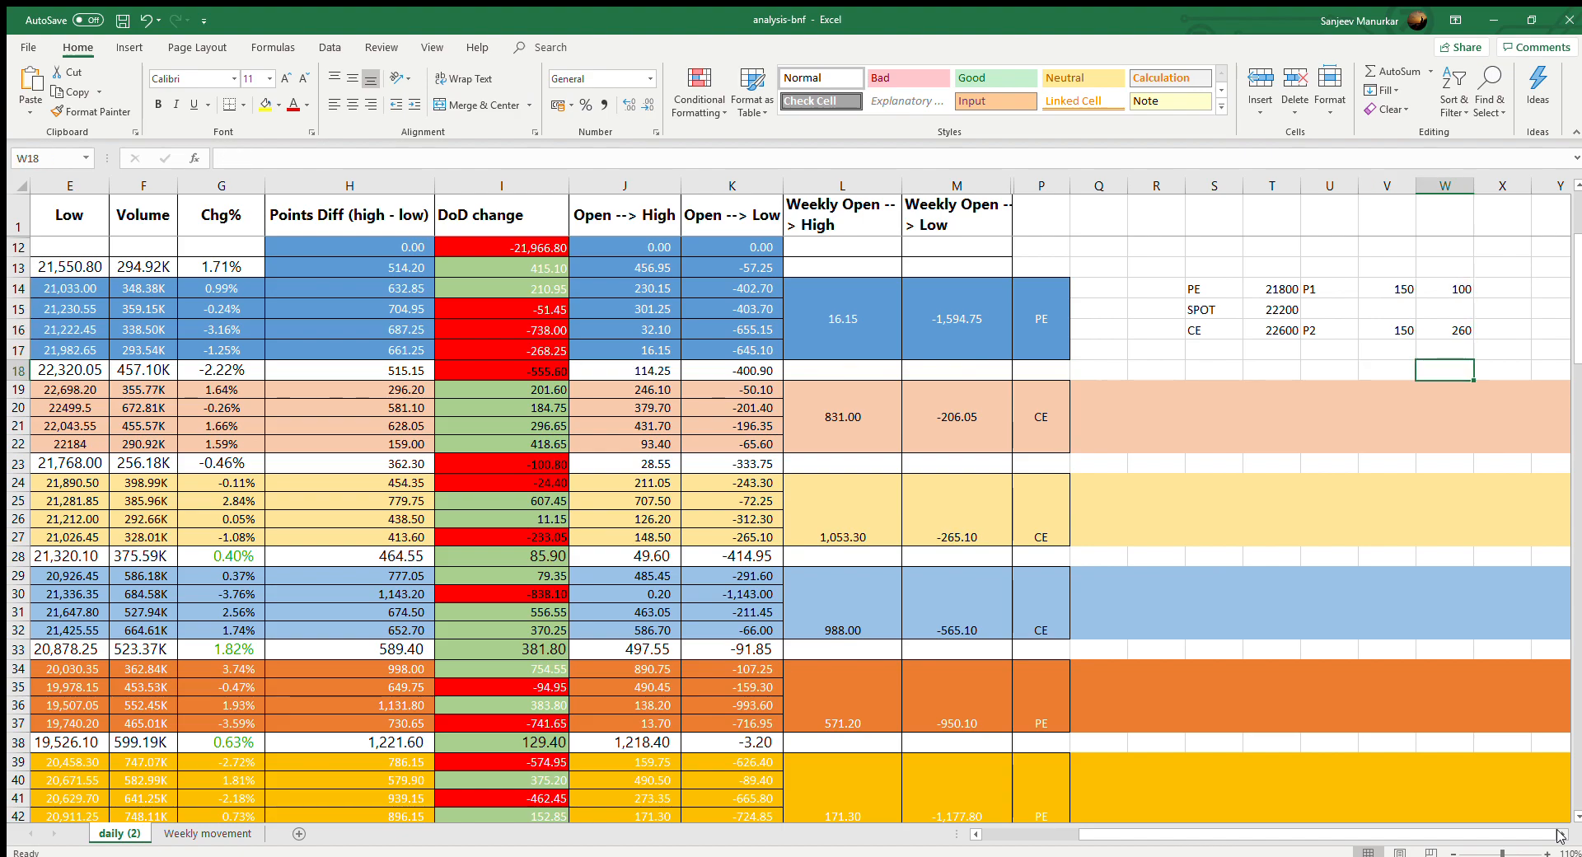
left_click(1445, 329)
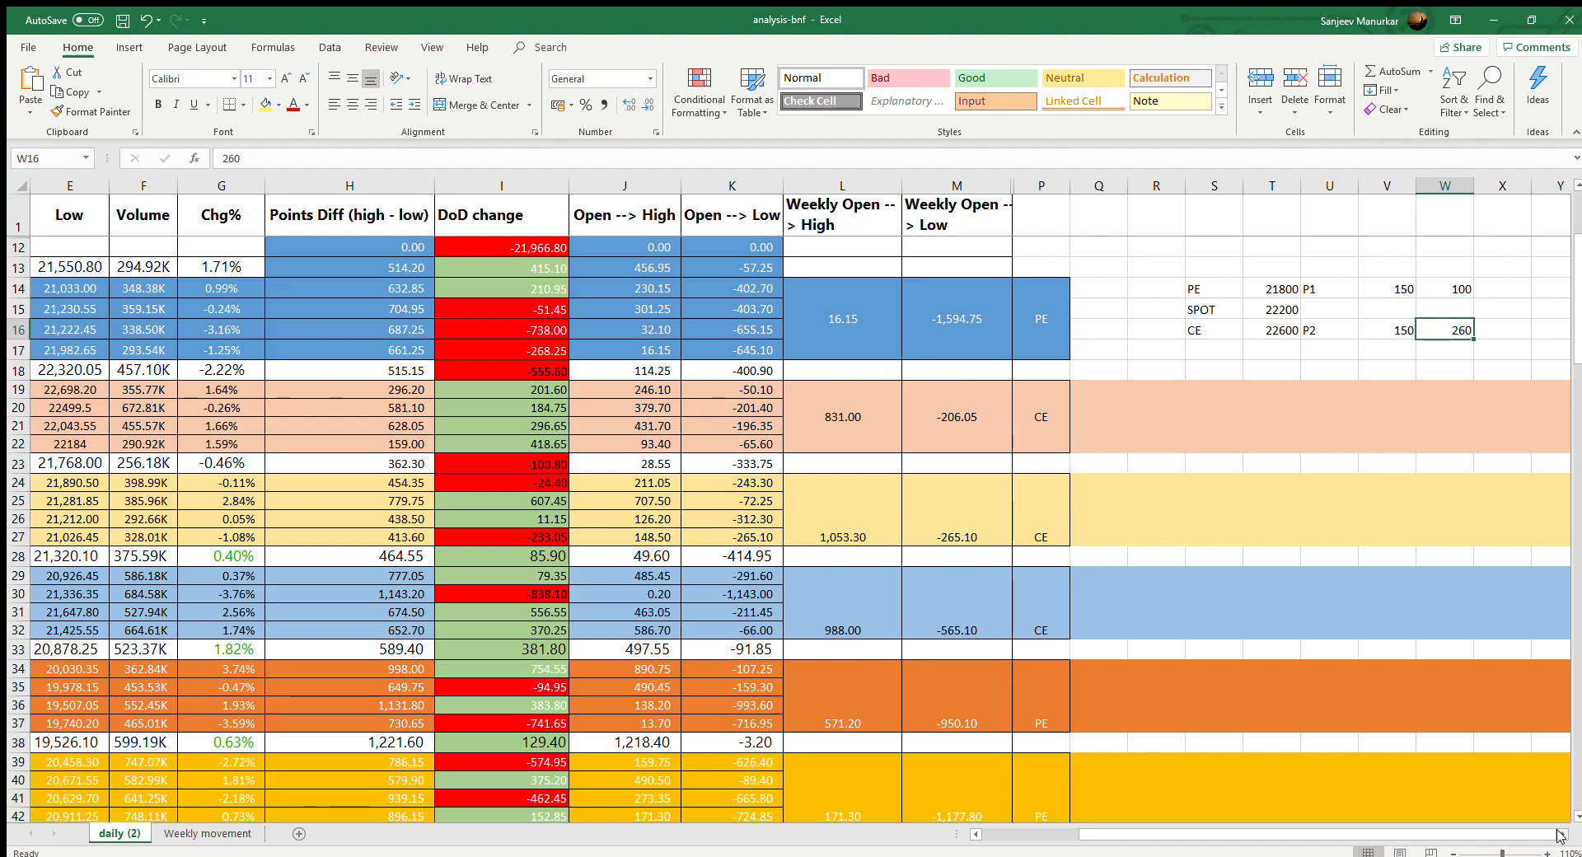
mouse_move(1210, 320)
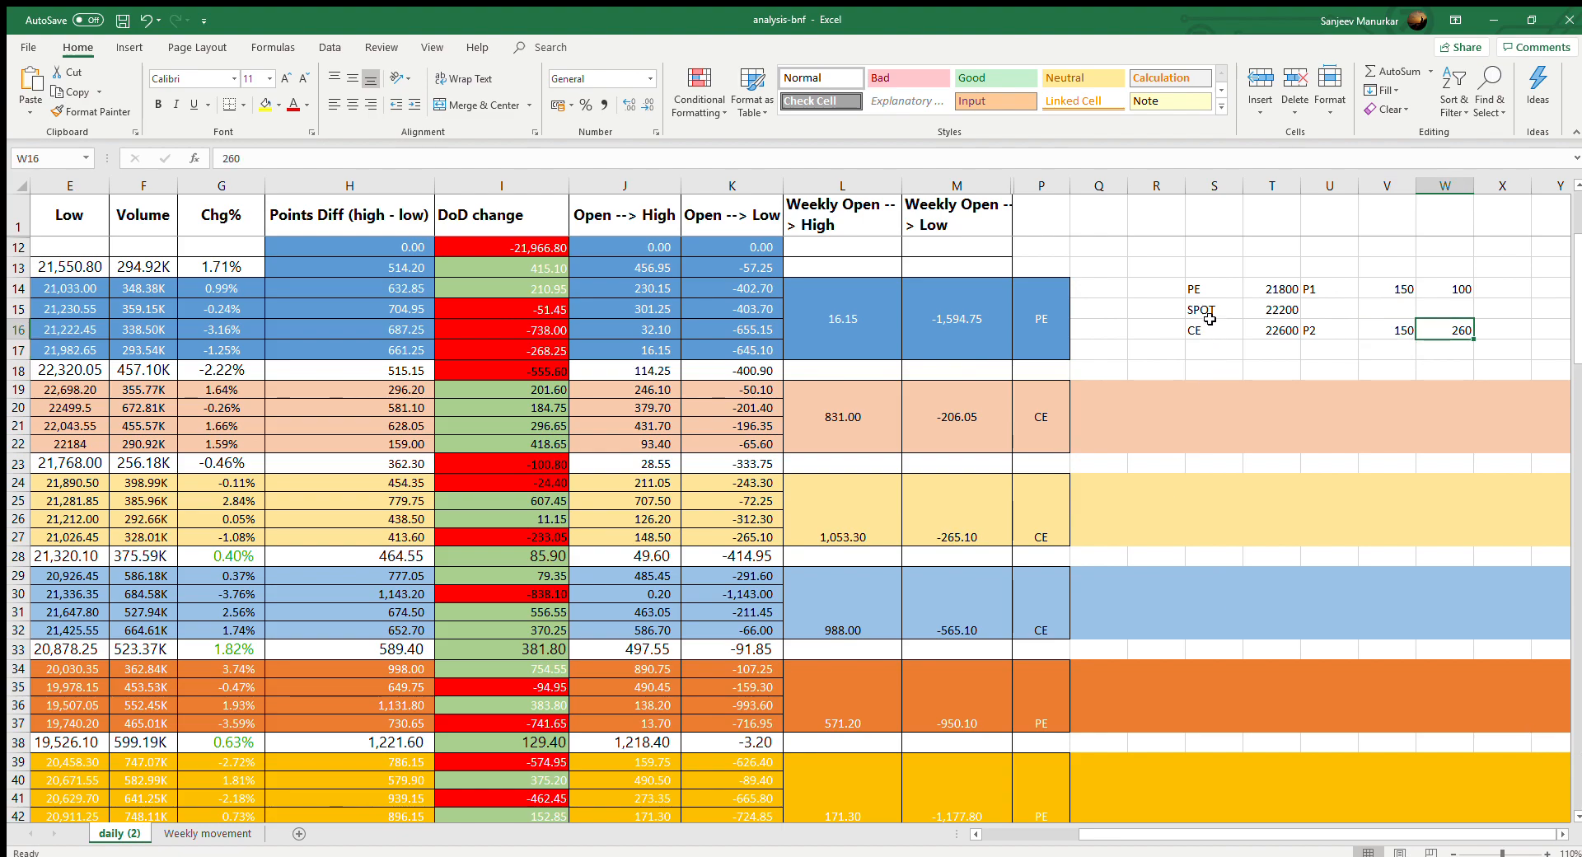
- Label the CE 22600 row P2 and review the PE and CE premium pairs
left_click(1330, 330)
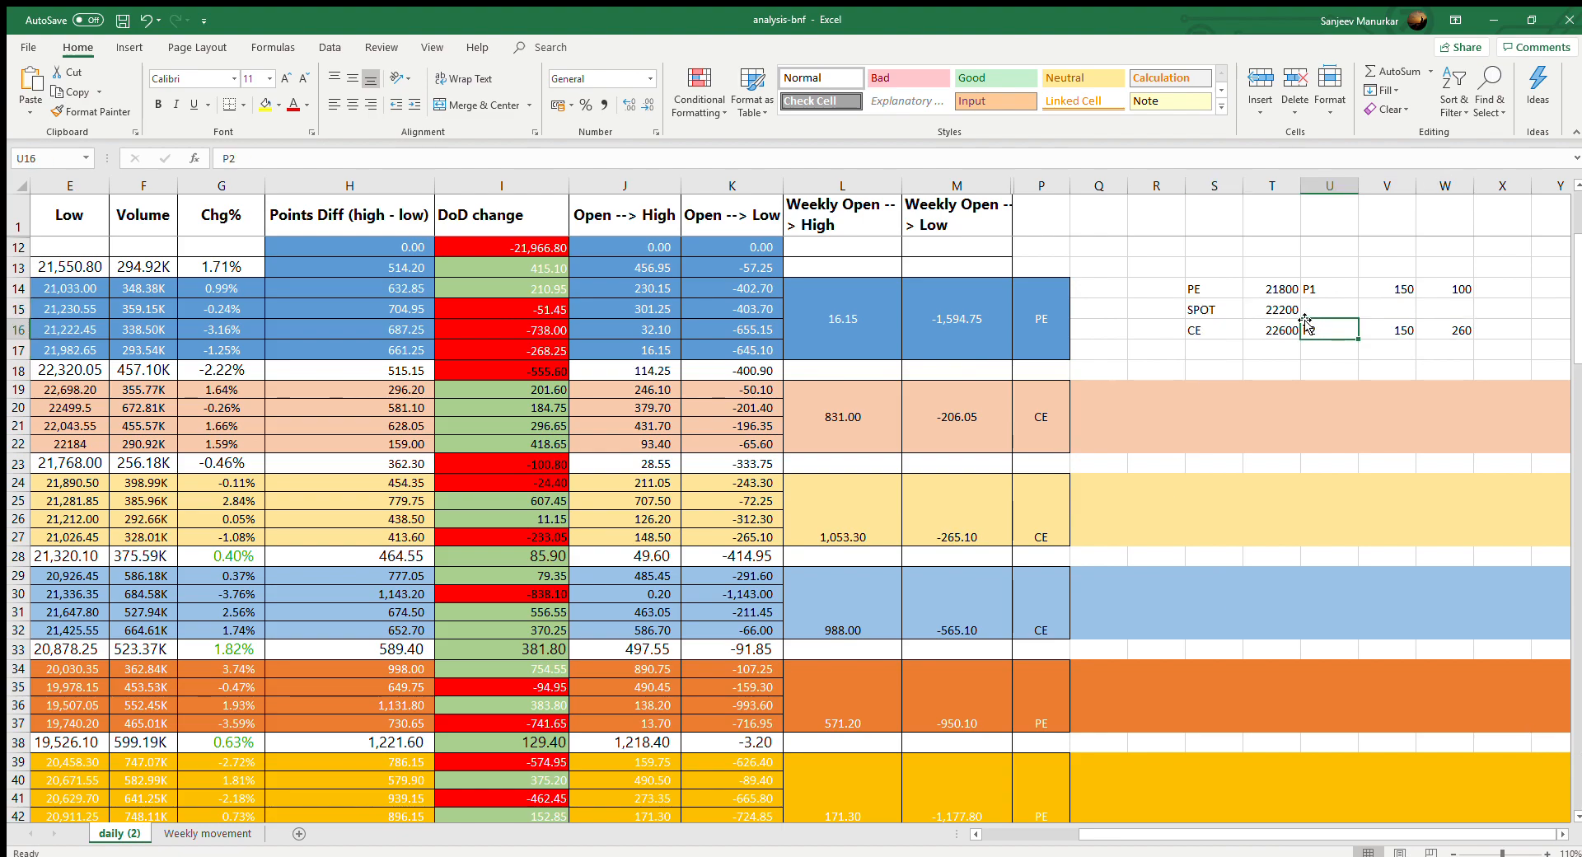
left_click(1270, 289)
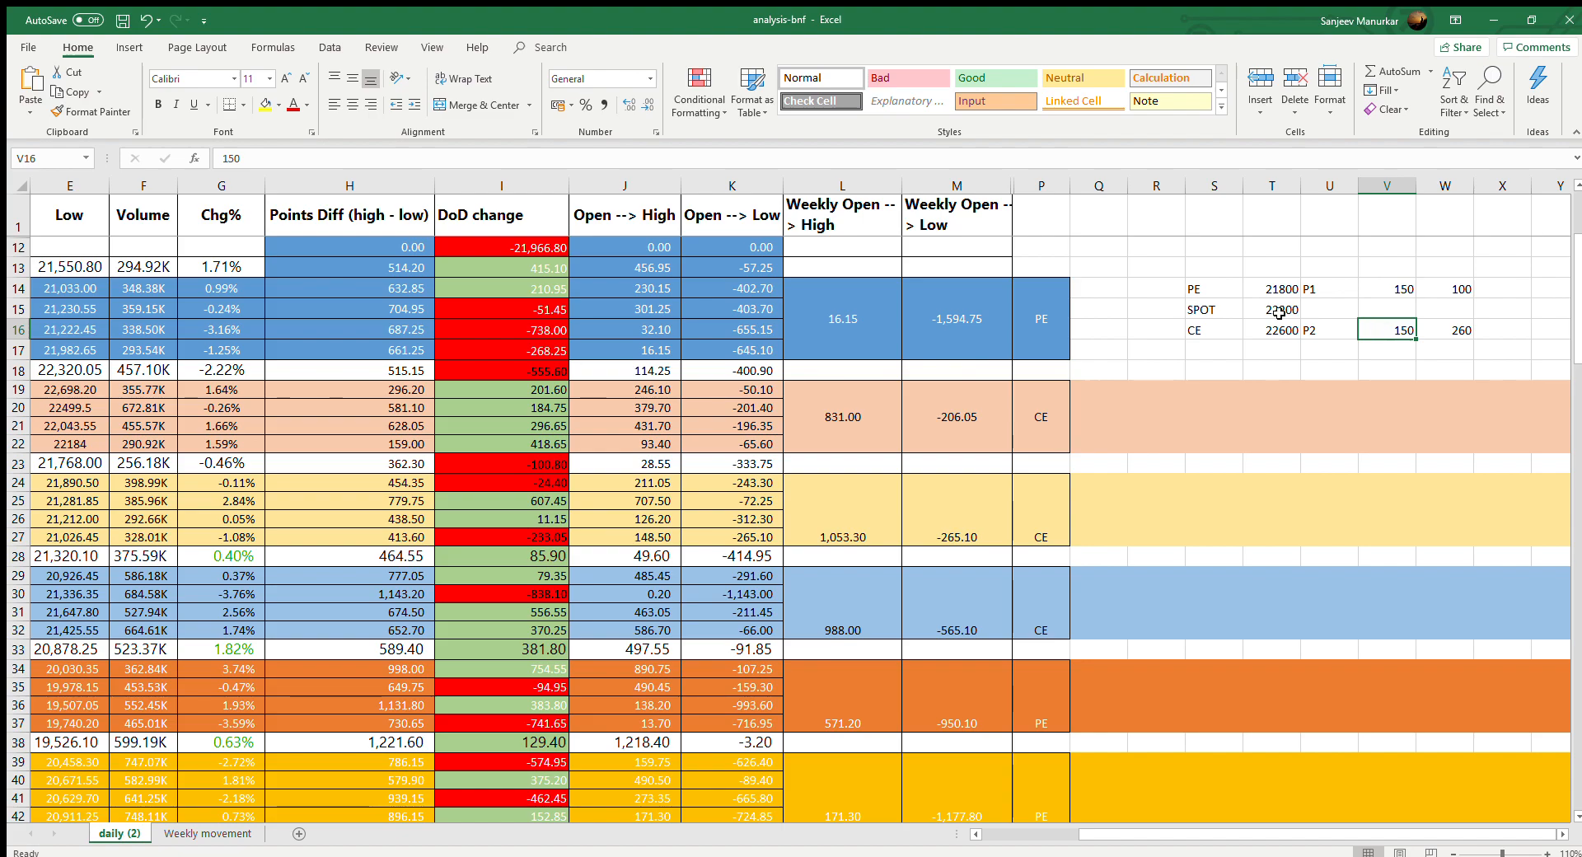
left_click(1270, 329)
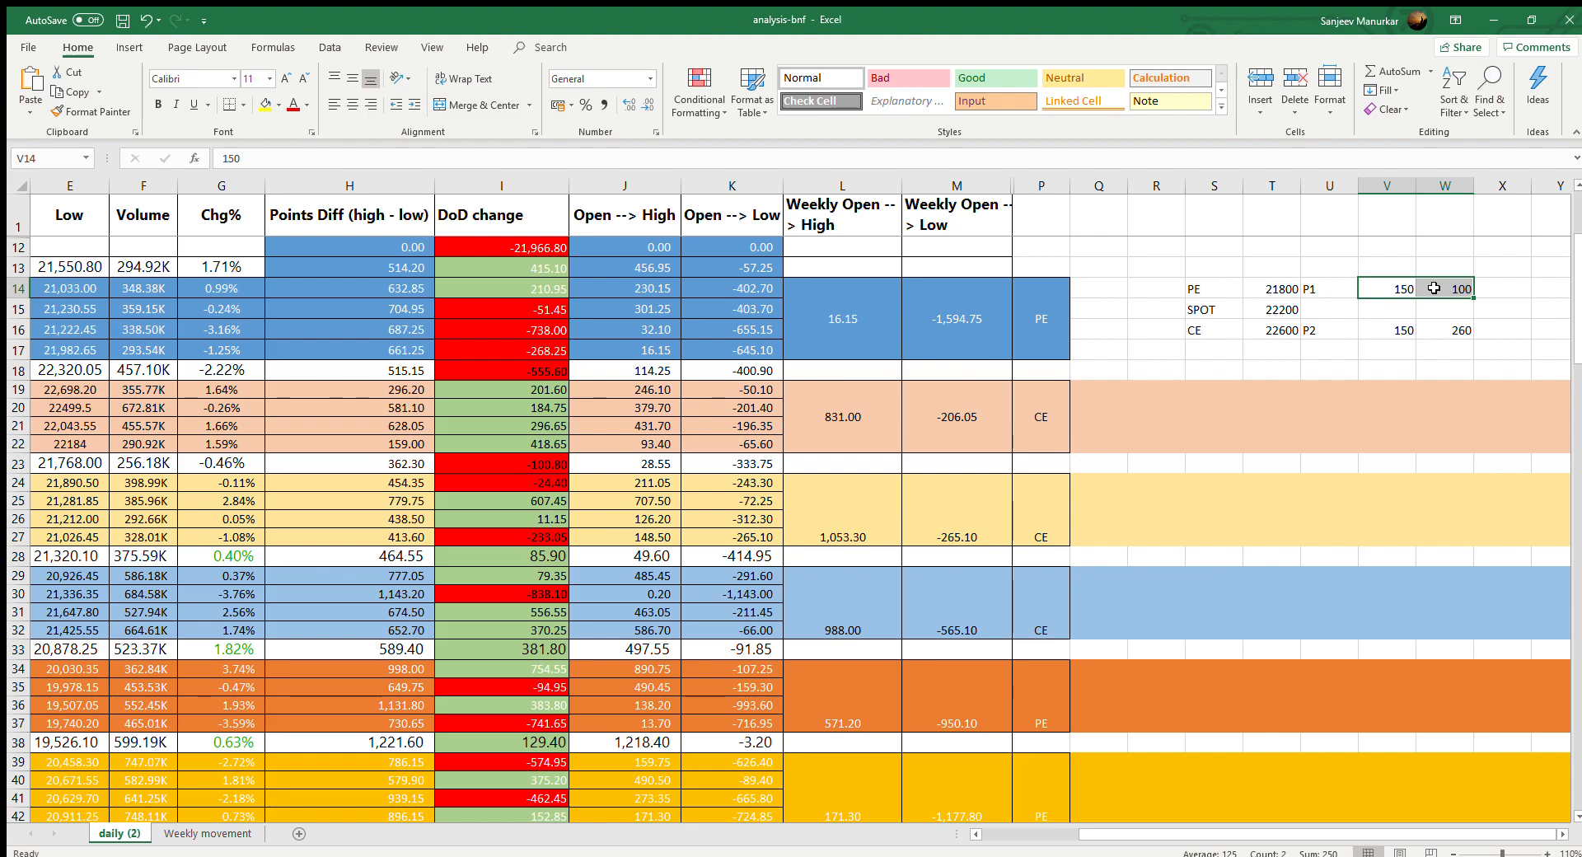
left_click_drag(1401, 288, 1445, 288)
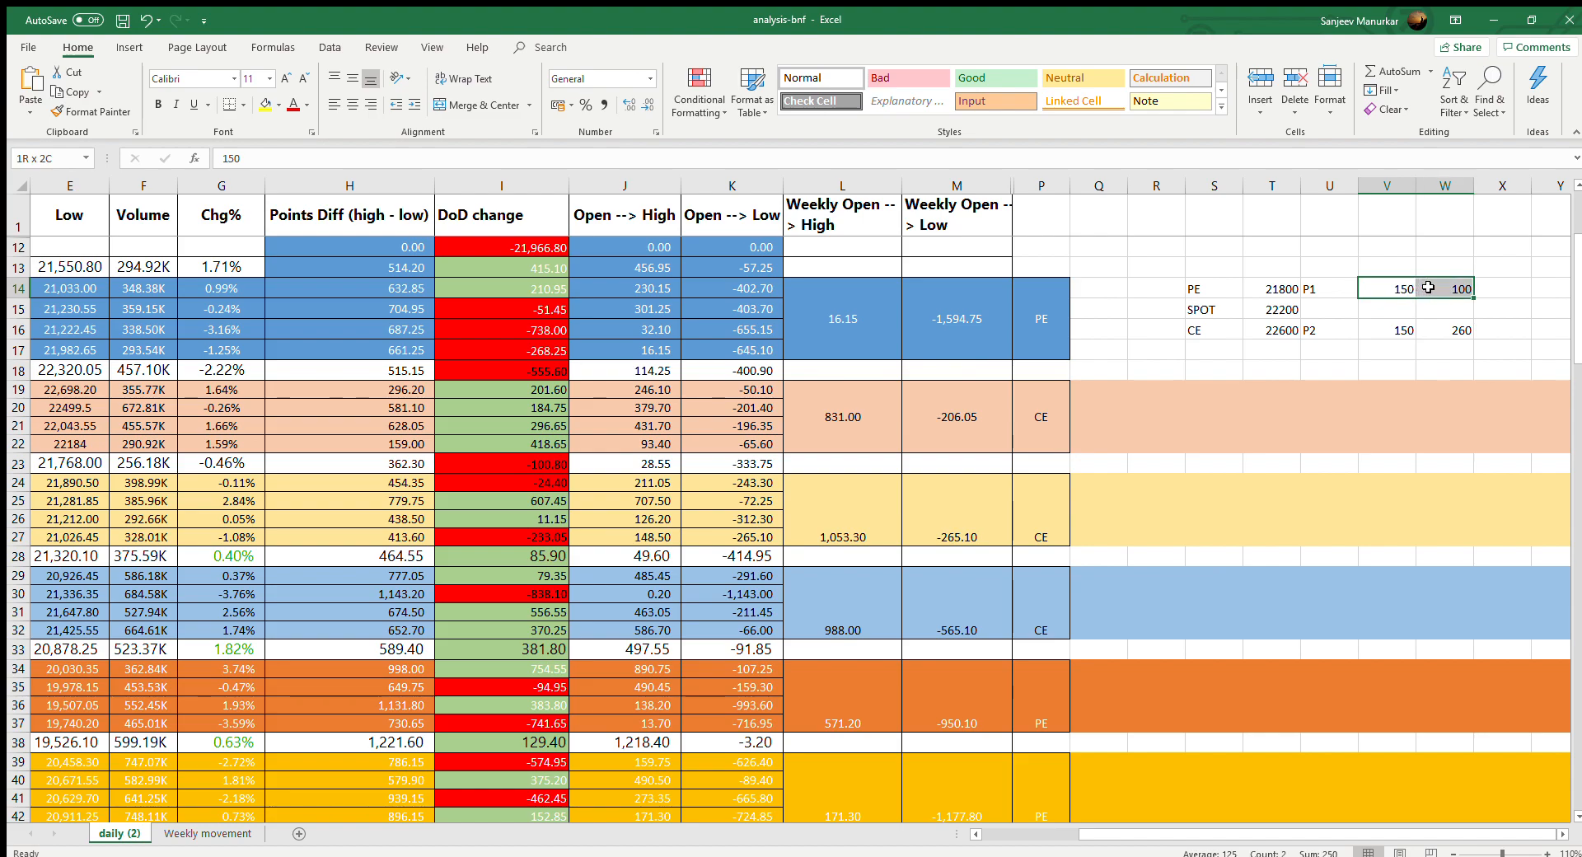
left_click(1386, 289)
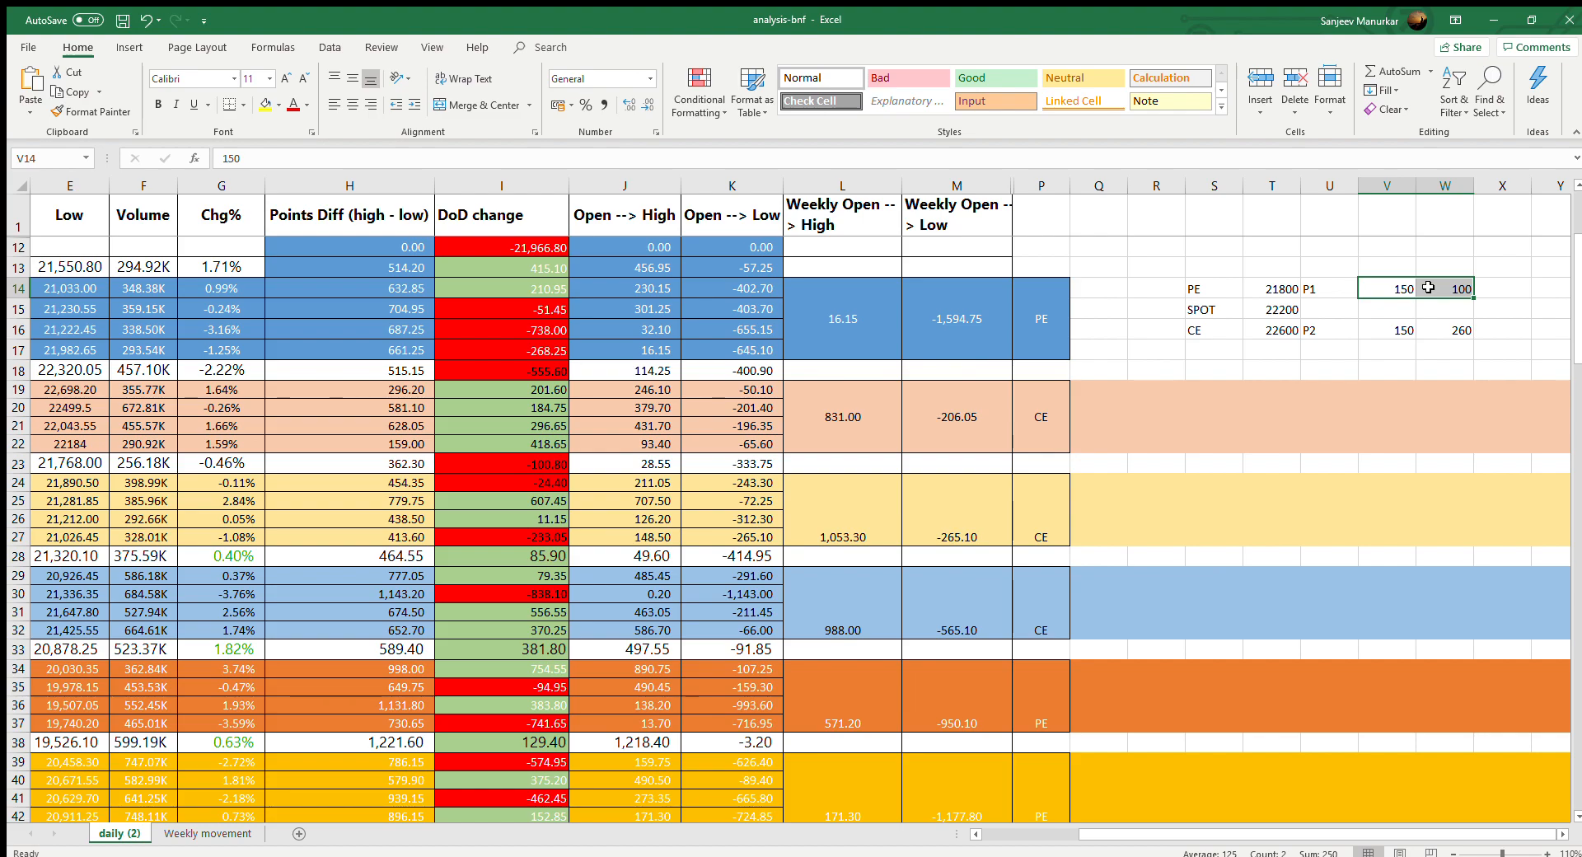
left_click(1270, 330)
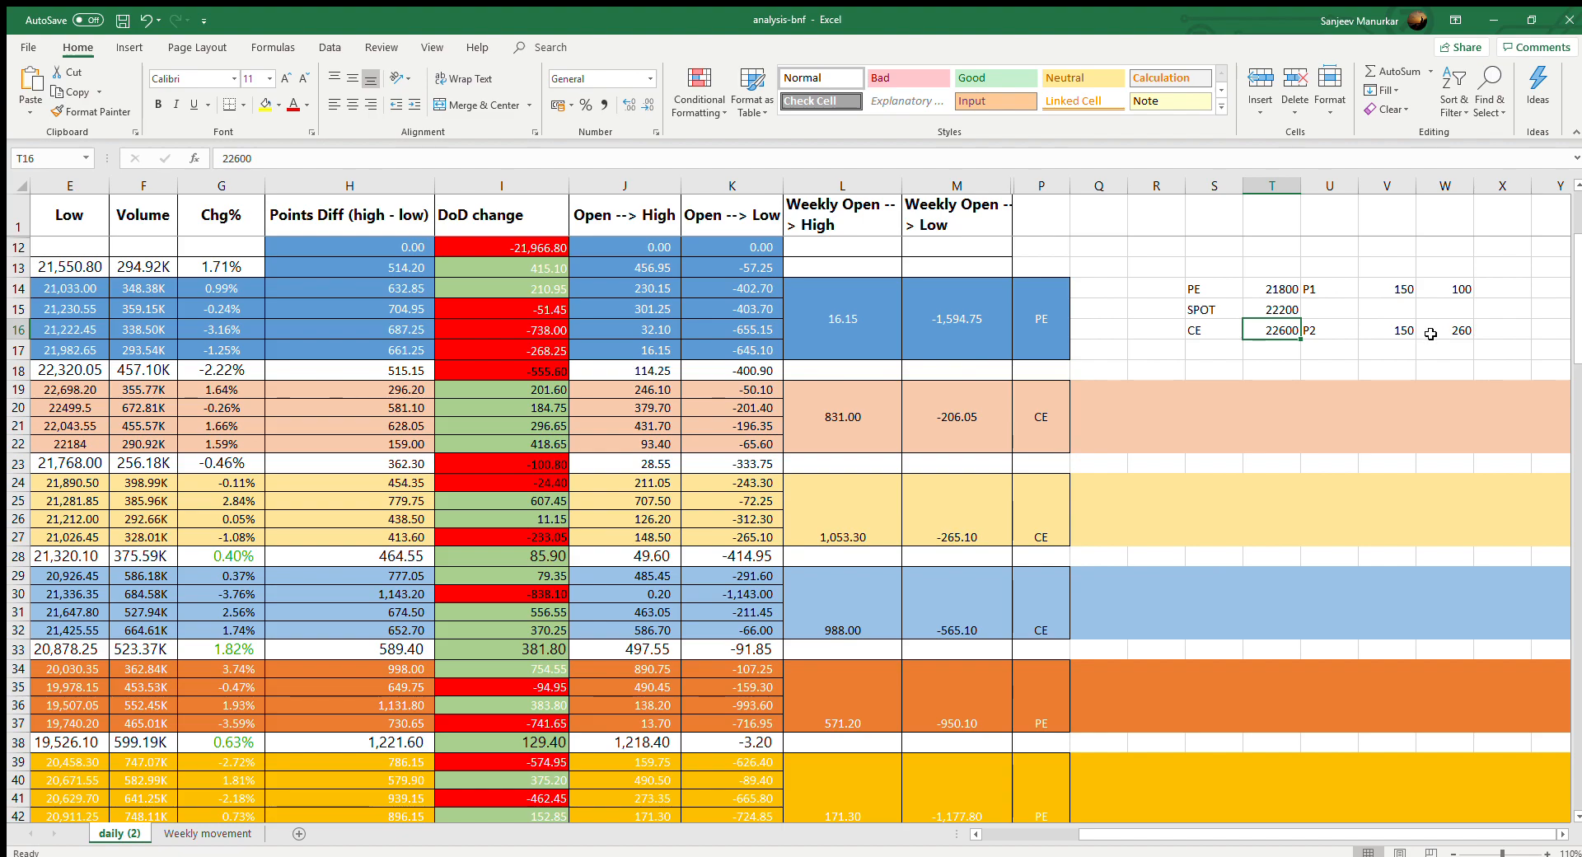
left_click(1444, 330)
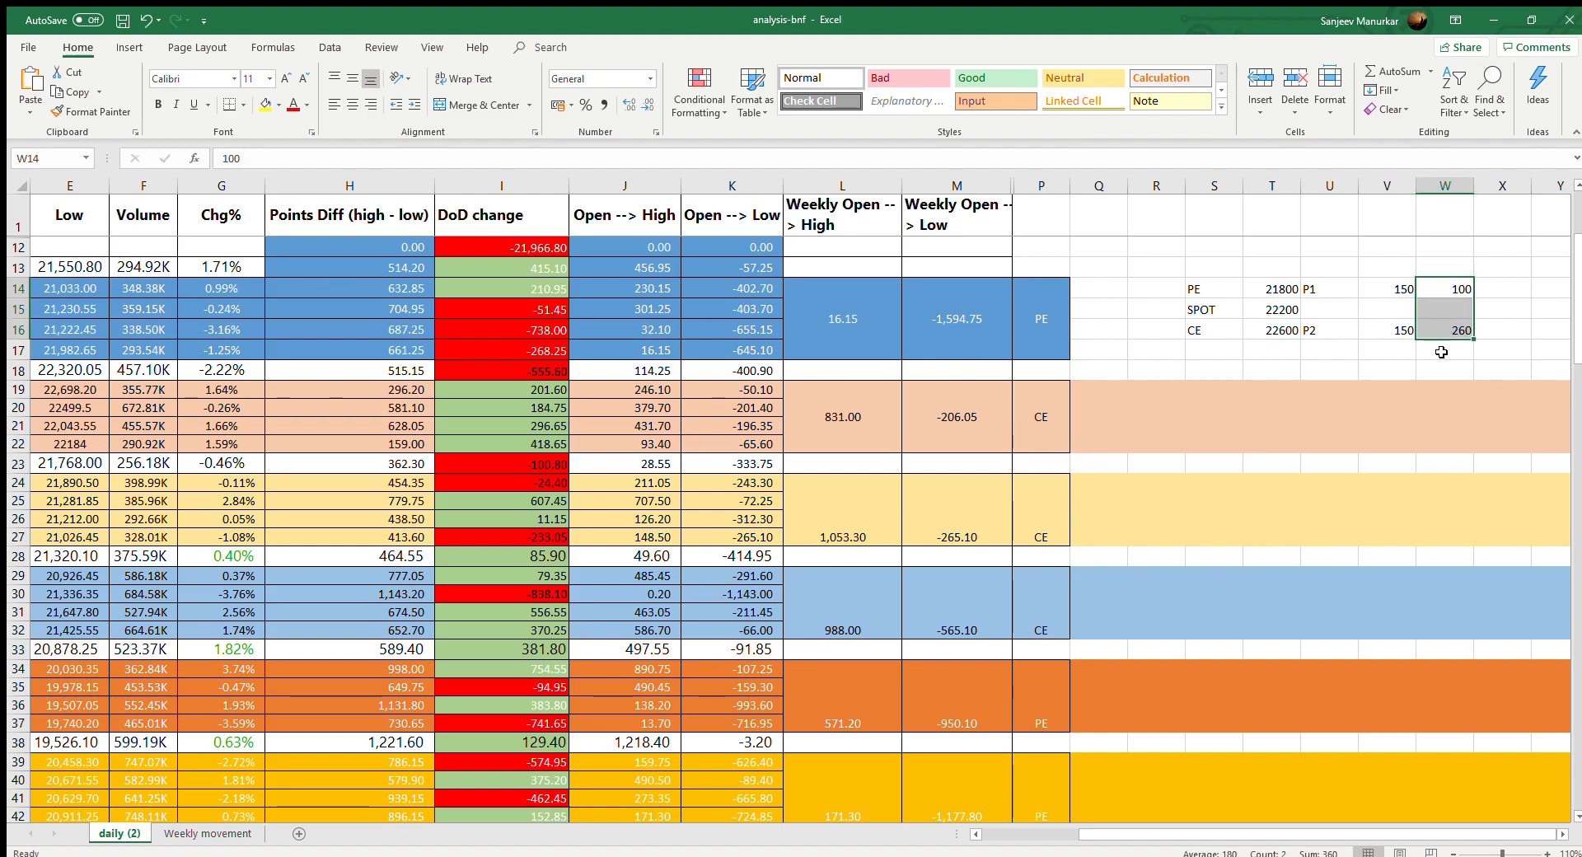
left_click(1444, 351)
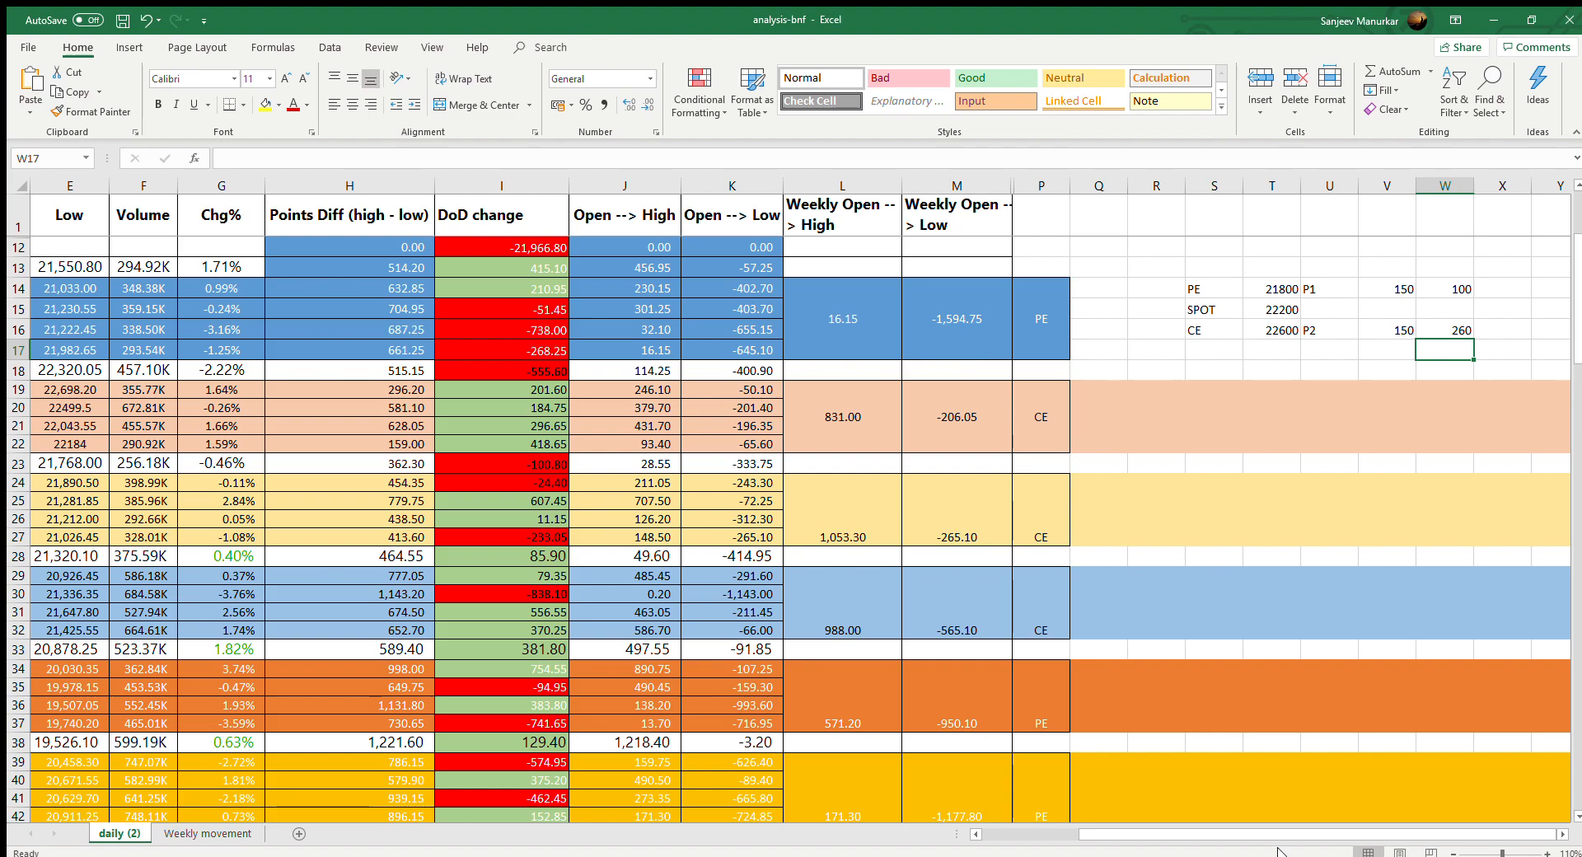
scroll("left", 3)
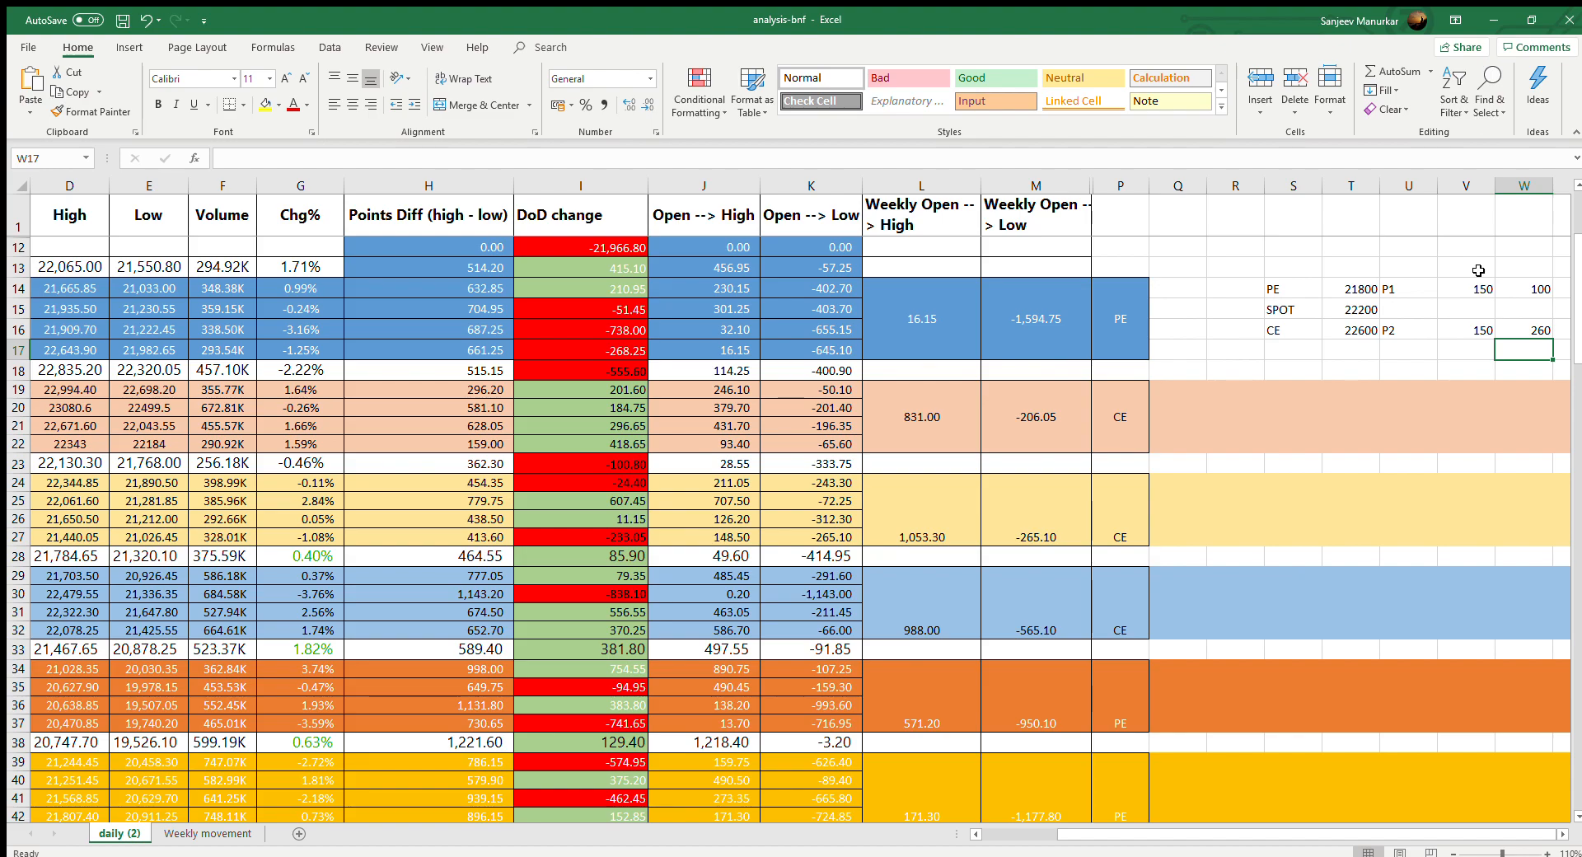
left_click(1464, 289)
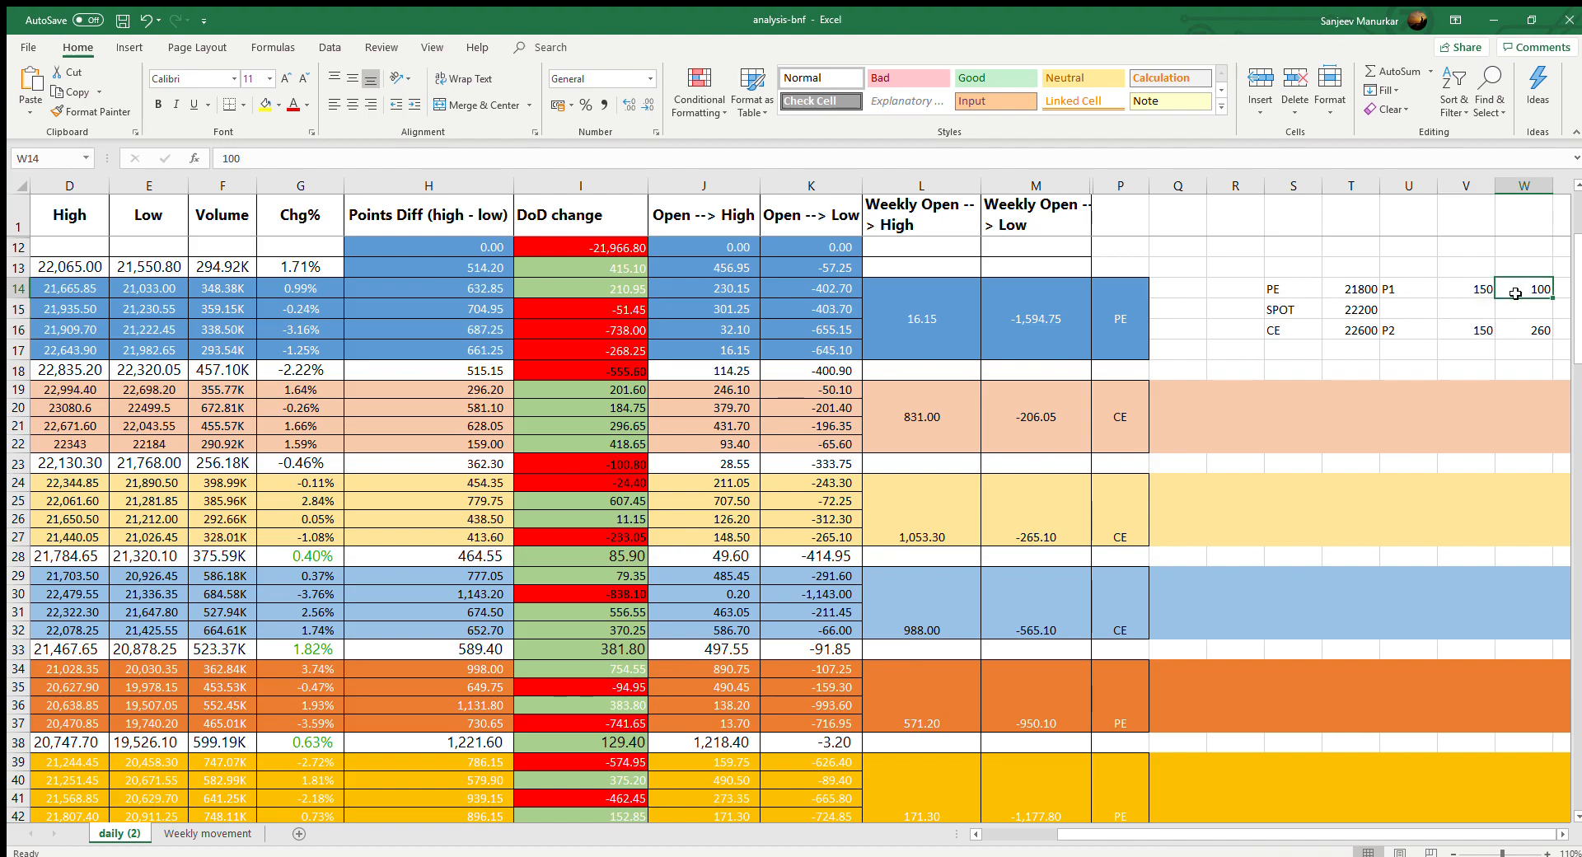
left_click(1466, 289)
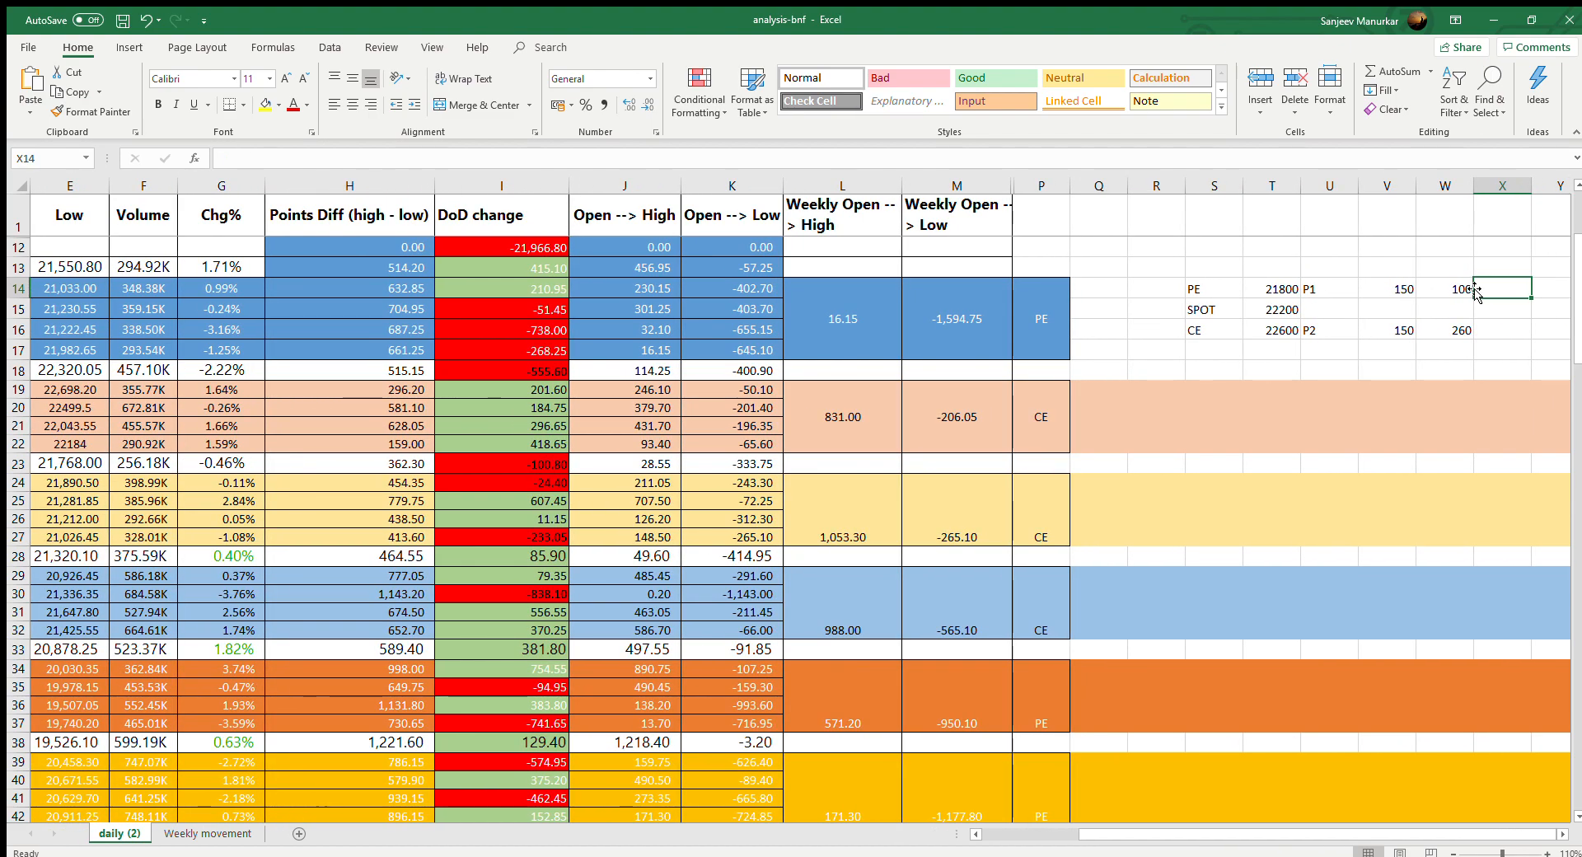
- Add third premiums 10 for PE and 550 for CE, and head the columns T1, T2, T3
type("1")
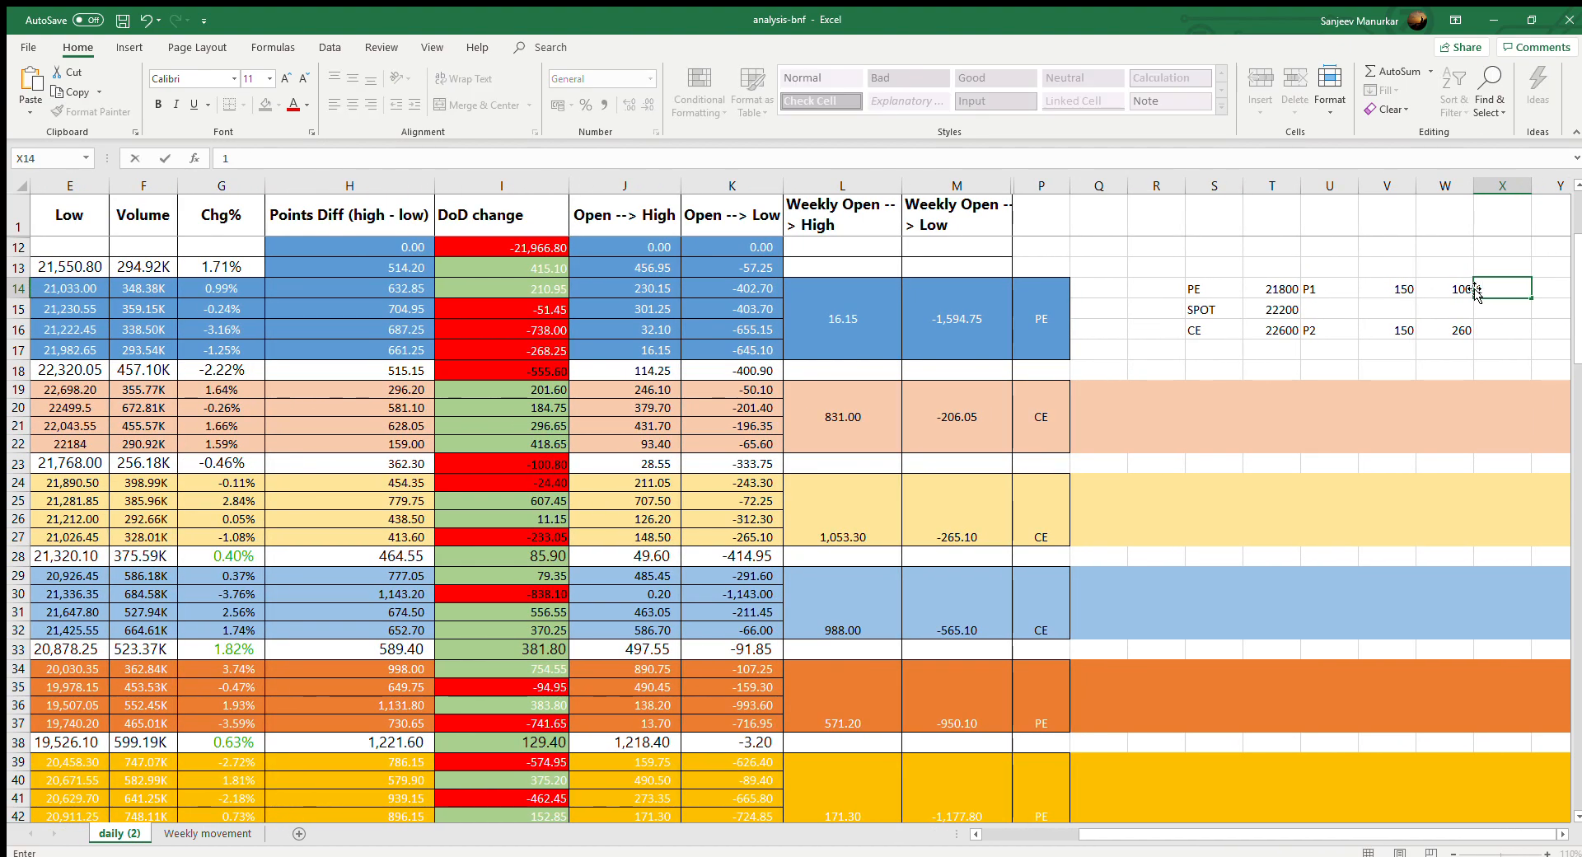
type("10")
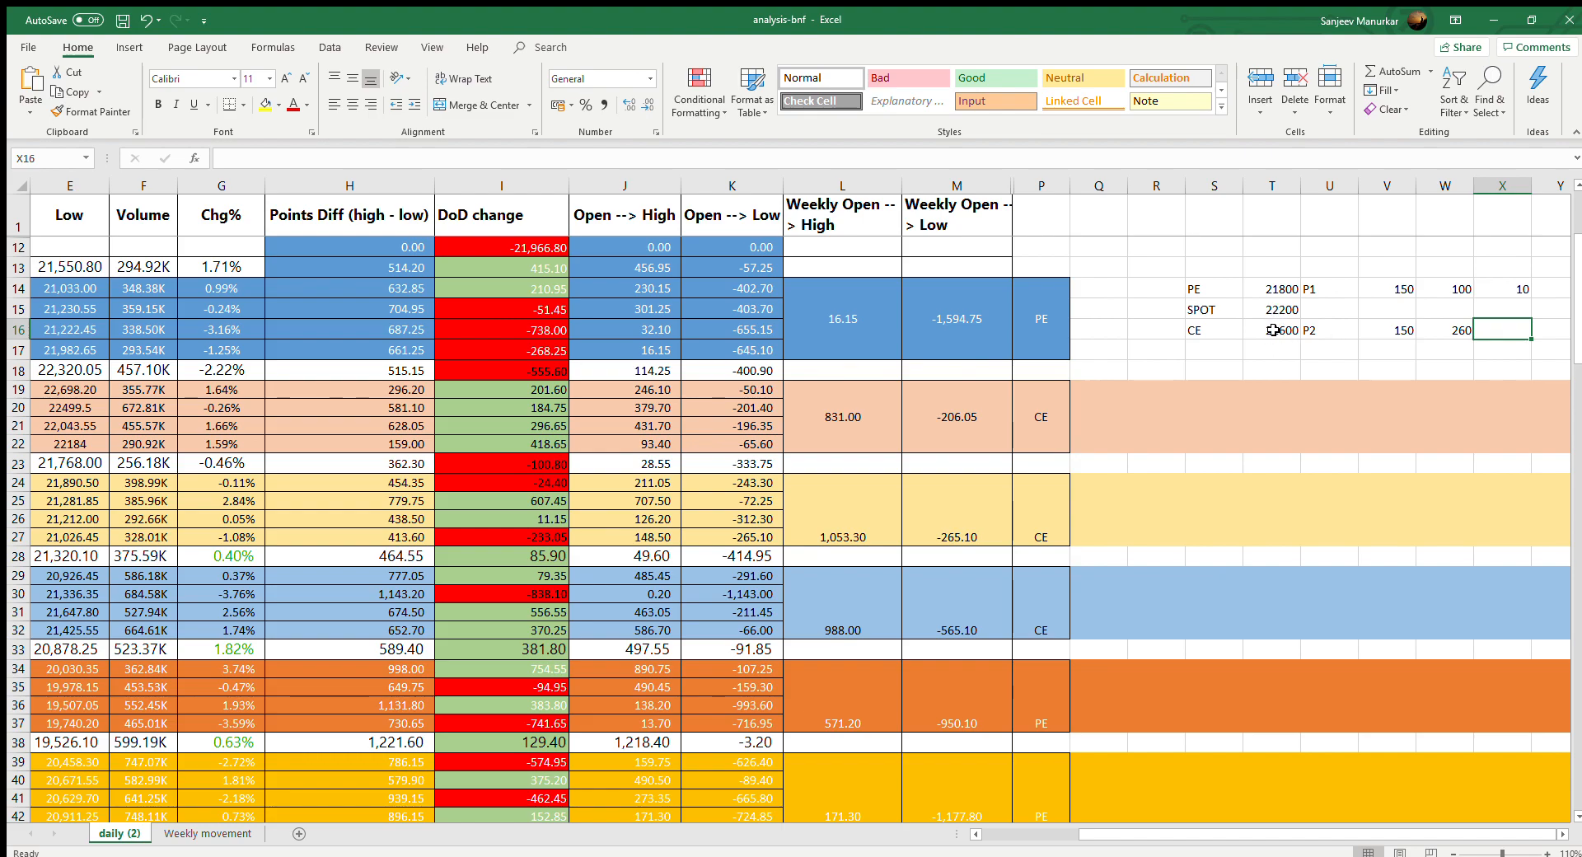
type("550")
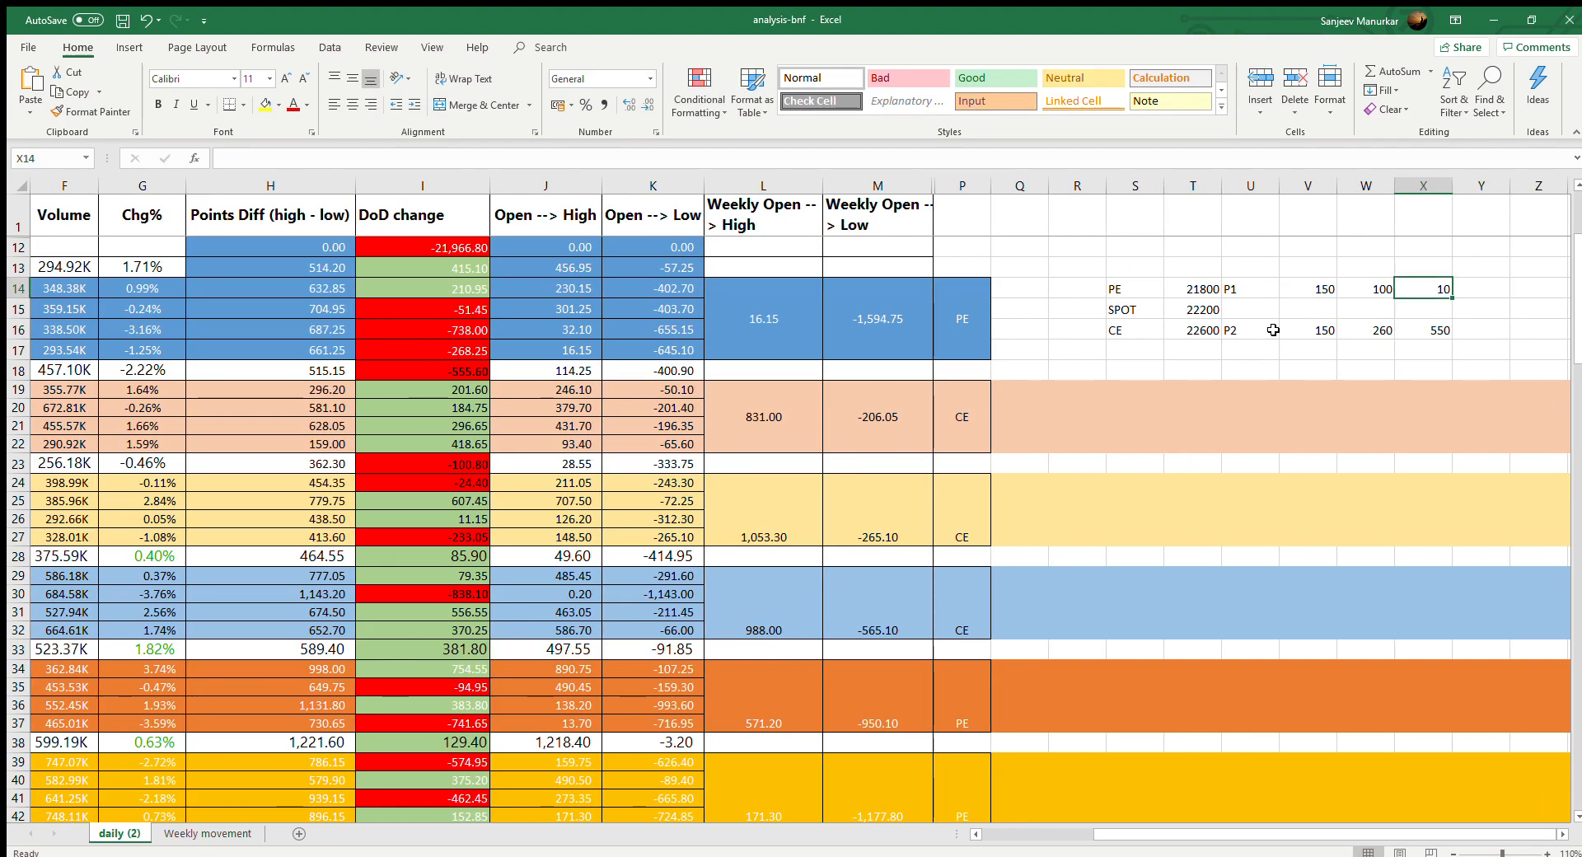
type("T1")
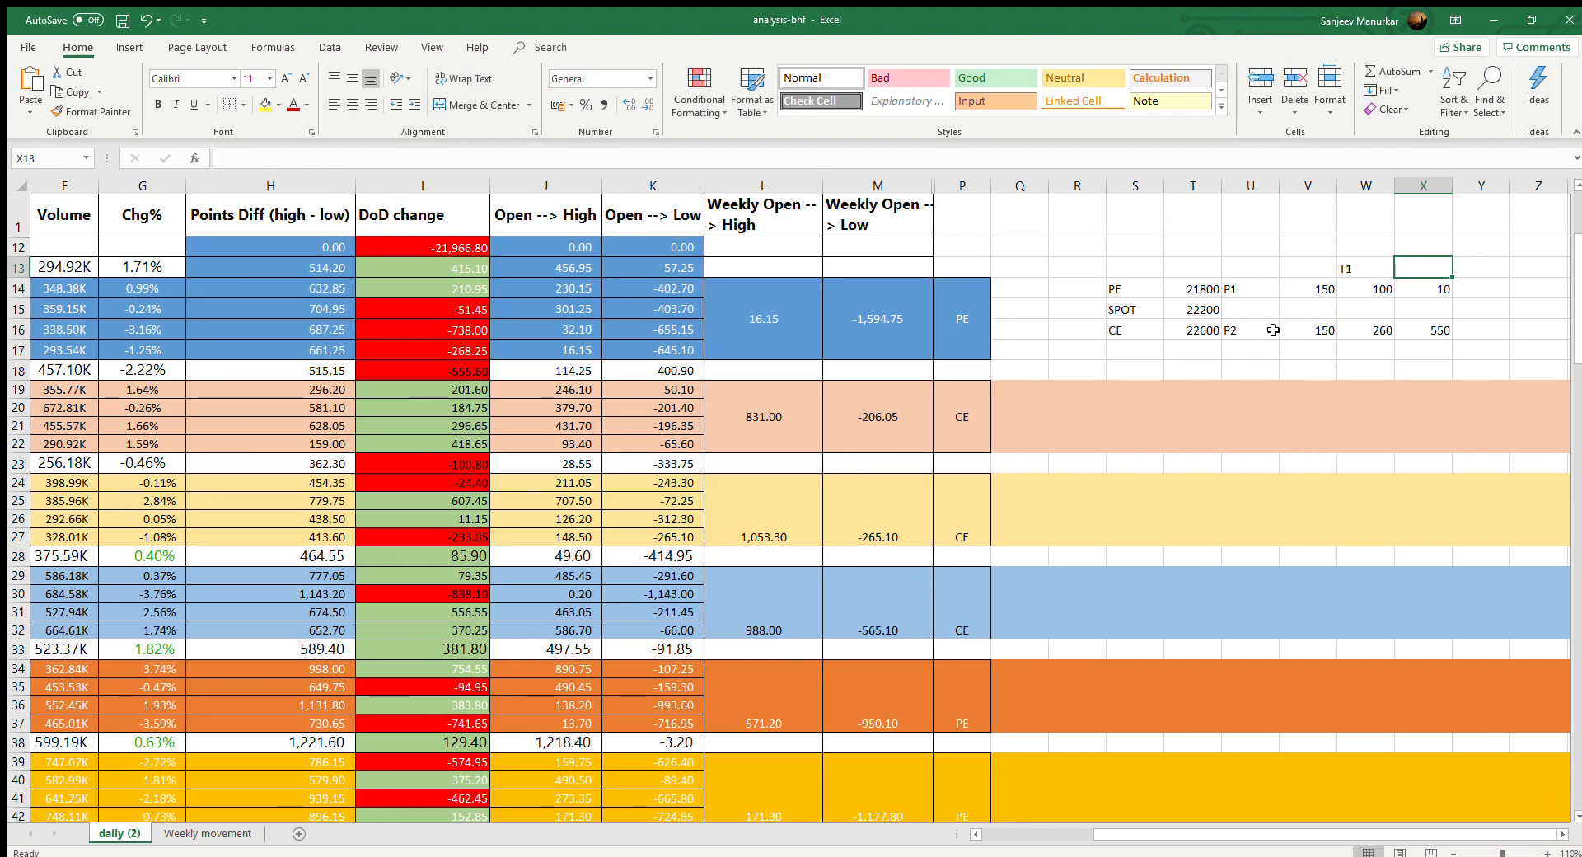
type("T2")
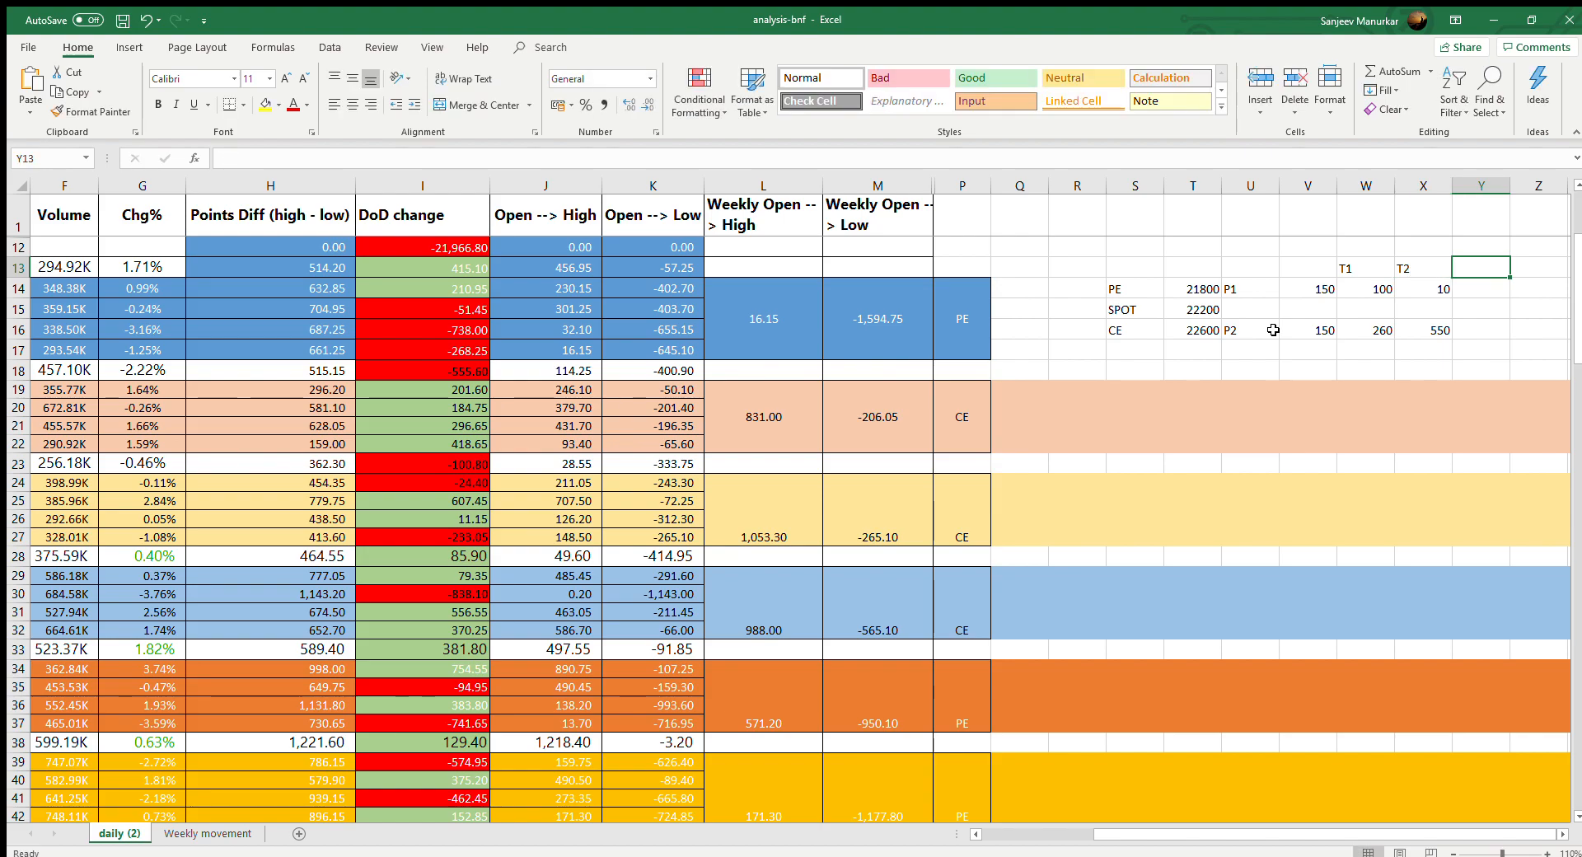
type("T3")
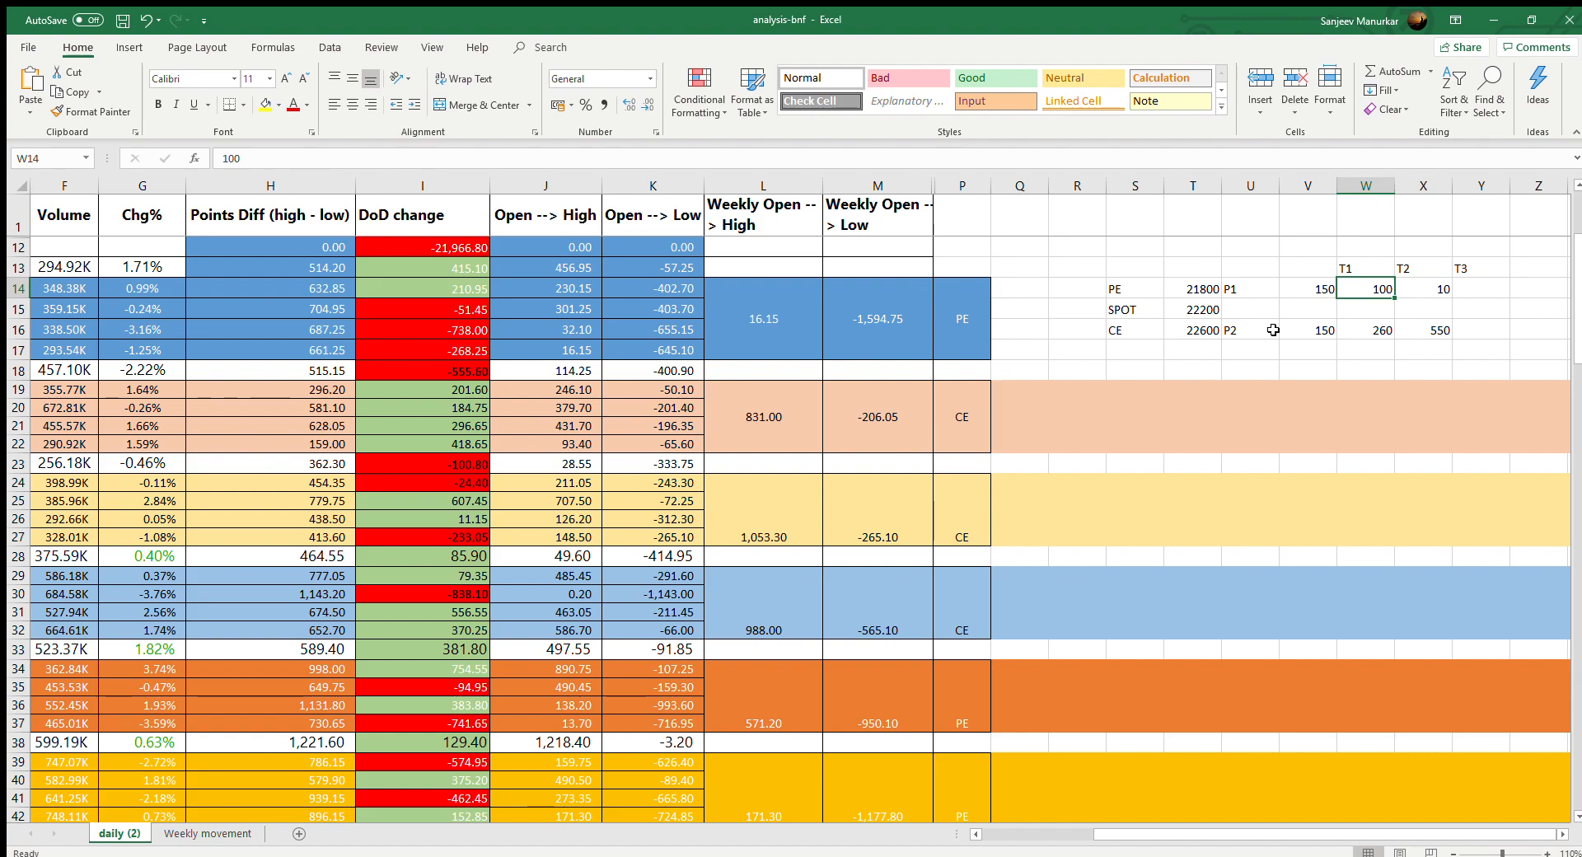
- Enter T1+T2 under the T3 heading for both the PE and CE rows
left_click(1422, 288)
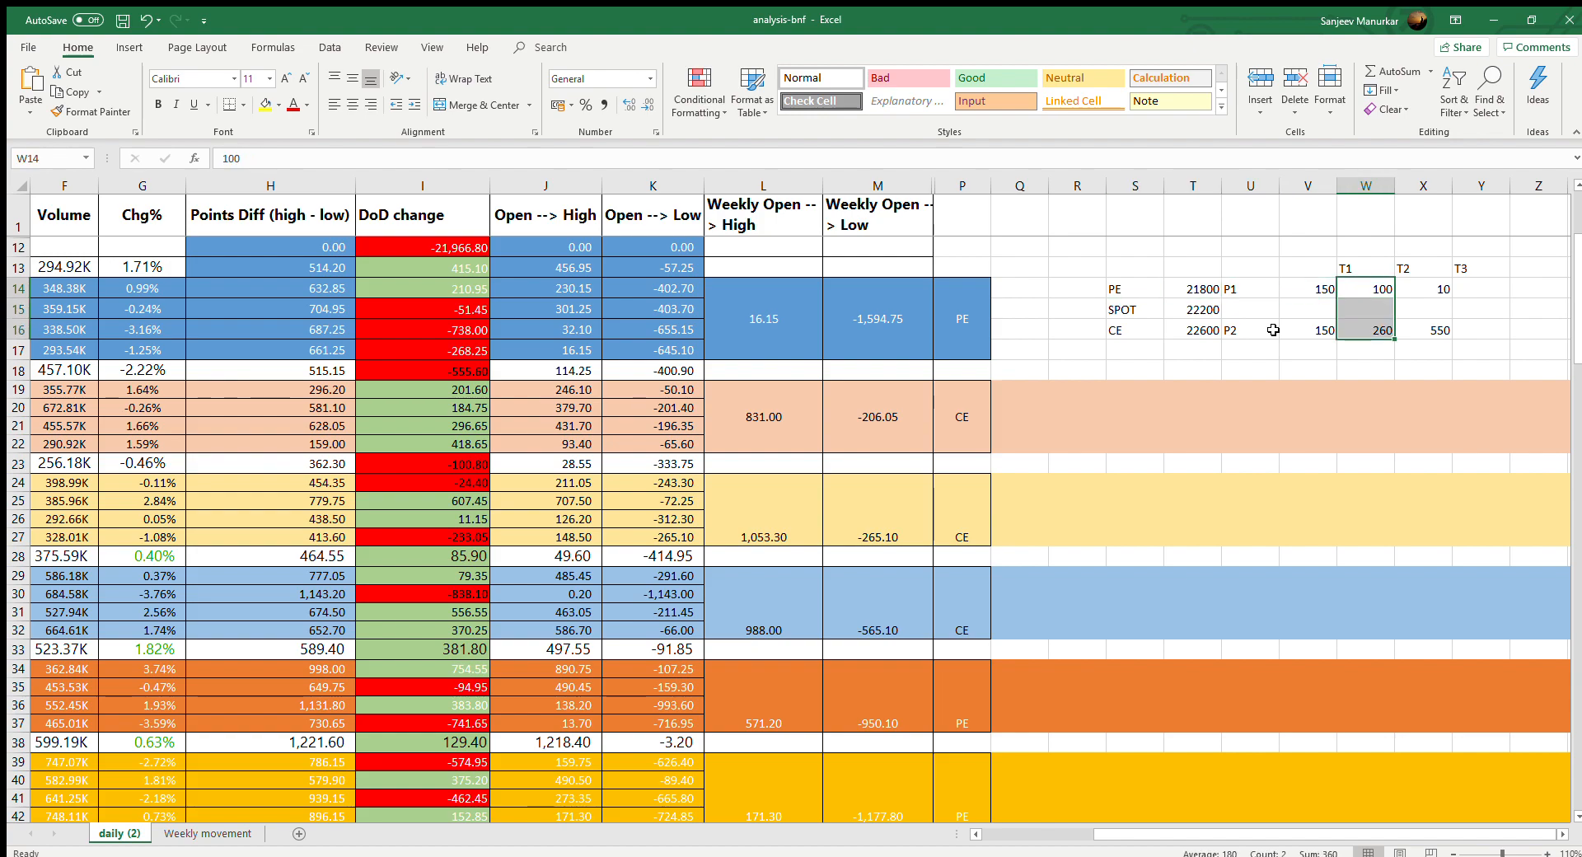
left_click(1424, 288)
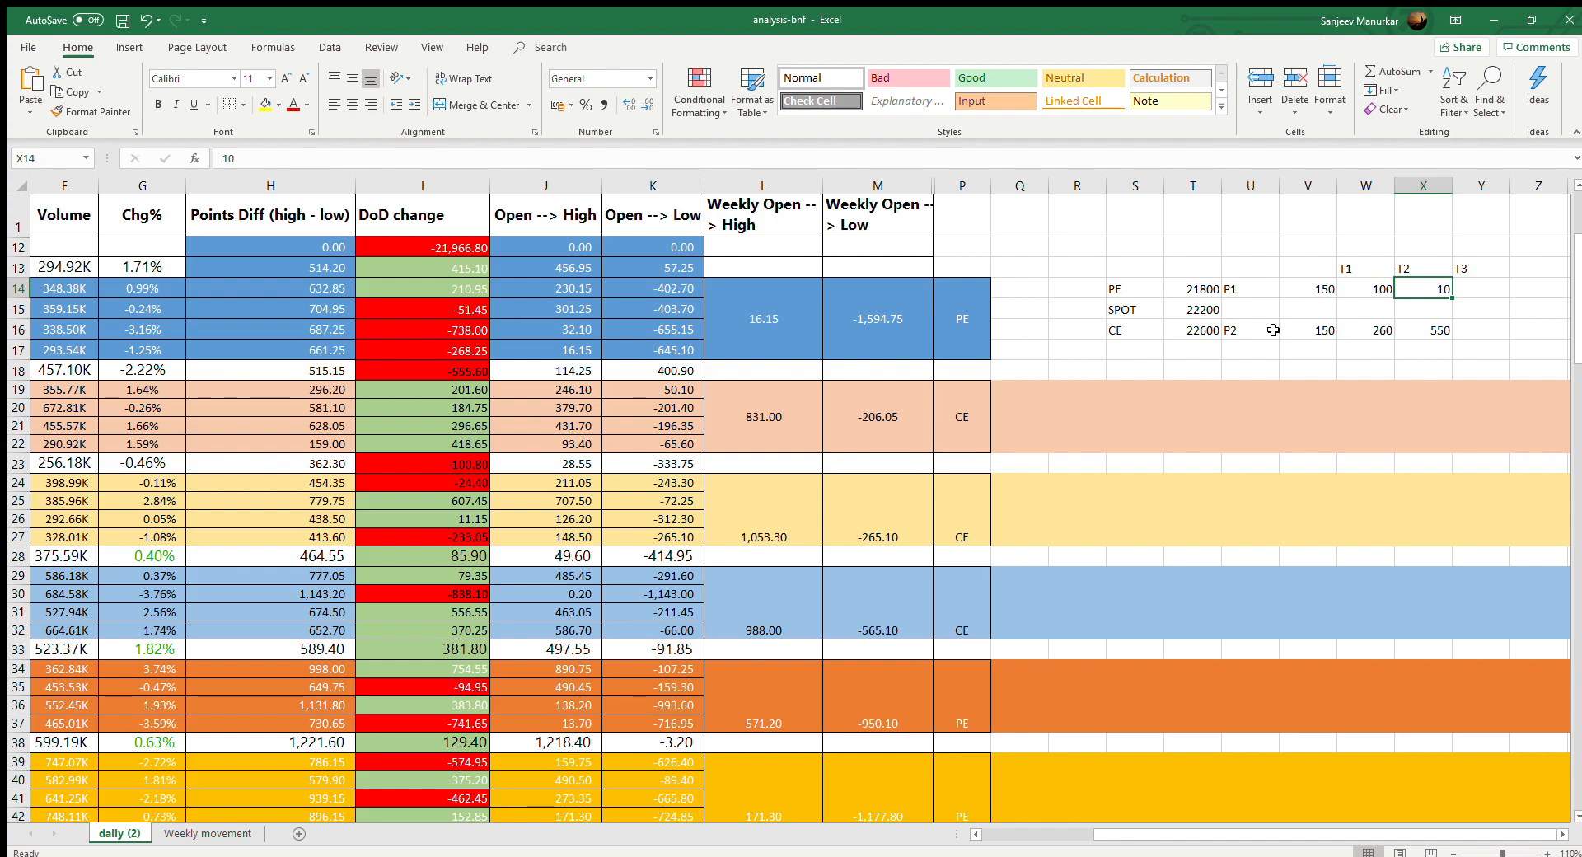
left_click(1479, 289)
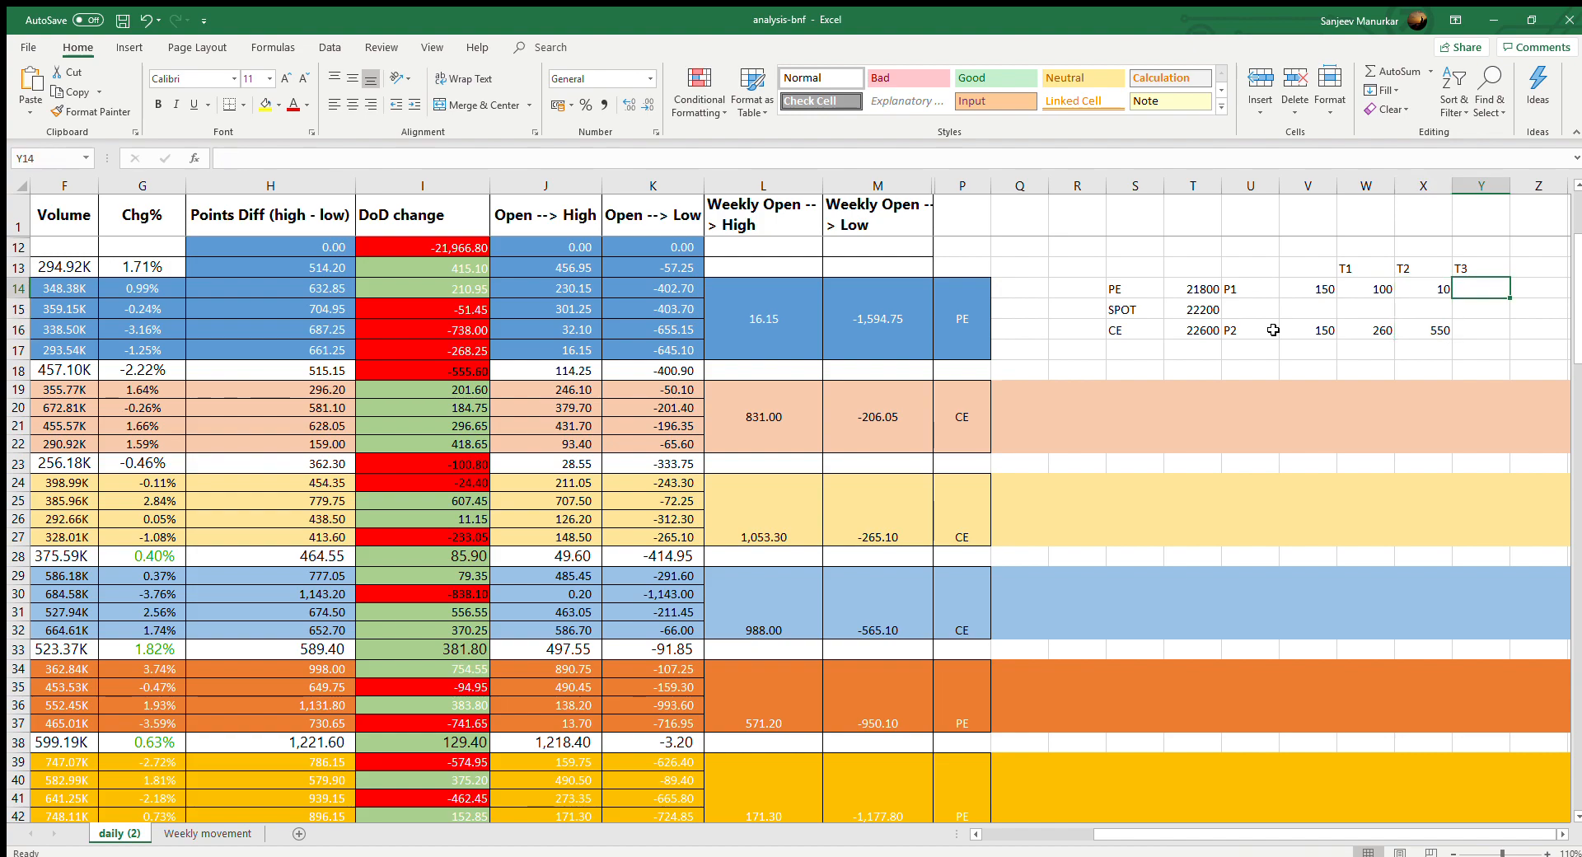
type("T3")
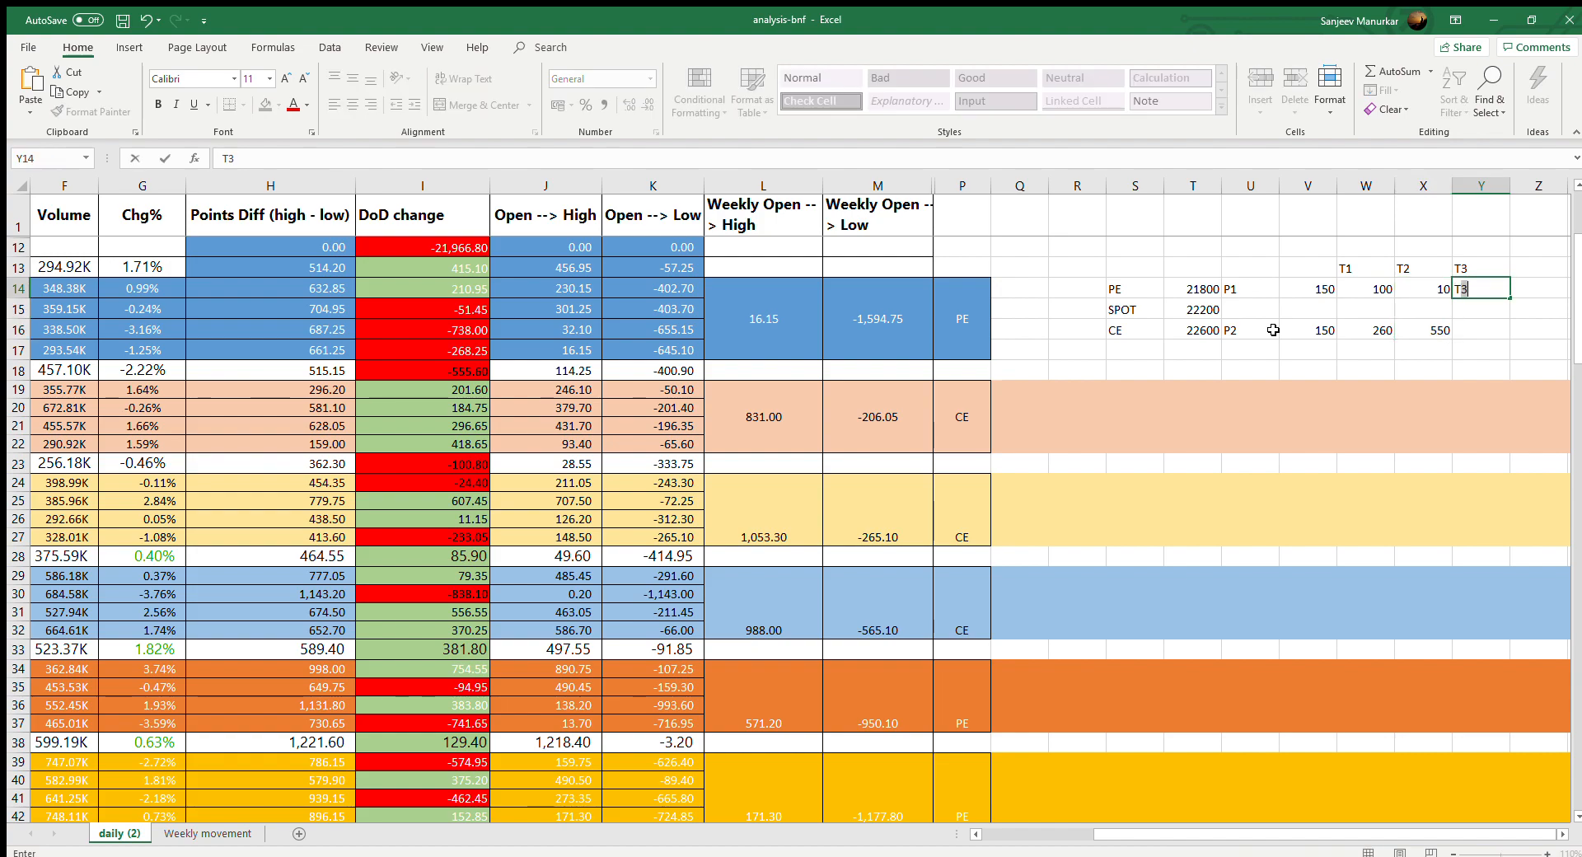
type("T+T2")
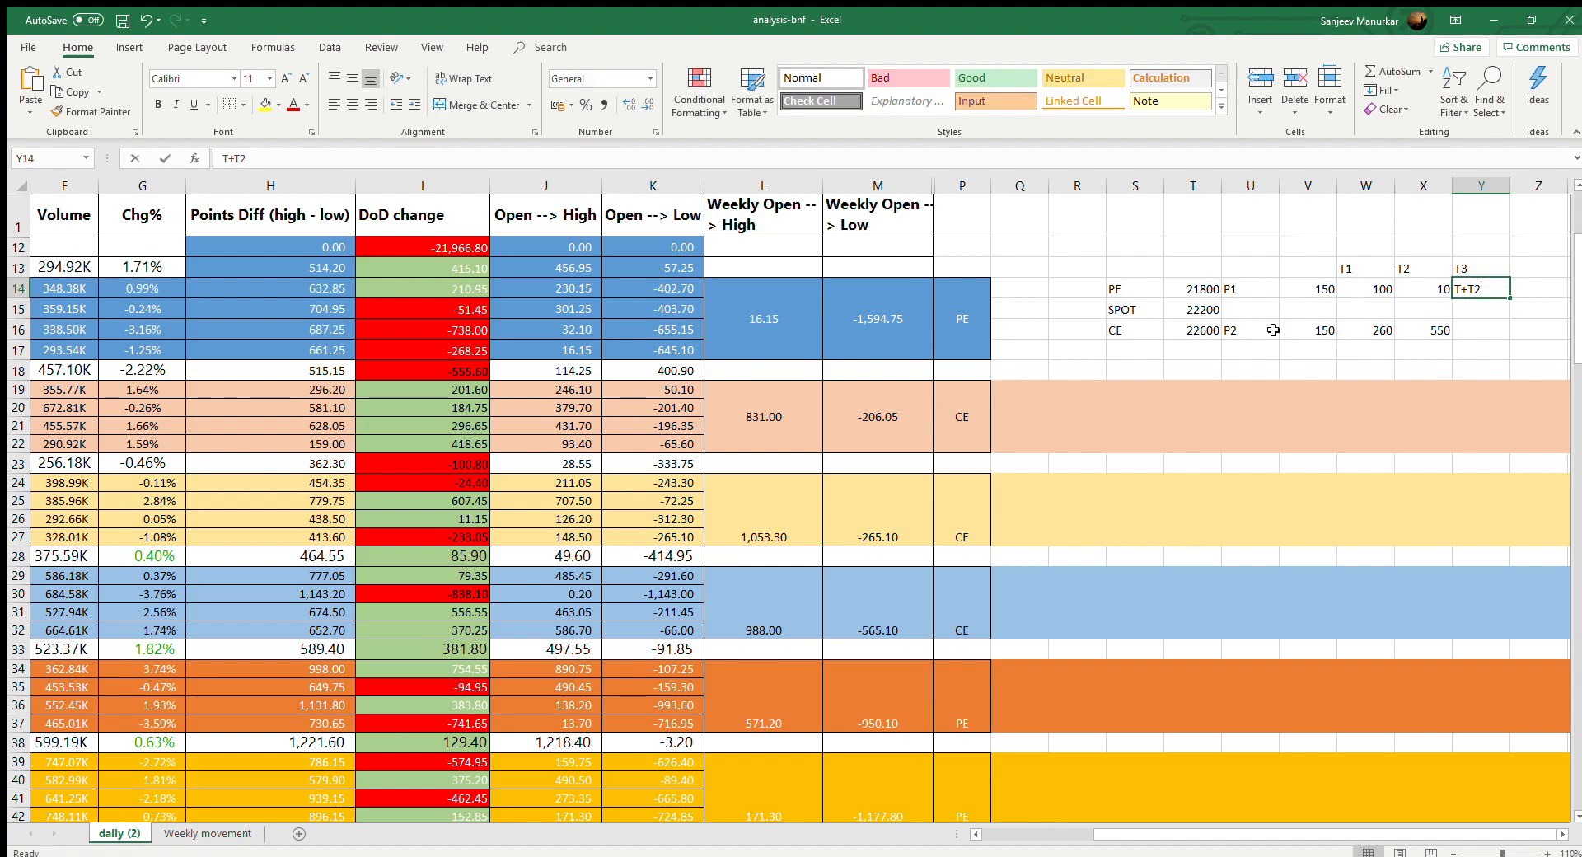
type("1")
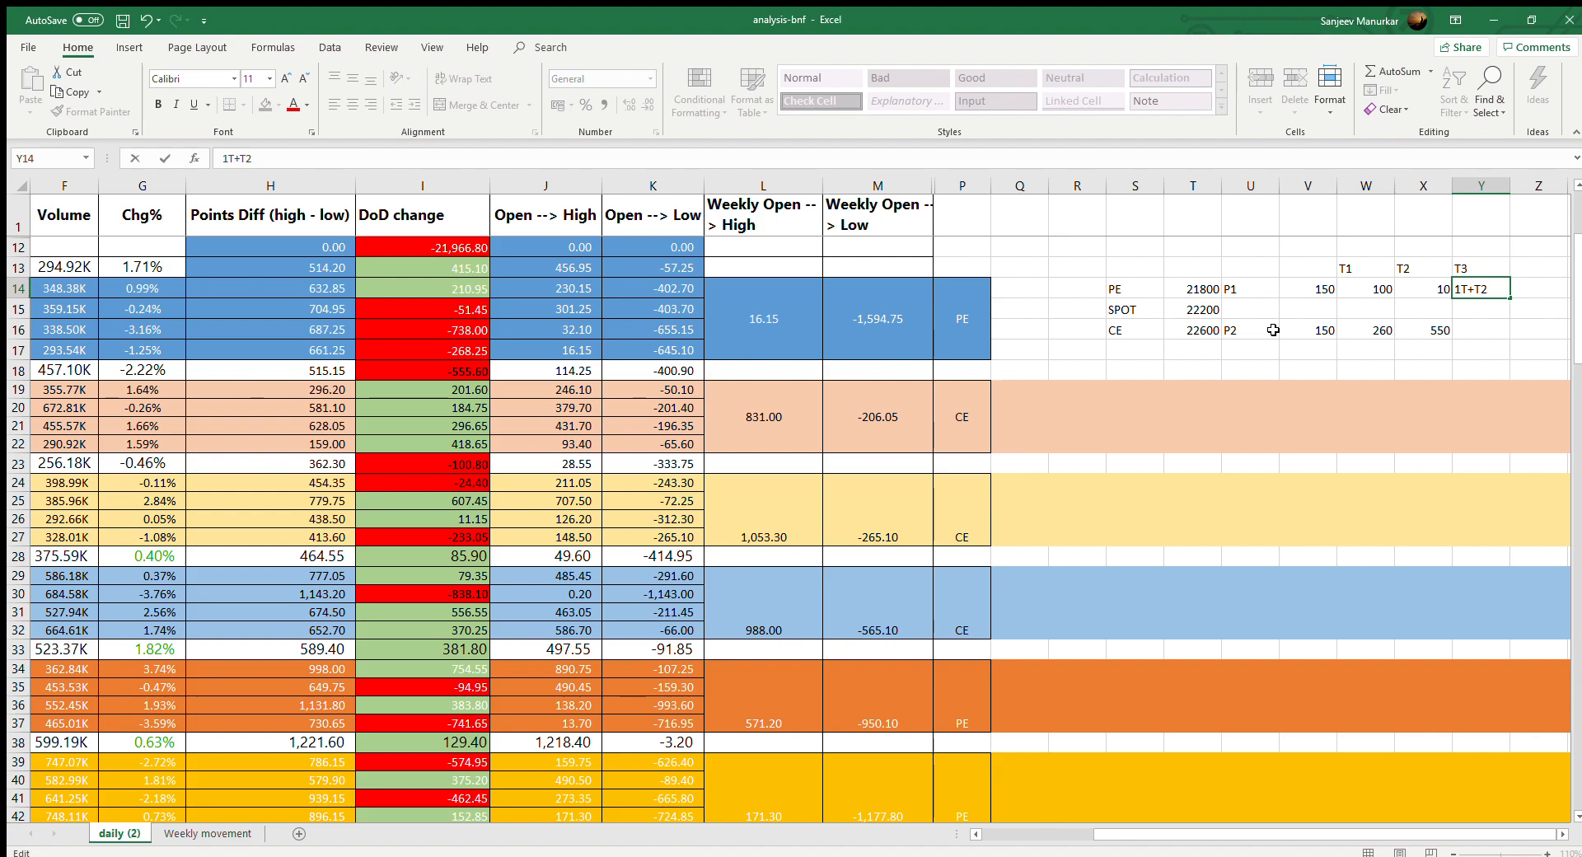
type("T1+T2")
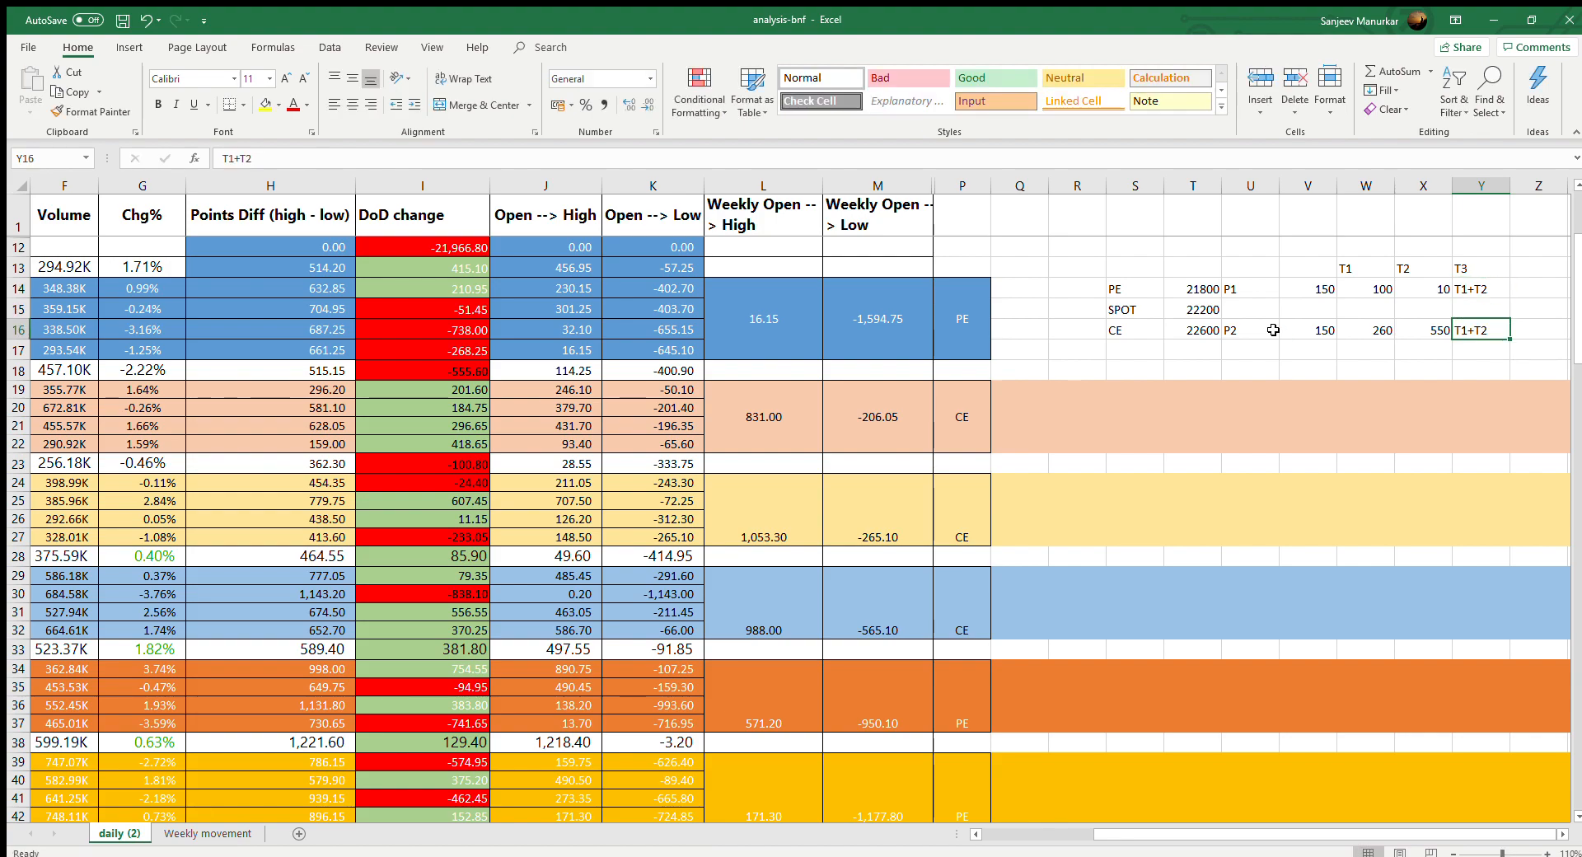
left_click(1134, 329)
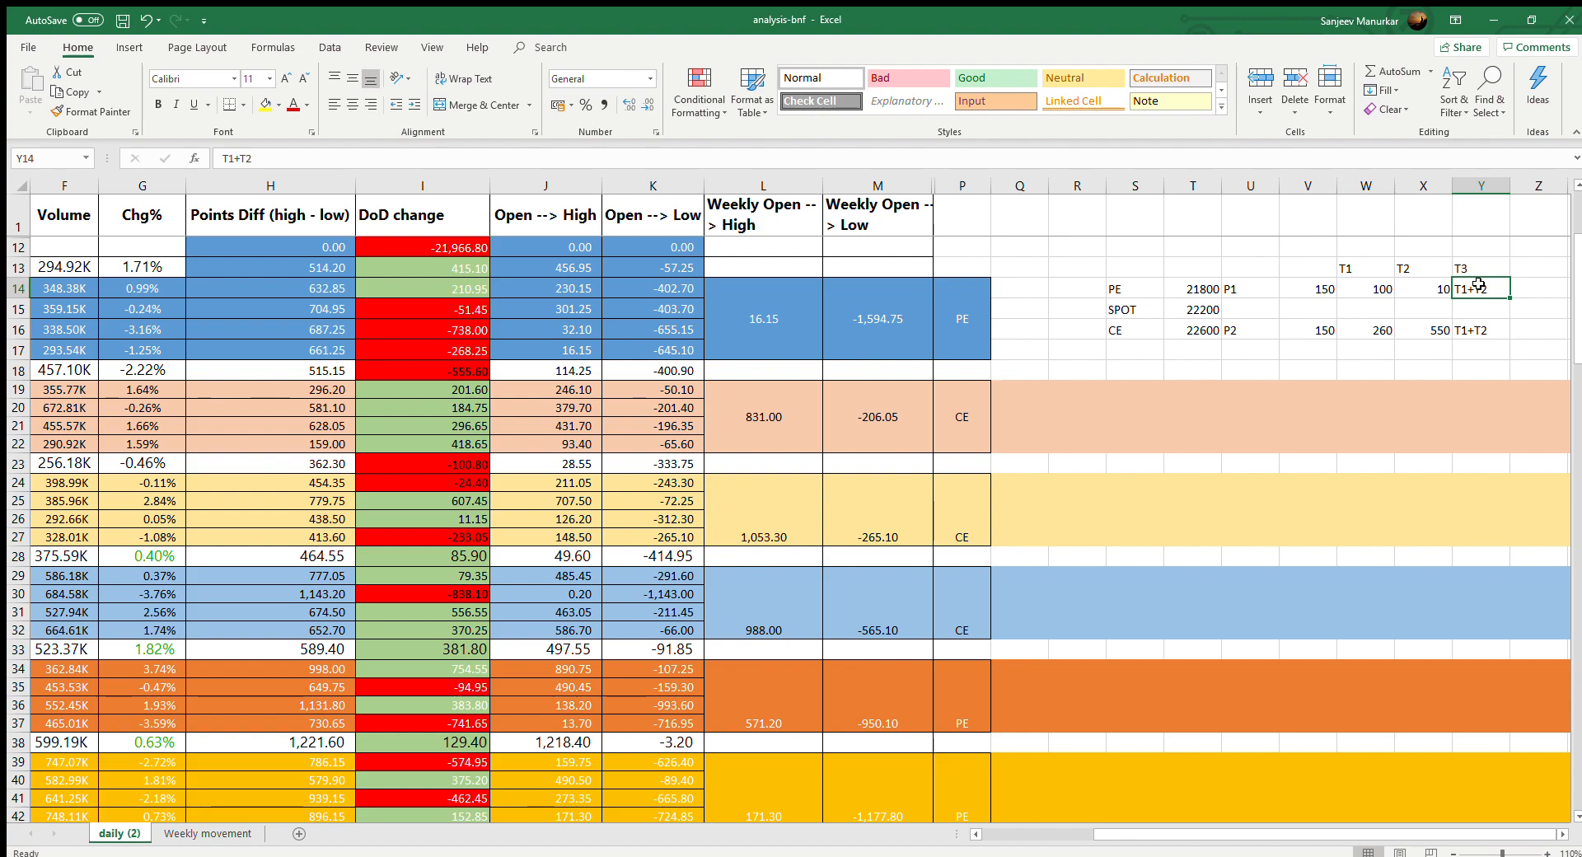
mouse_move(1340, 283)
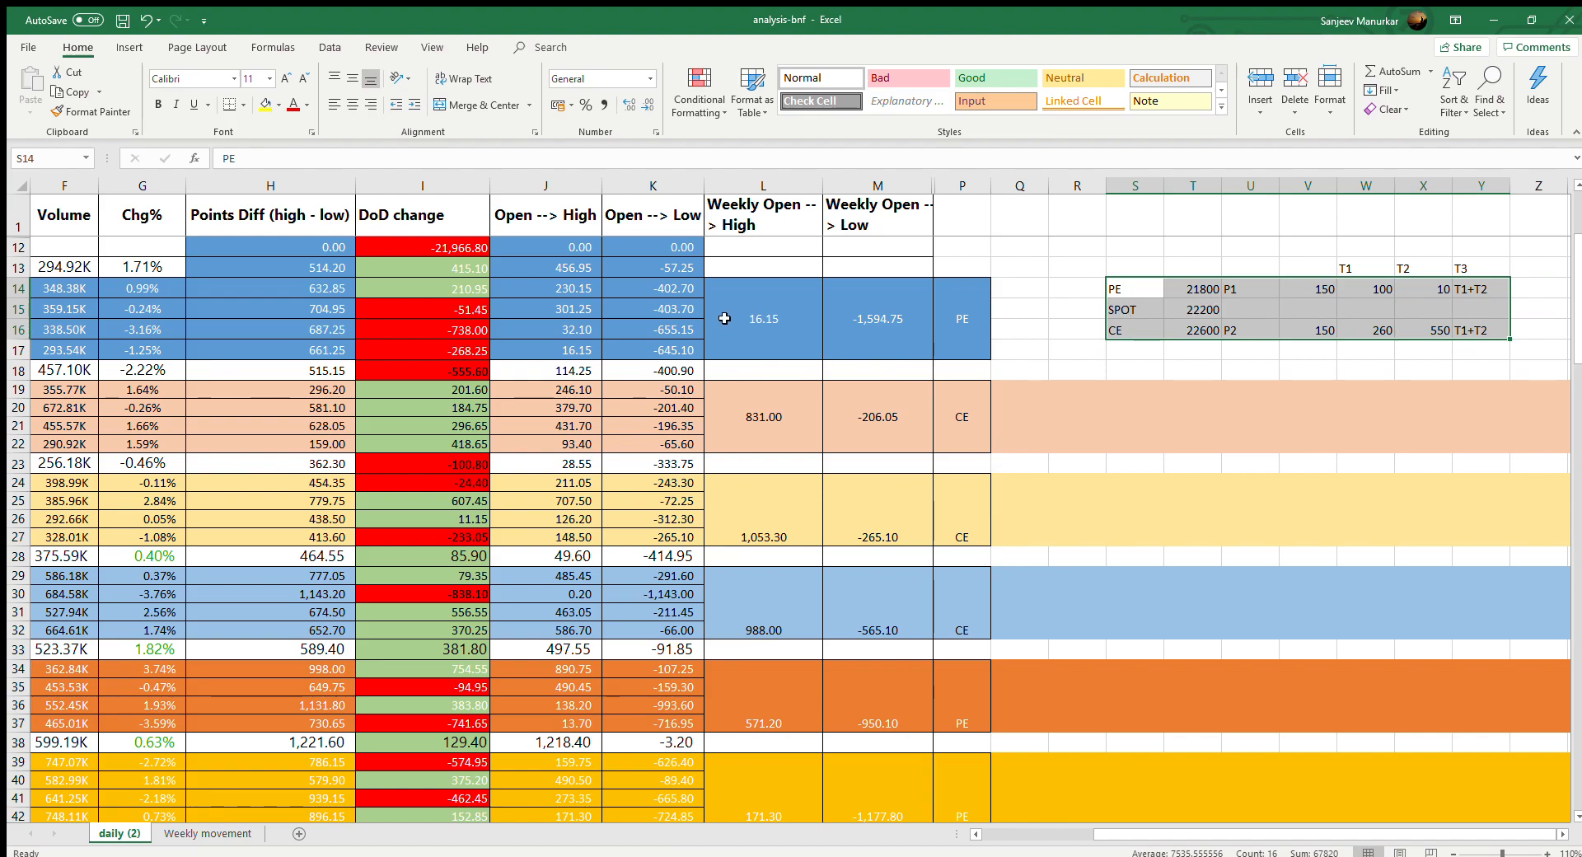
mouse_move(870, 351)
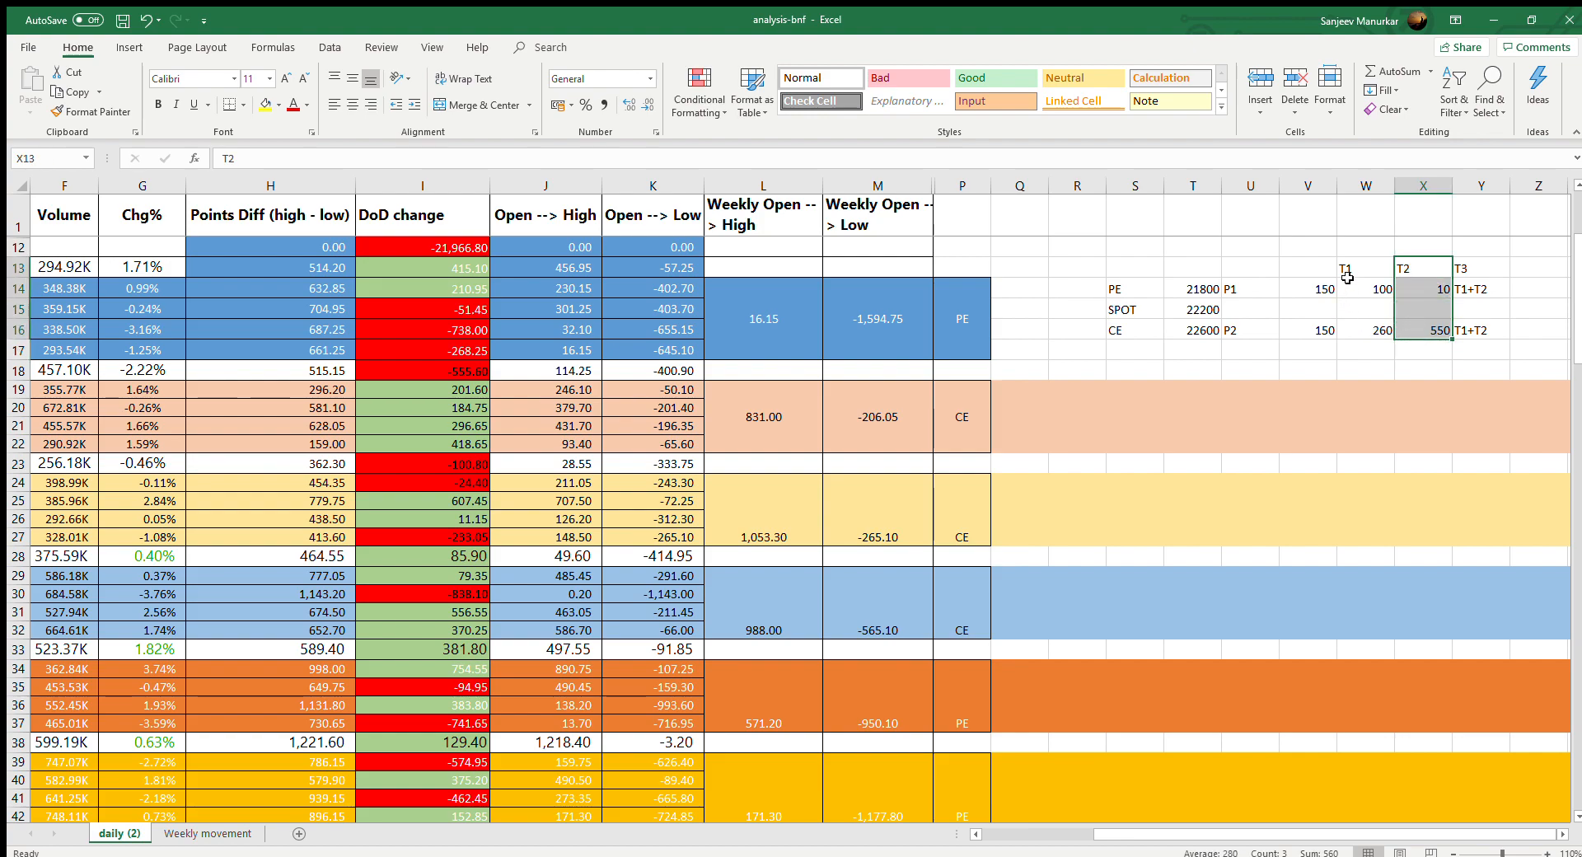
left_click(1364, 288)
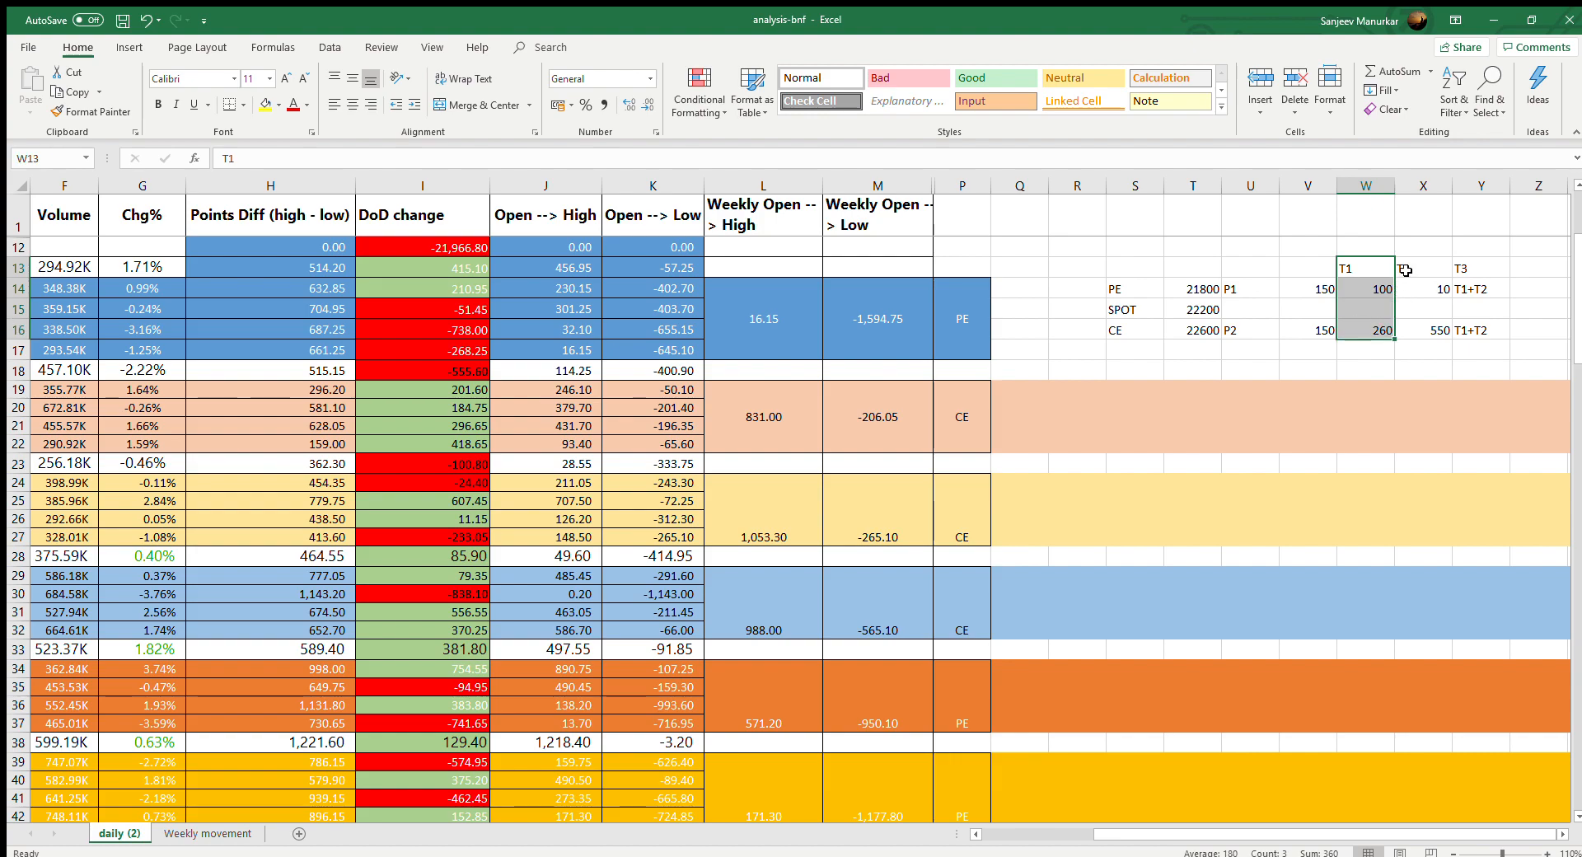
left_click(1422, 267)
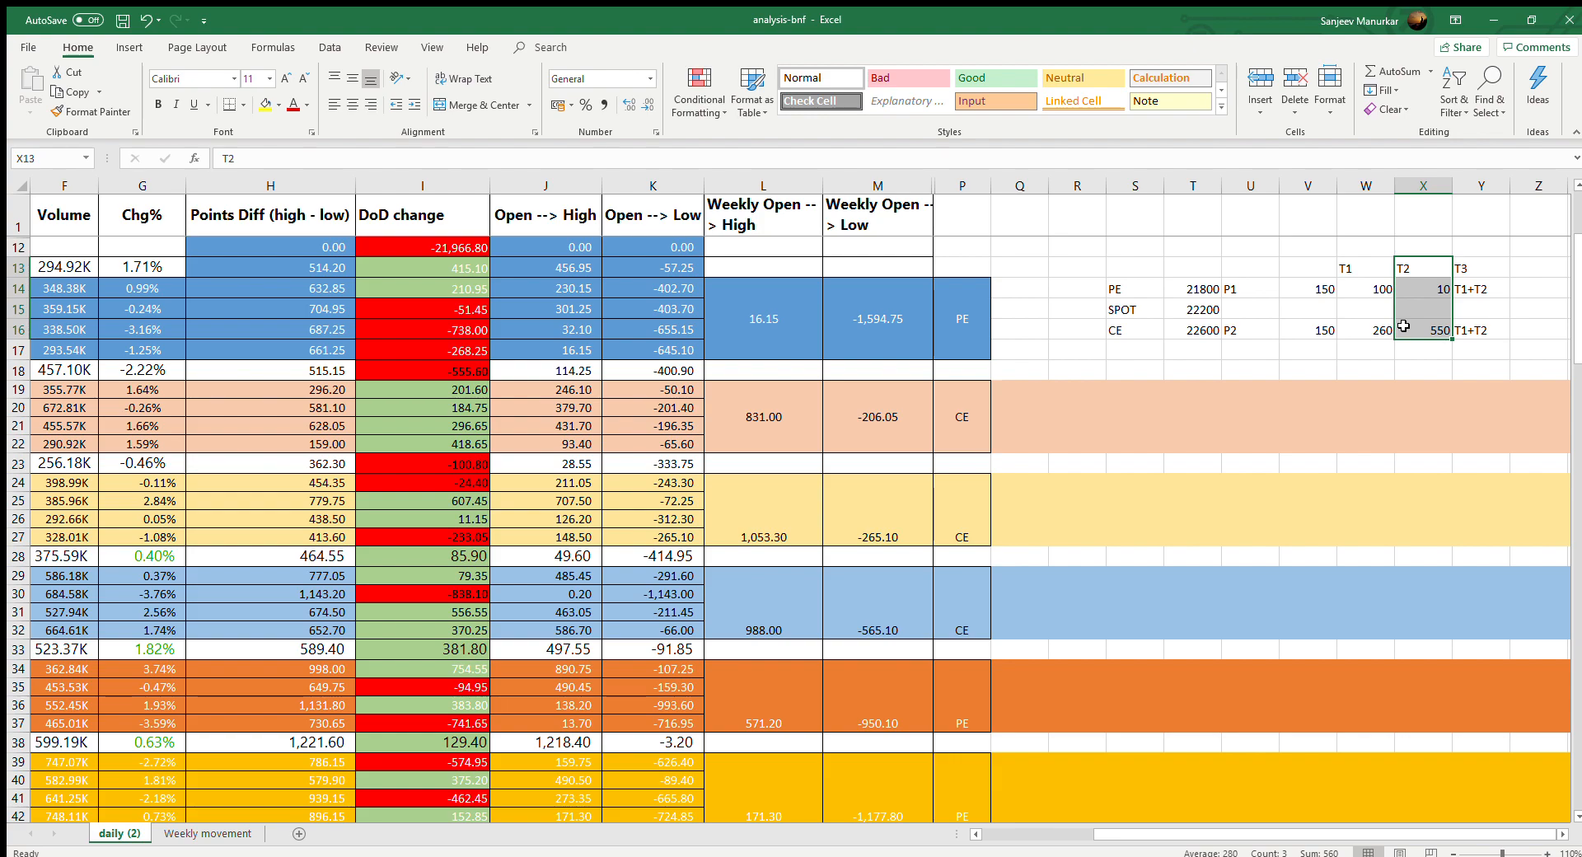
left_click(1423, 329)
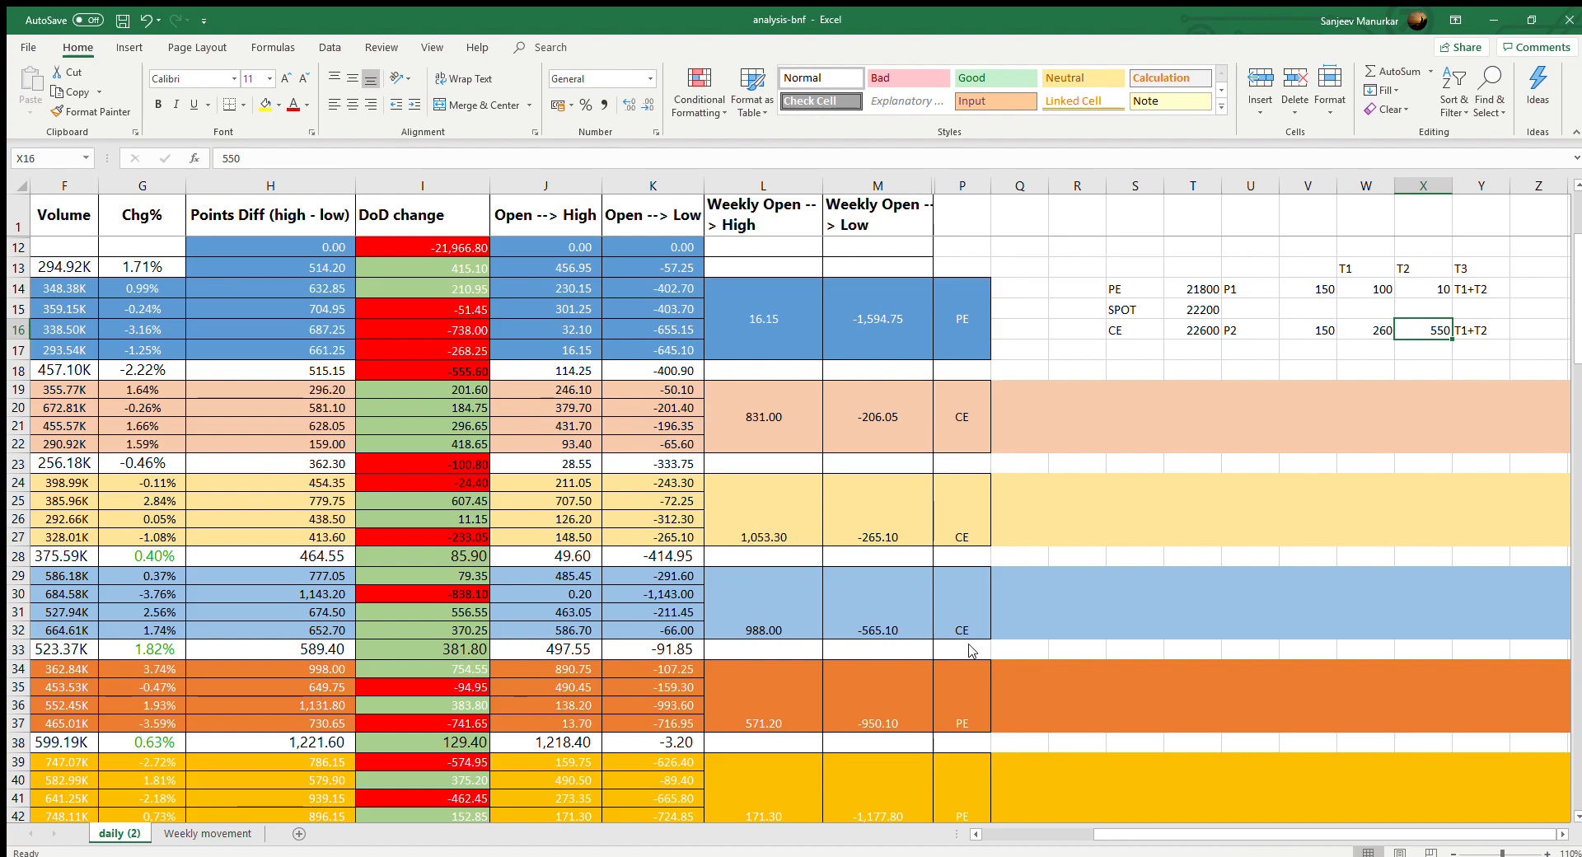
mouse_move(806, 785)
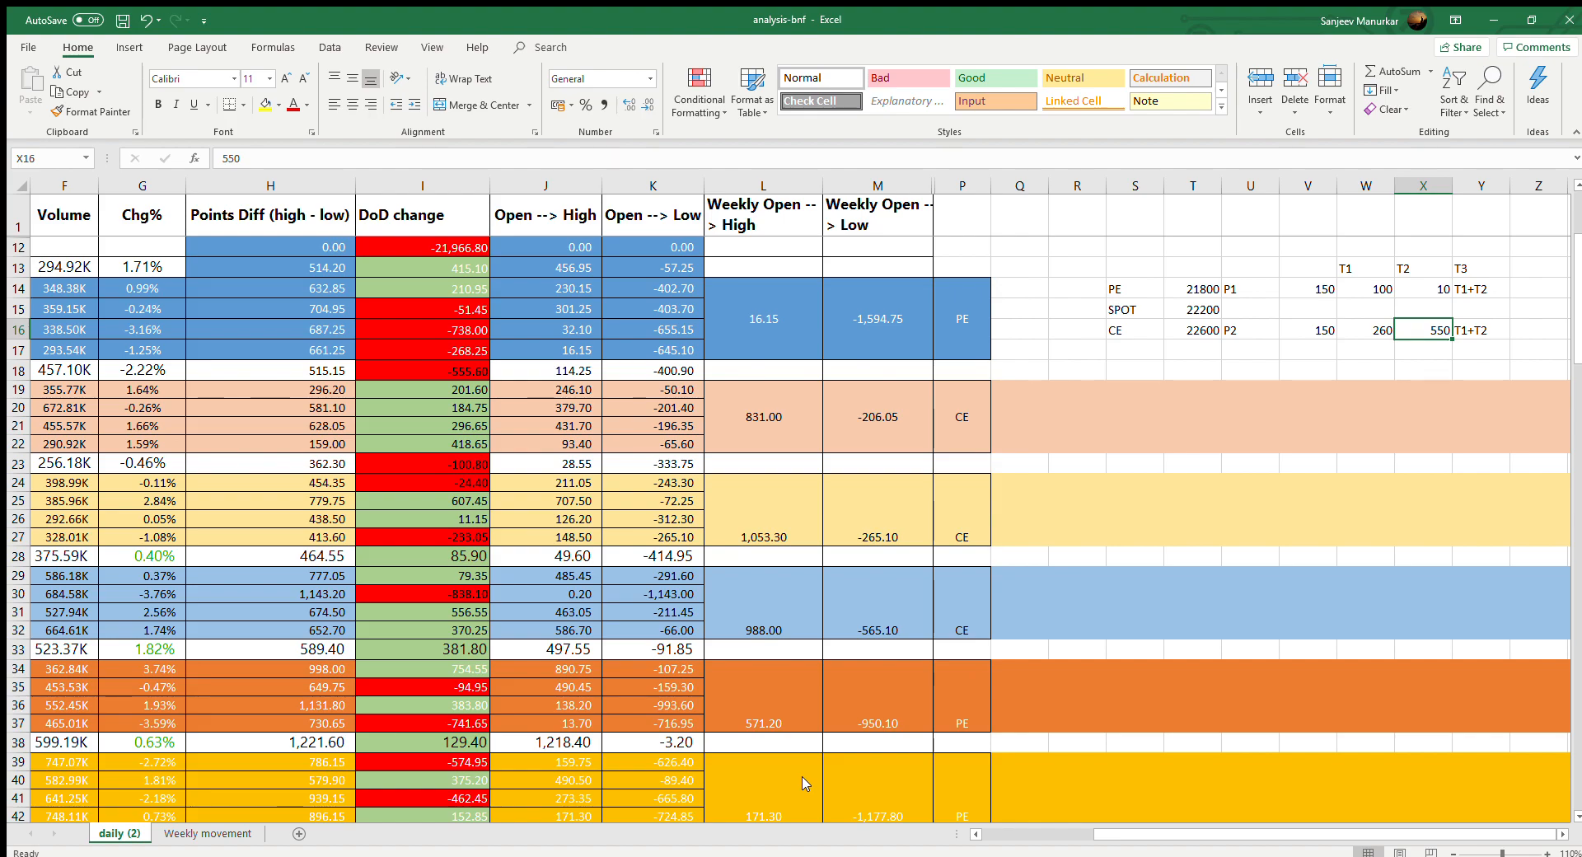